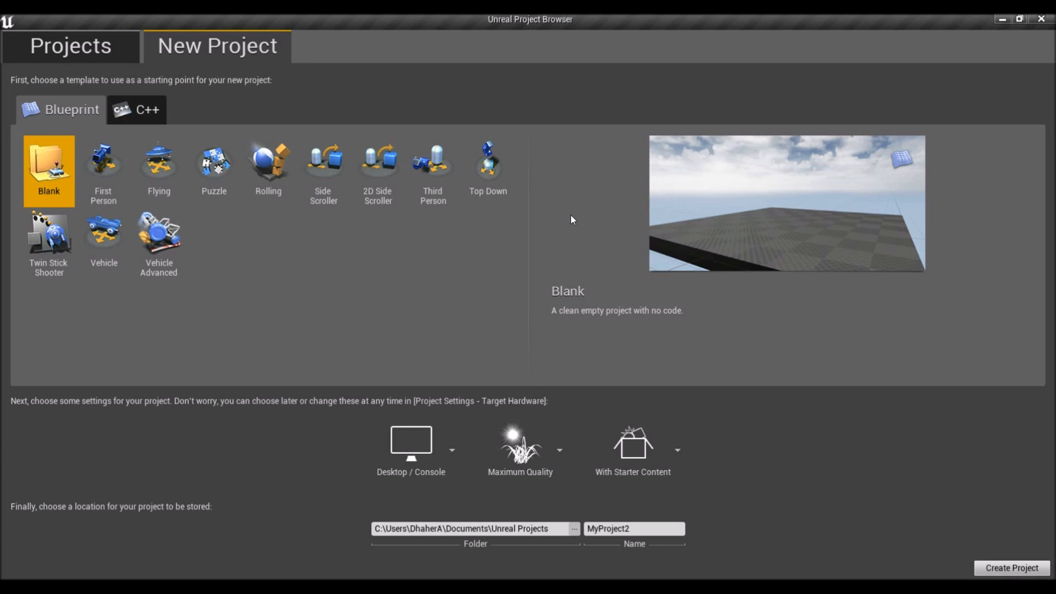
mouse_move(615, 186)
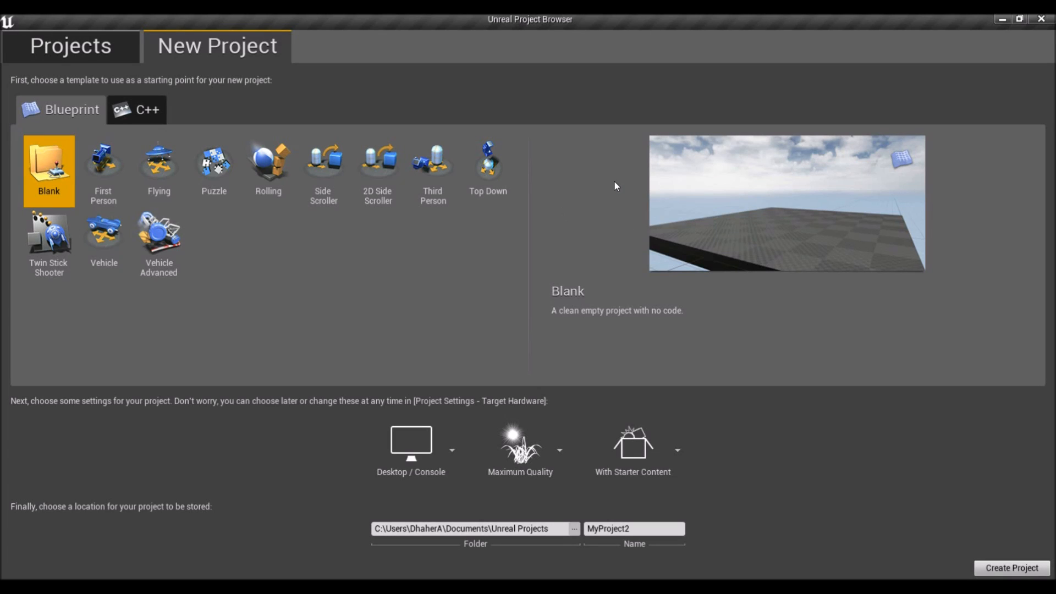
mouse_move(473, 238)
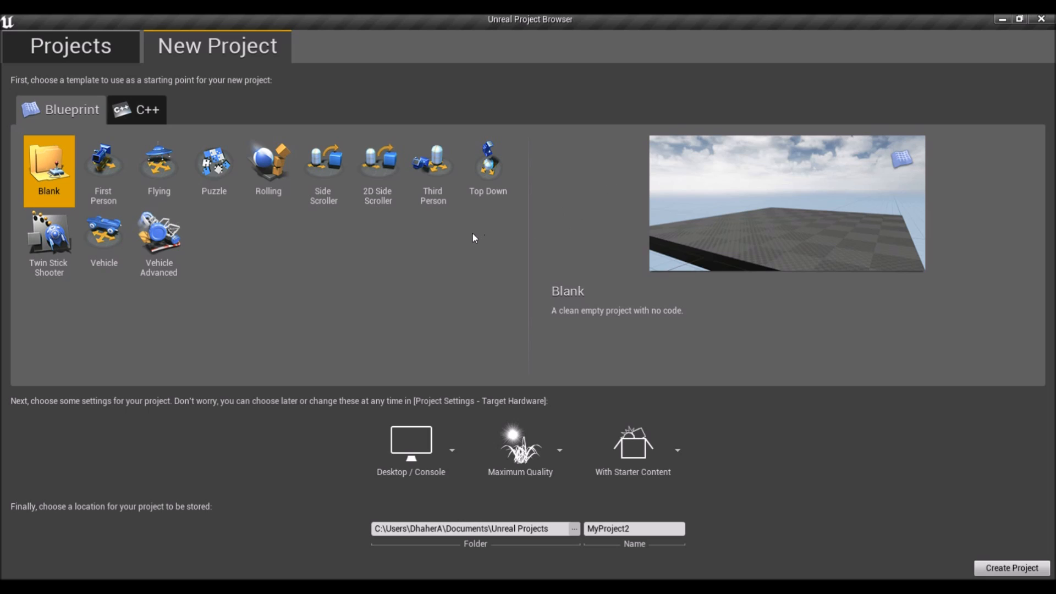
mouse_move(547, 239)
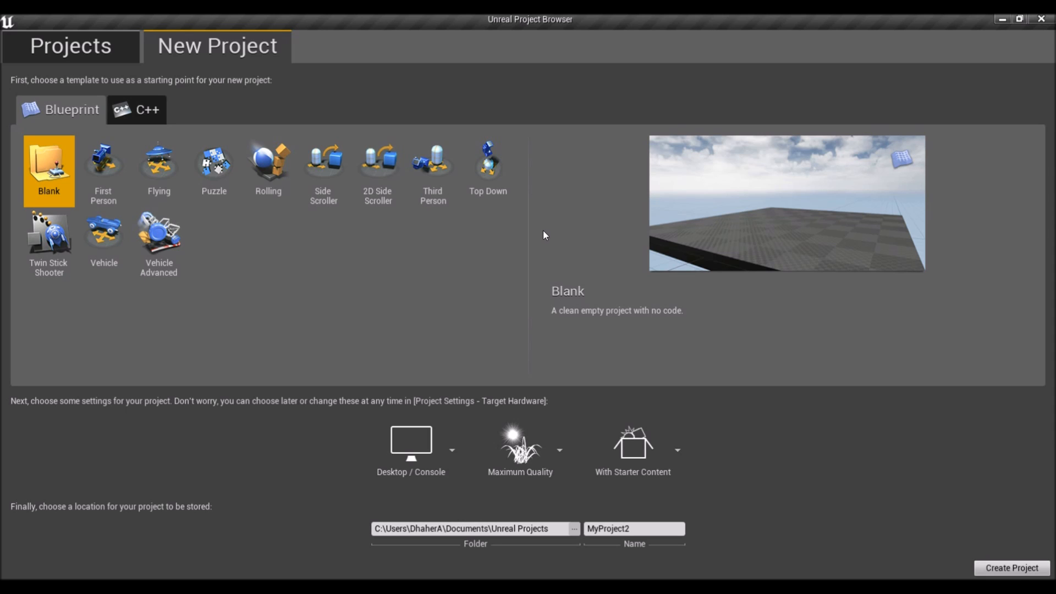
mouse_move(567, 228)
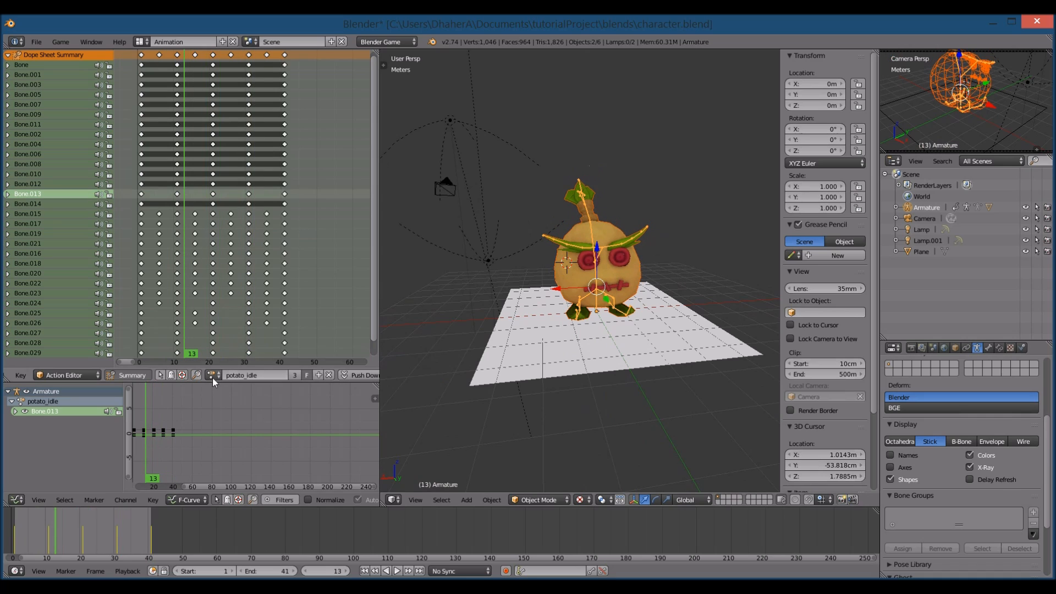
Name the Blank Blueprint project tutorialProject and choose No Starter Content.
click(215, 375)
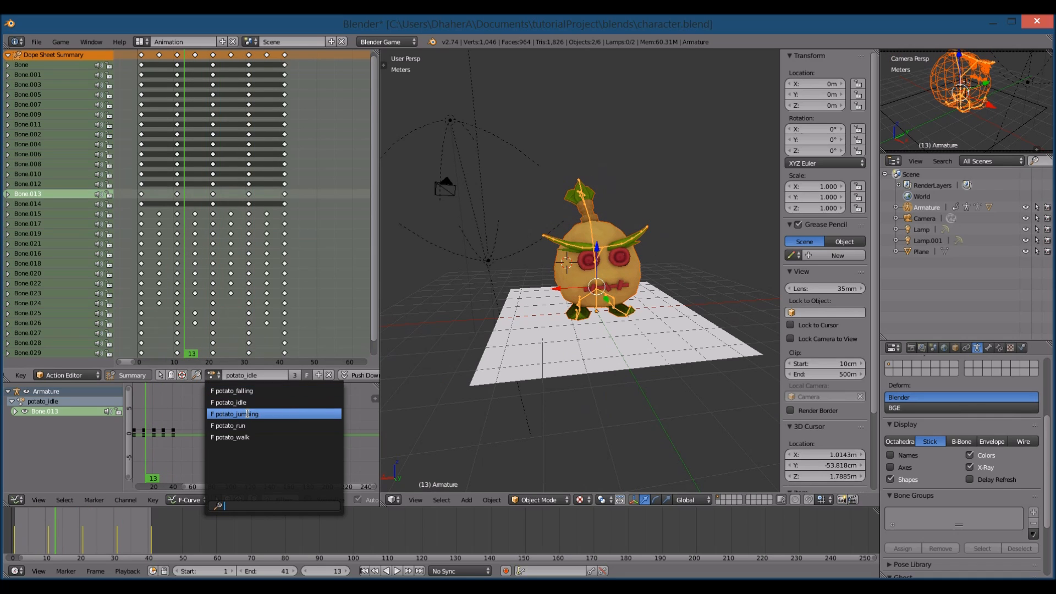
mouse_move(230, 437)
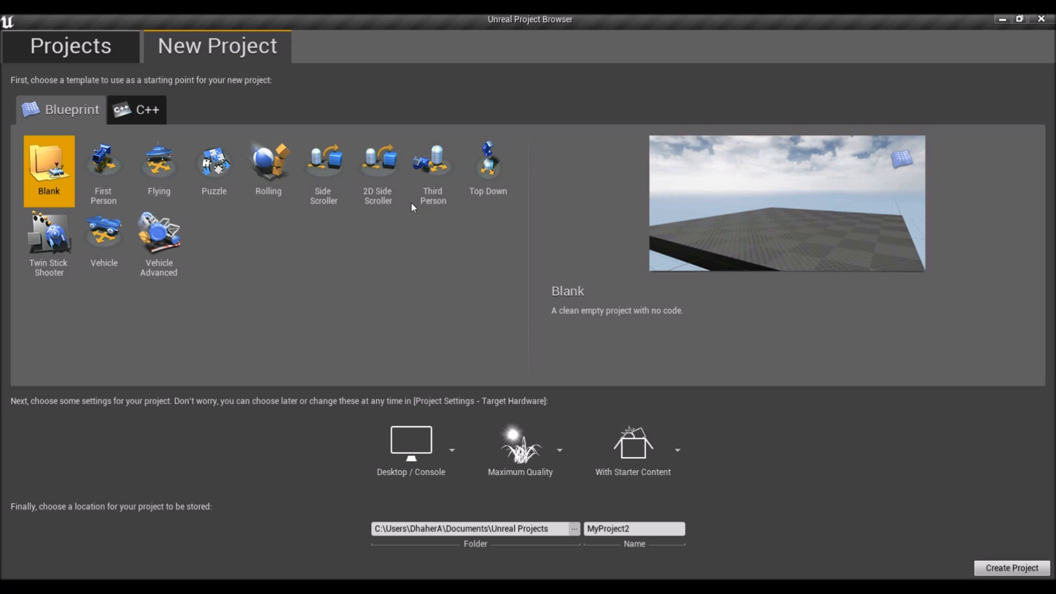
mouse_move(656, 443)
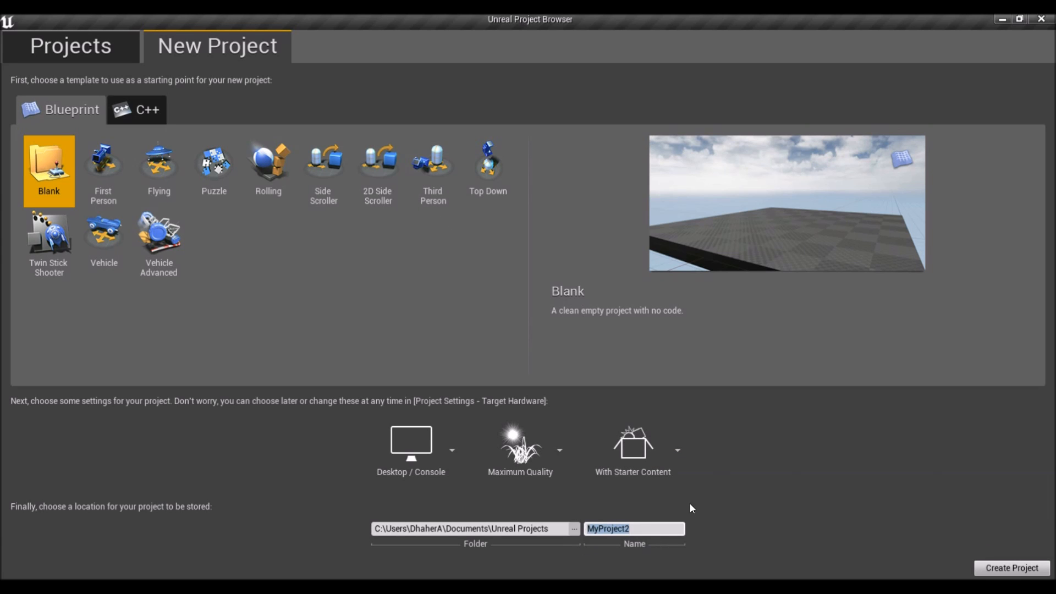
mouse_move(689, 508)
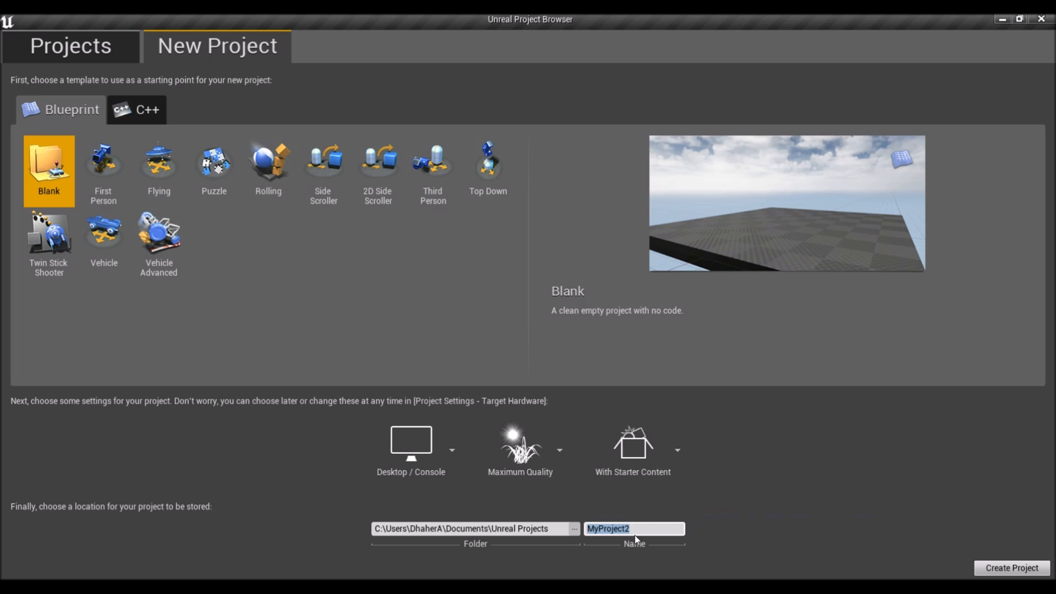
click(634, 529)
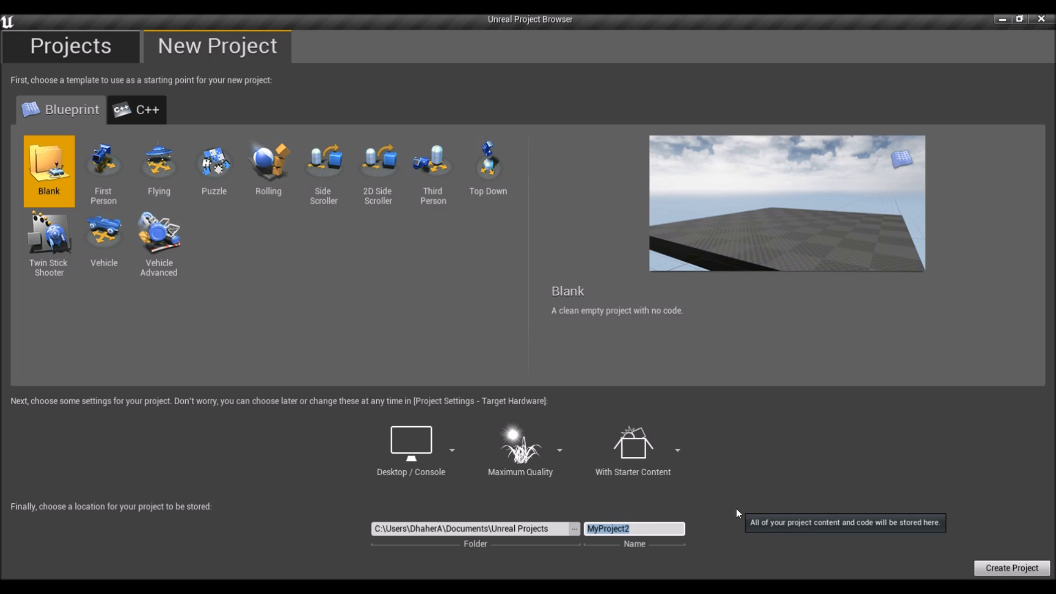
text(tutorialProj)
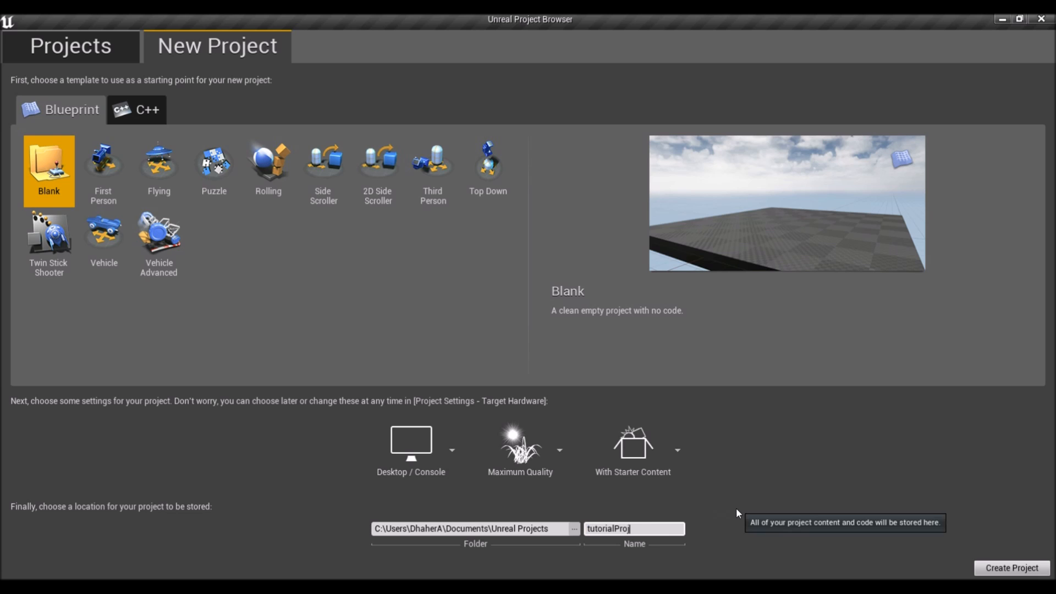
mouse_move(410, 450)
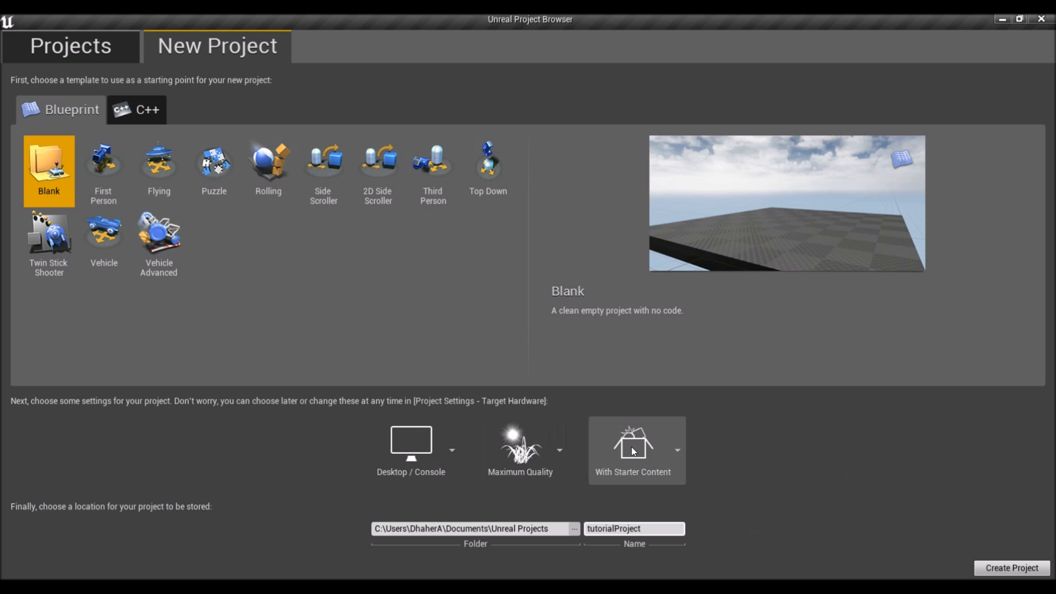
click(676, 450)
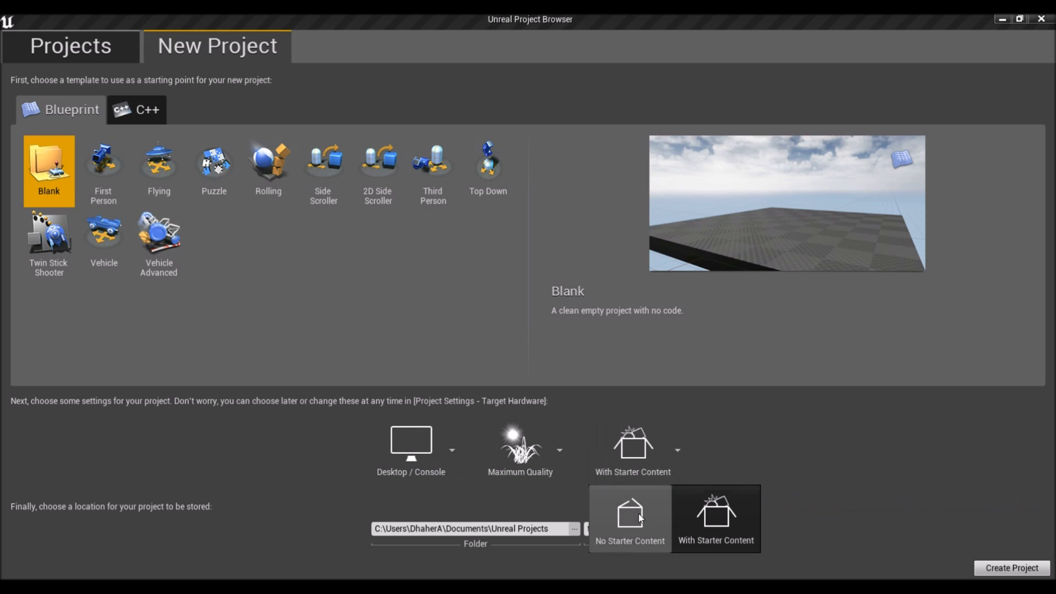
click(629, 526)
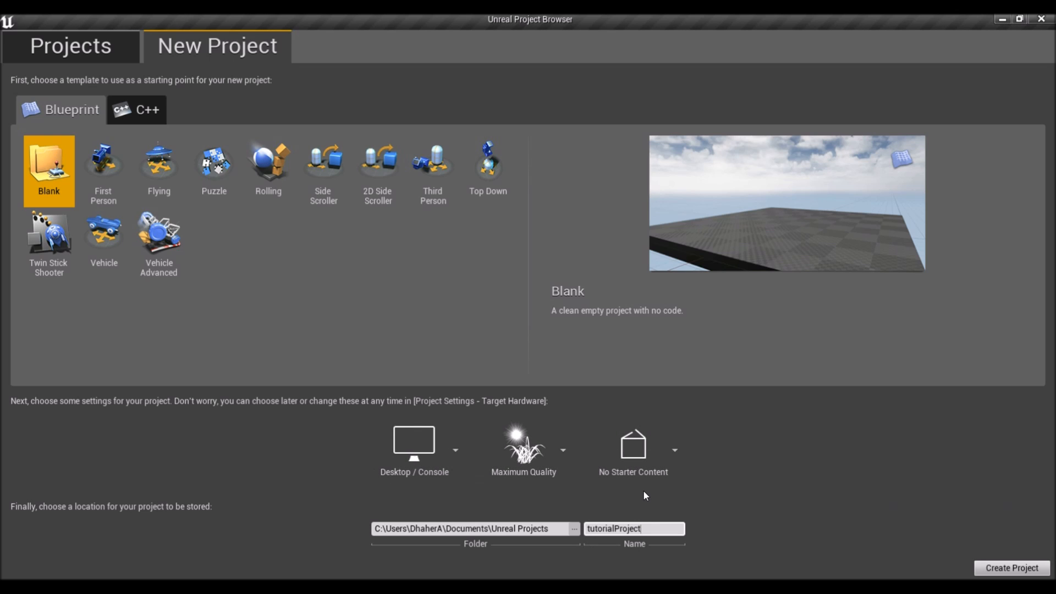
mouse_move(739, 459)
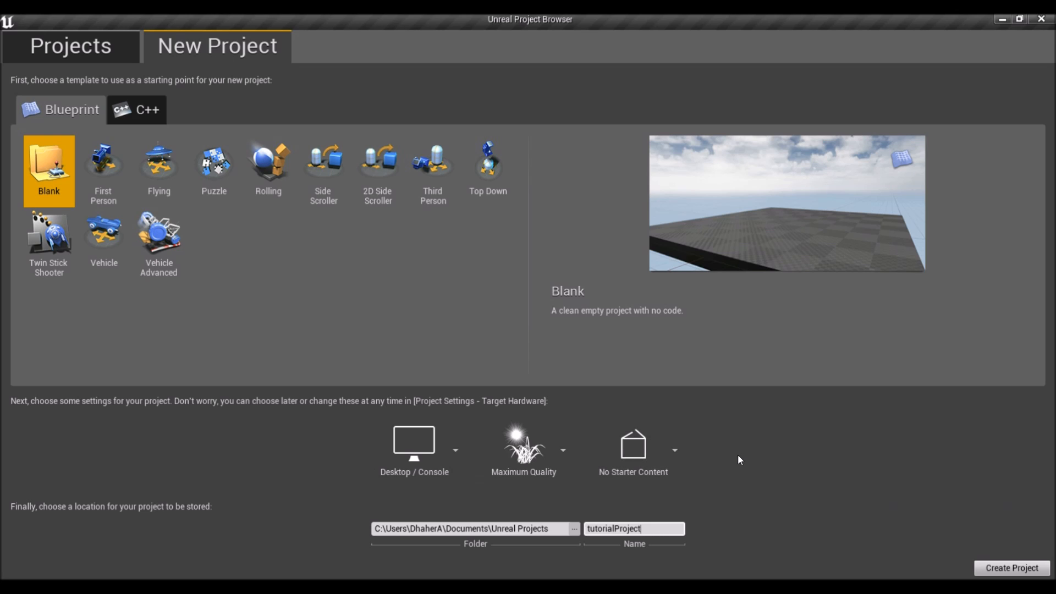
mouse_move(718, 349)
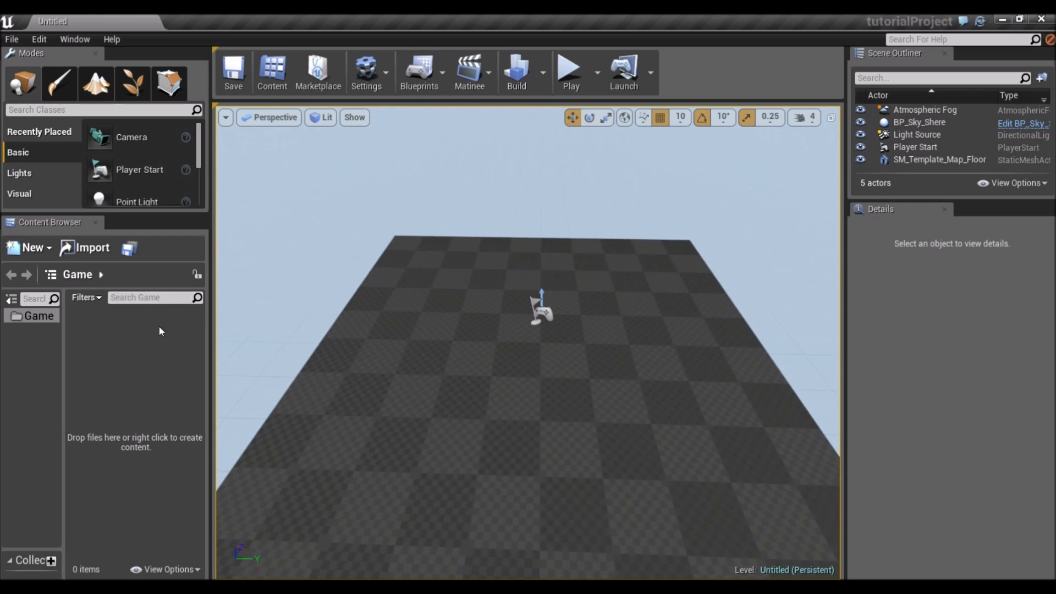
mouse_move(105, 344)
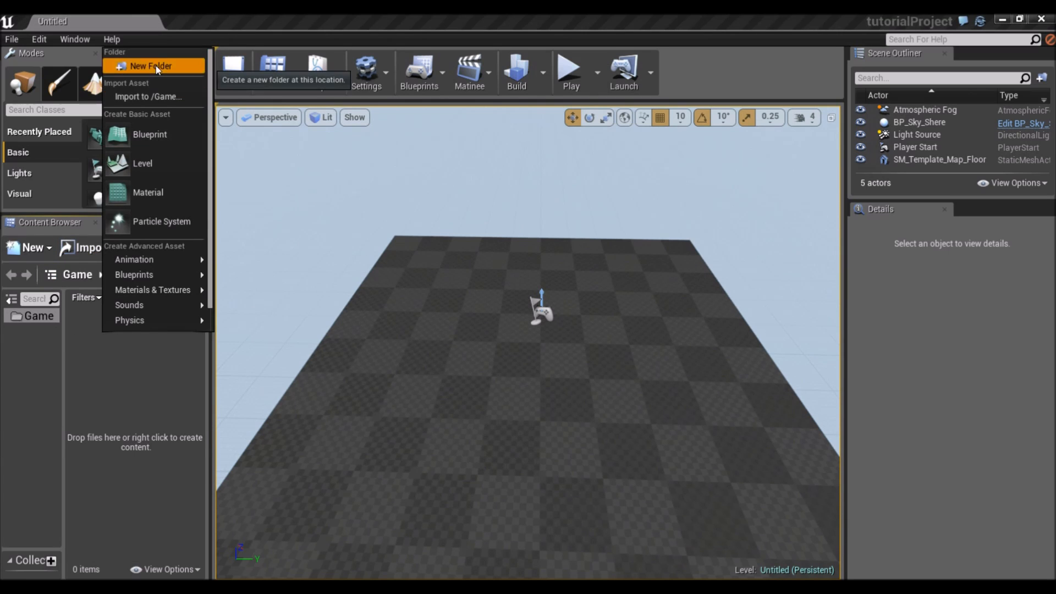
Create a player folder with a playerAssets subfolder and begin an import into it.
click(146, 65)
text(player)
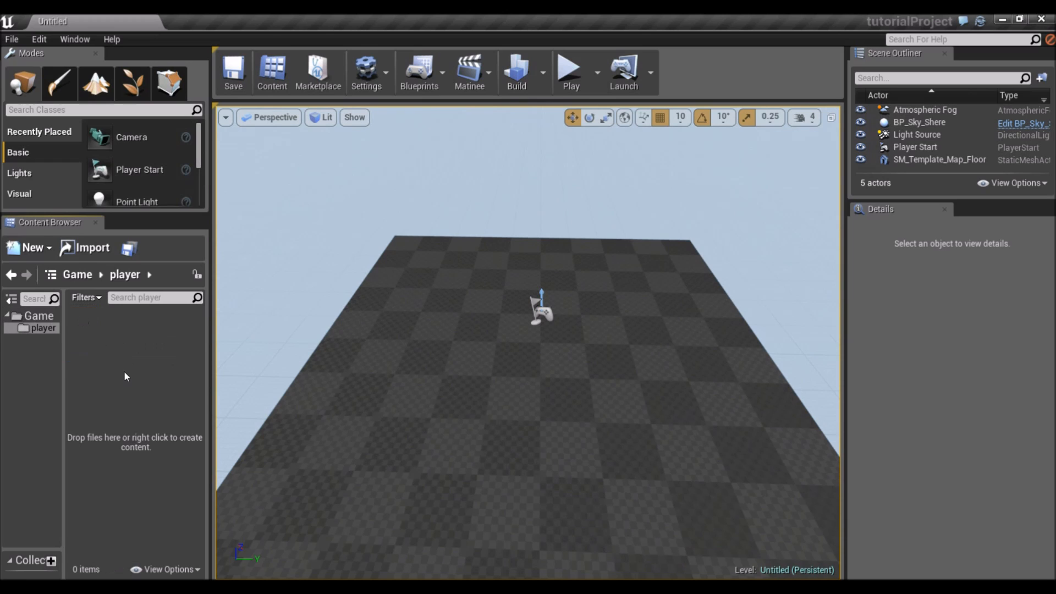
click(30, 247)
text(playerAssets)
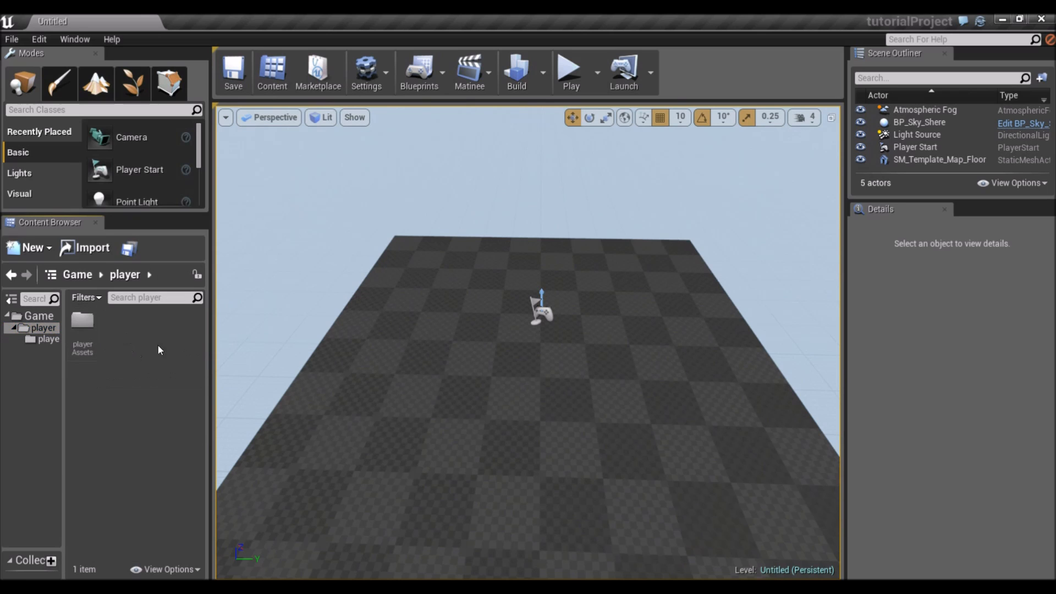
mouse_move(142, 344)
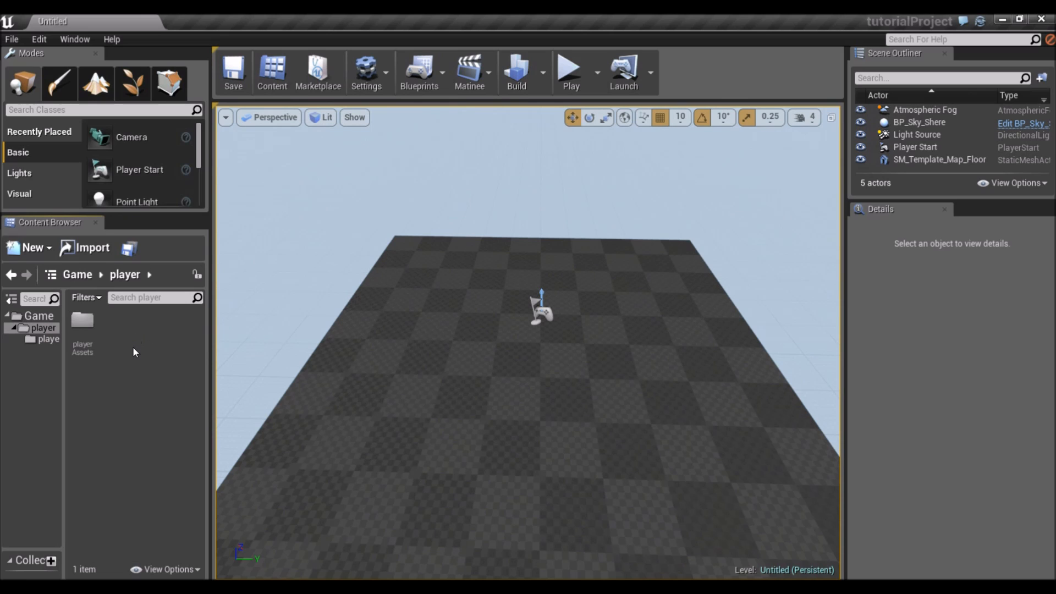
mouse_move(124, 346)
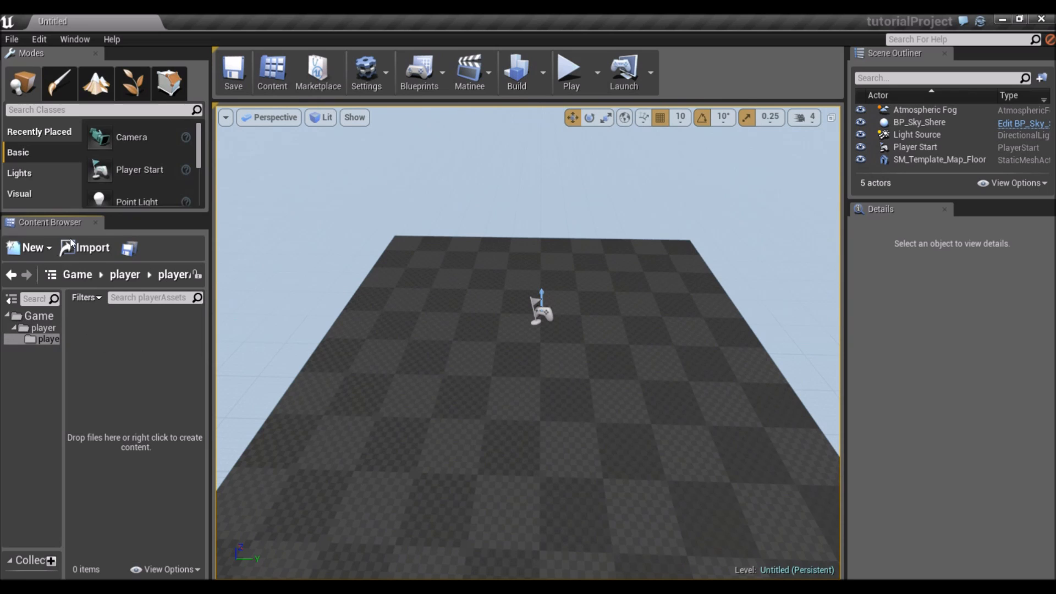
click(85, 248)
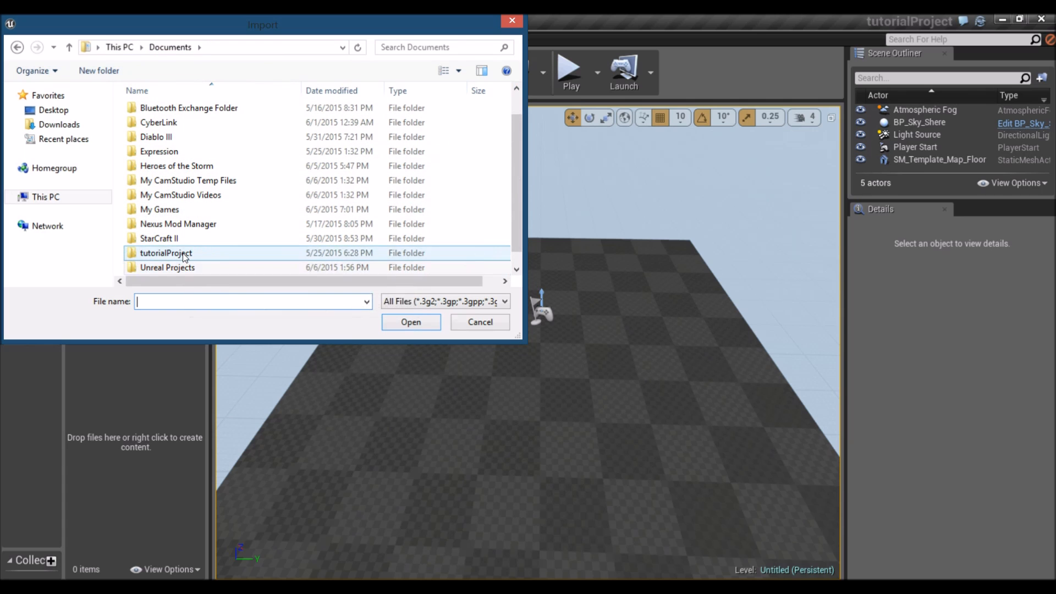
Import potato.fbx with animations into playerAssets and select the potato skeletal mesh.
double_click(165, 253)
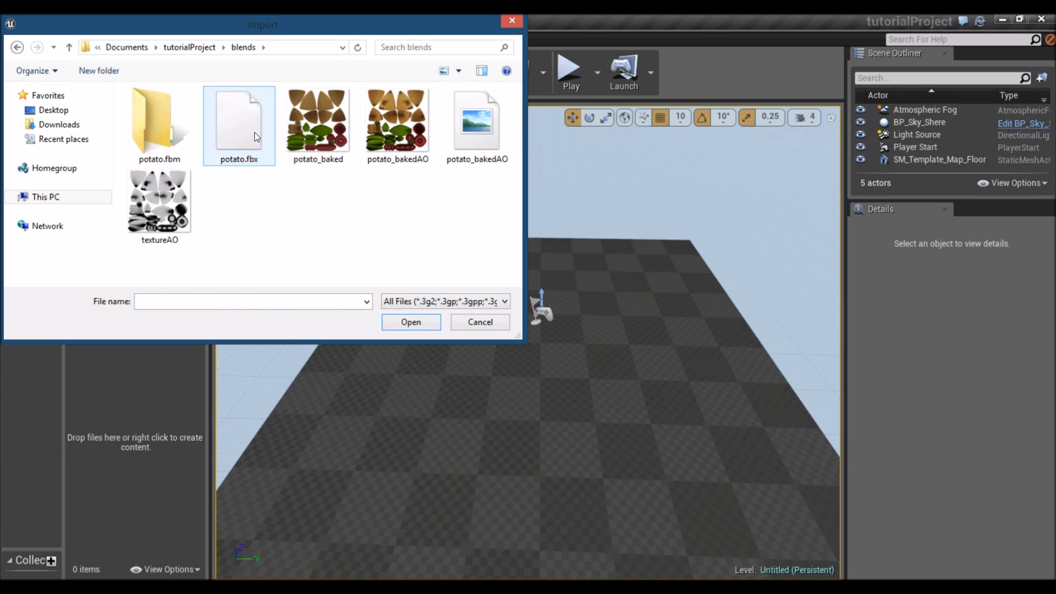
click(239, 121)
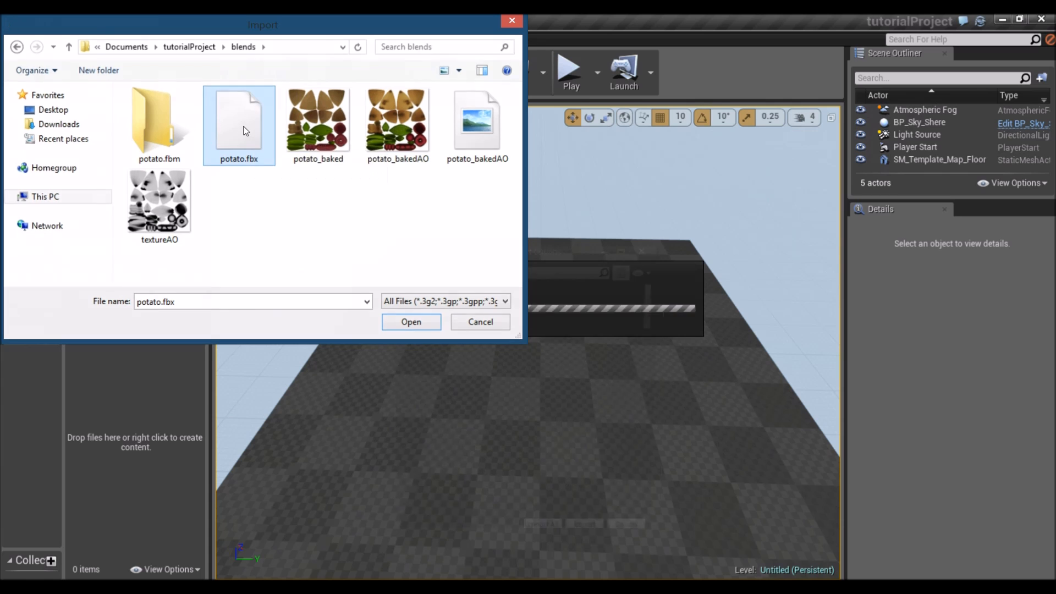
click(410, 322)
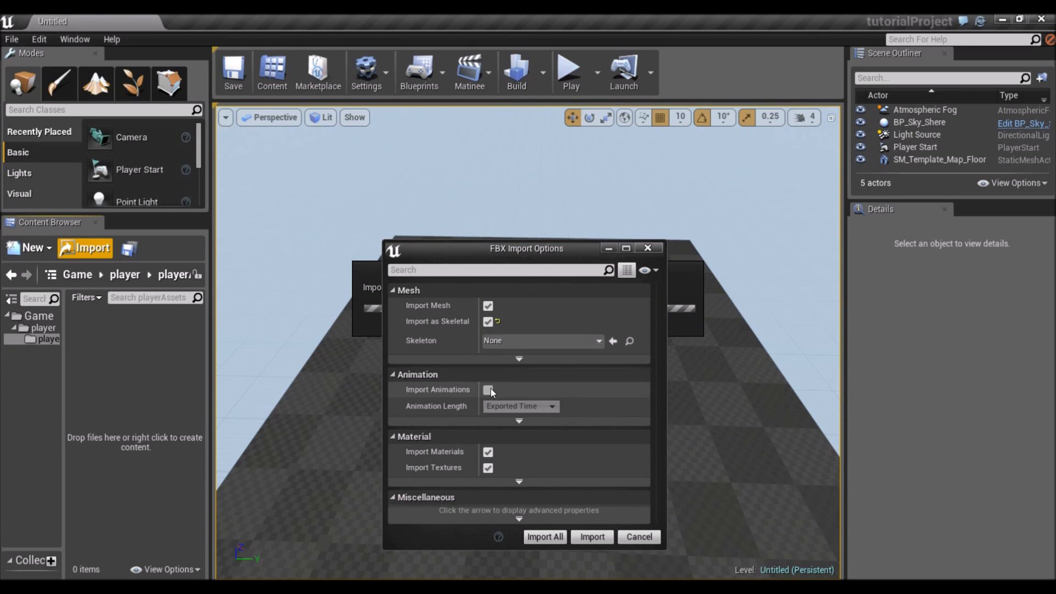
click(487, 389)
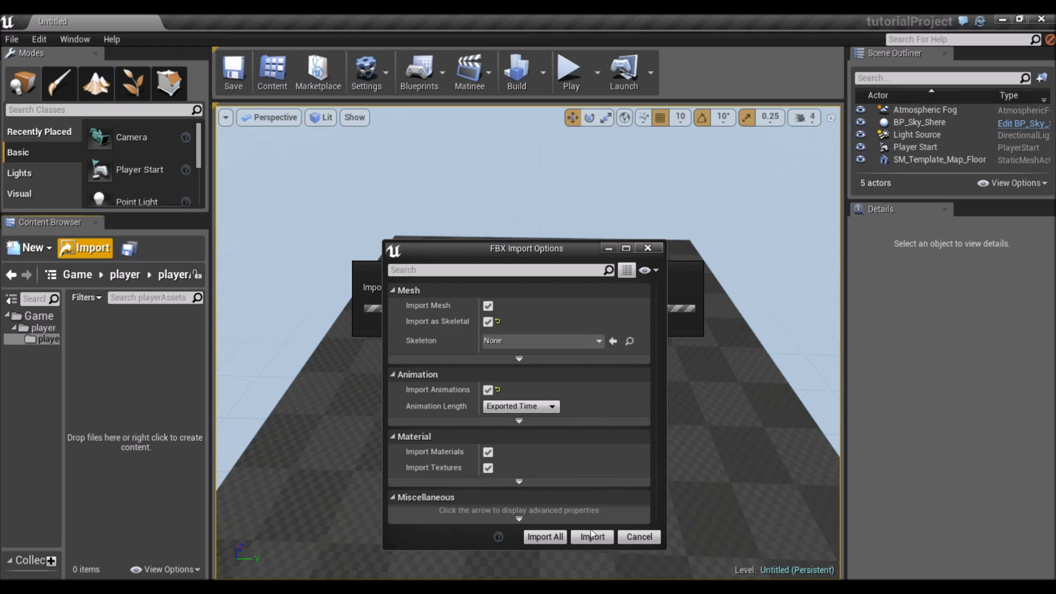
click(592, 537)
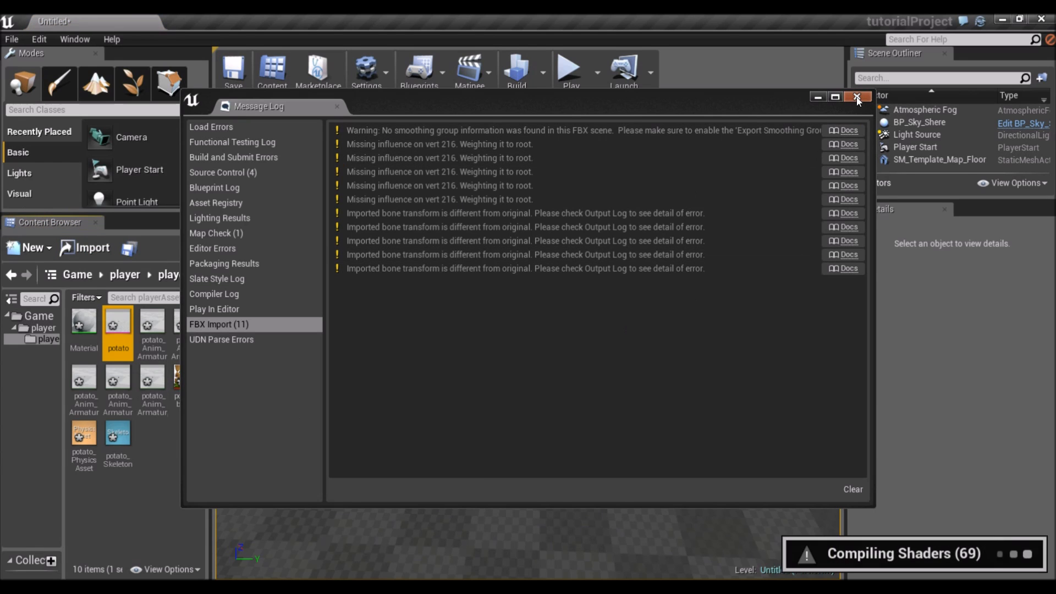
click(855, 96)
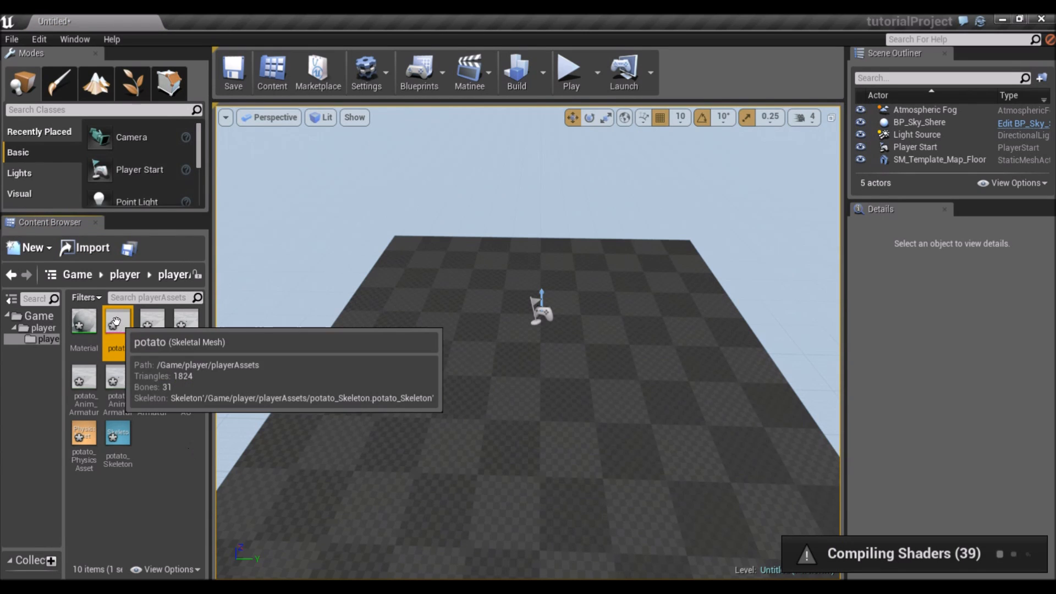
Drag the potato skeletal mesh into the level and open its material for editing.
drag(116, 322, 451, 290)
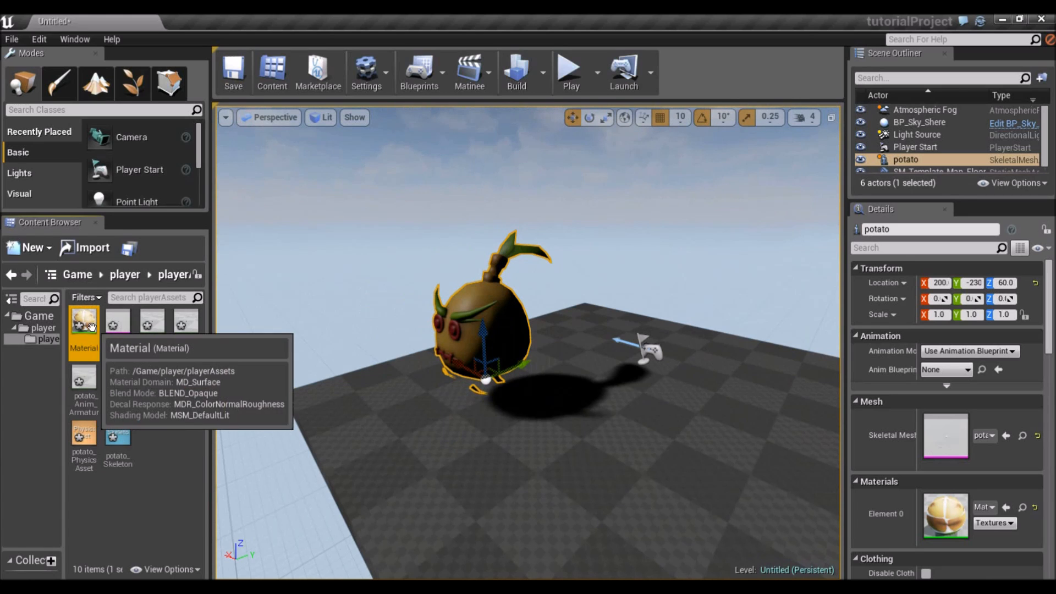
double_click(83, 325)
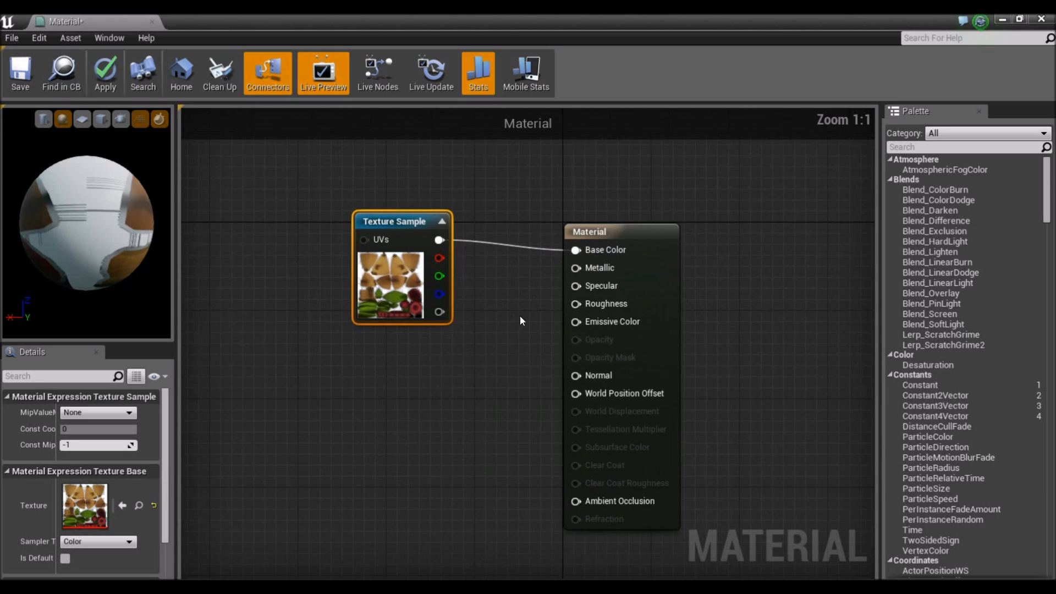
Wire a Constant 0 into Specular, make the potato material Two Sided, and save it.
drag(400, 221, 390, 254)
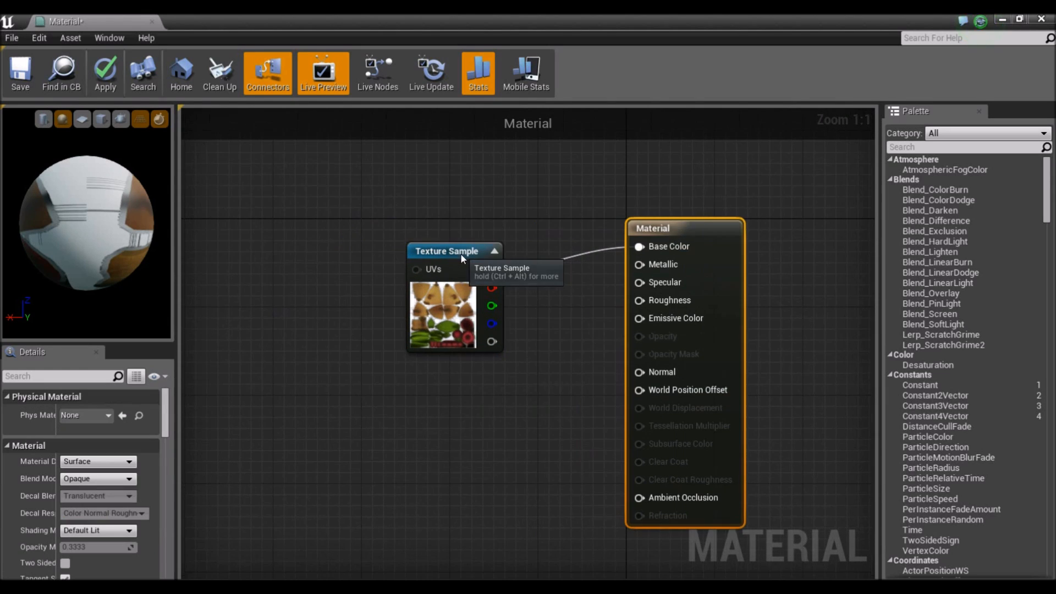
click(452, 250)
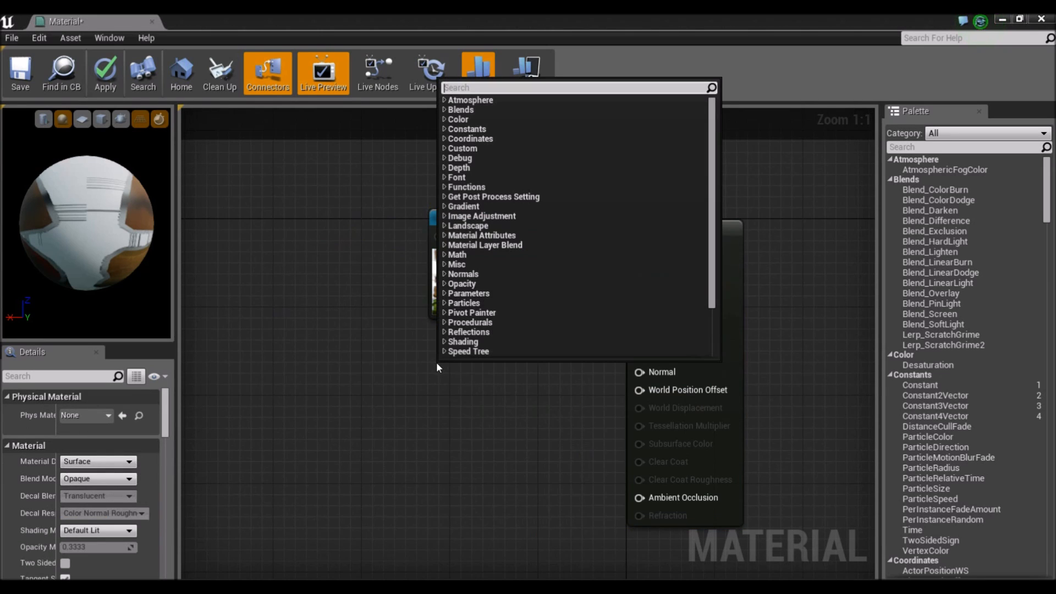
text(const)
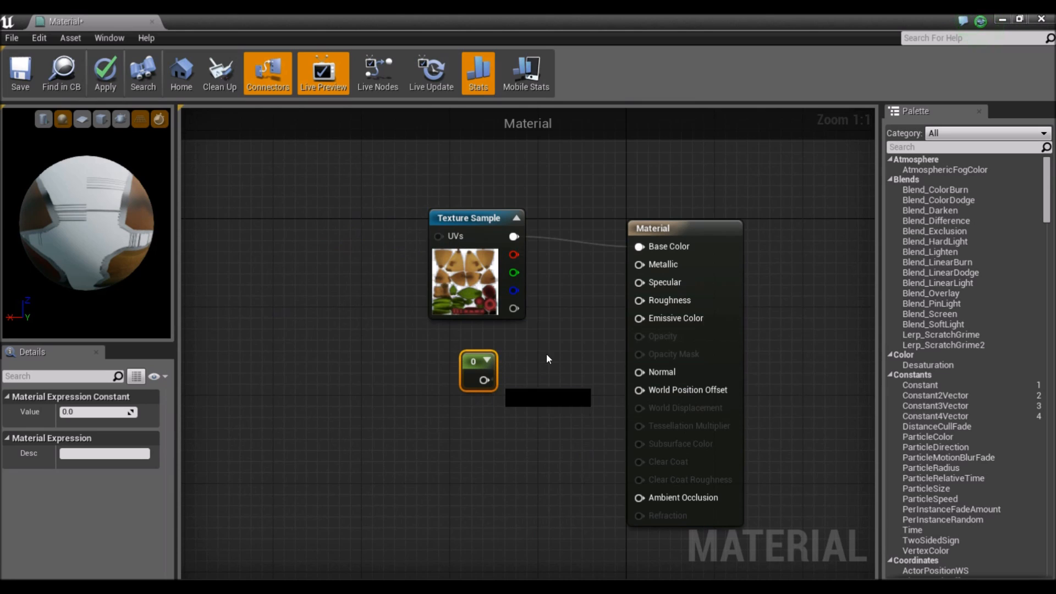
drag(484, 379, 637, 283)
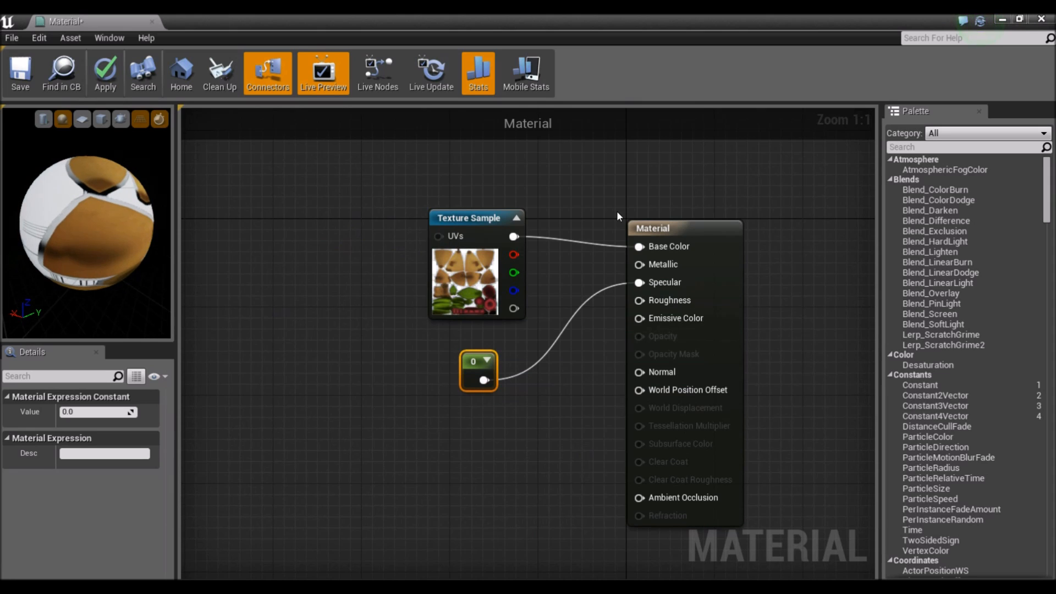
click(681, 227)
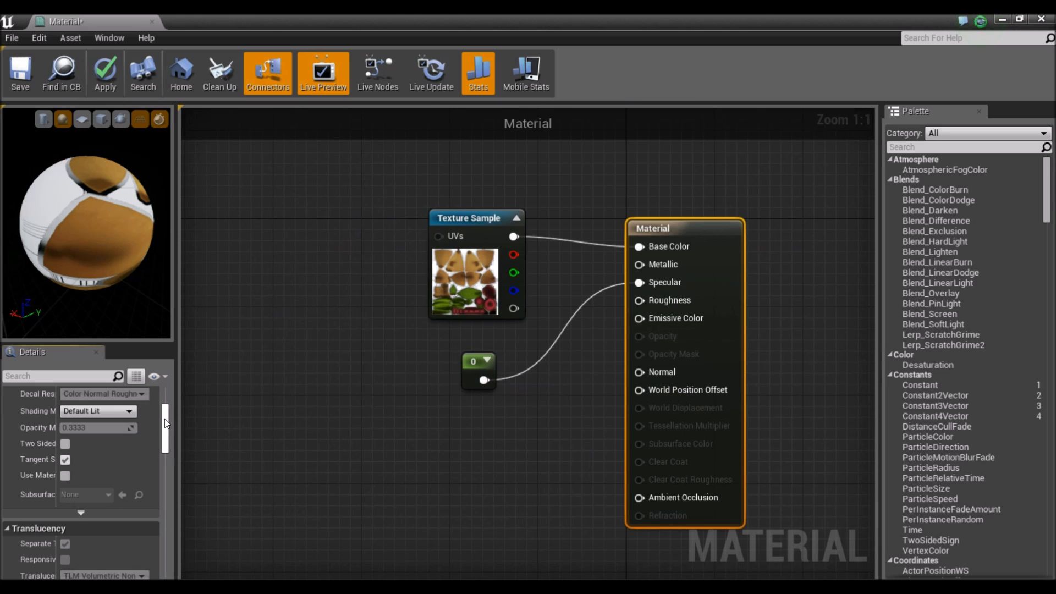
mouse_move(82, 445)
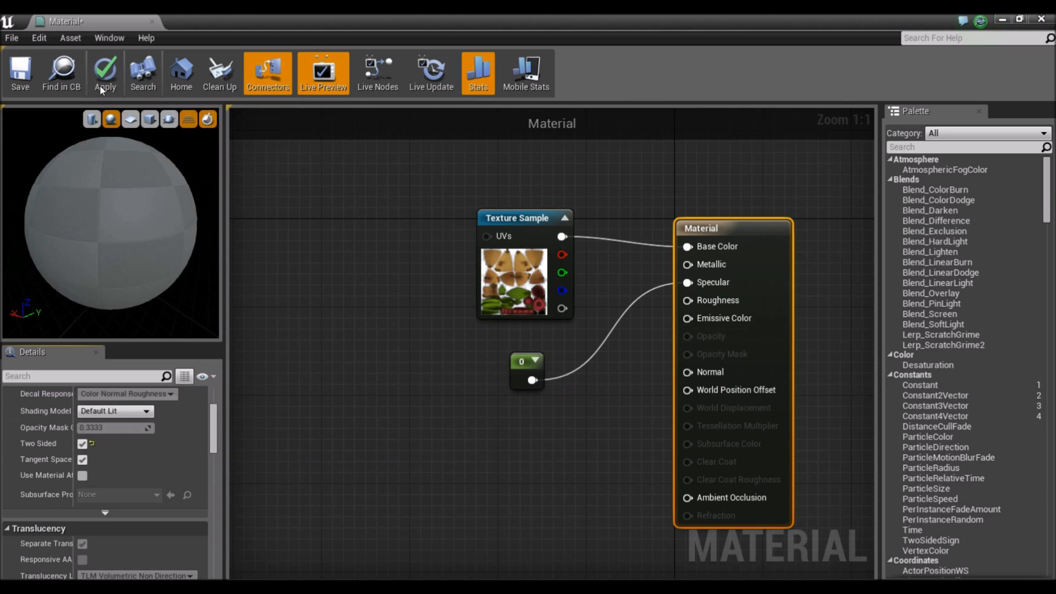
mouse_move(104, 73)
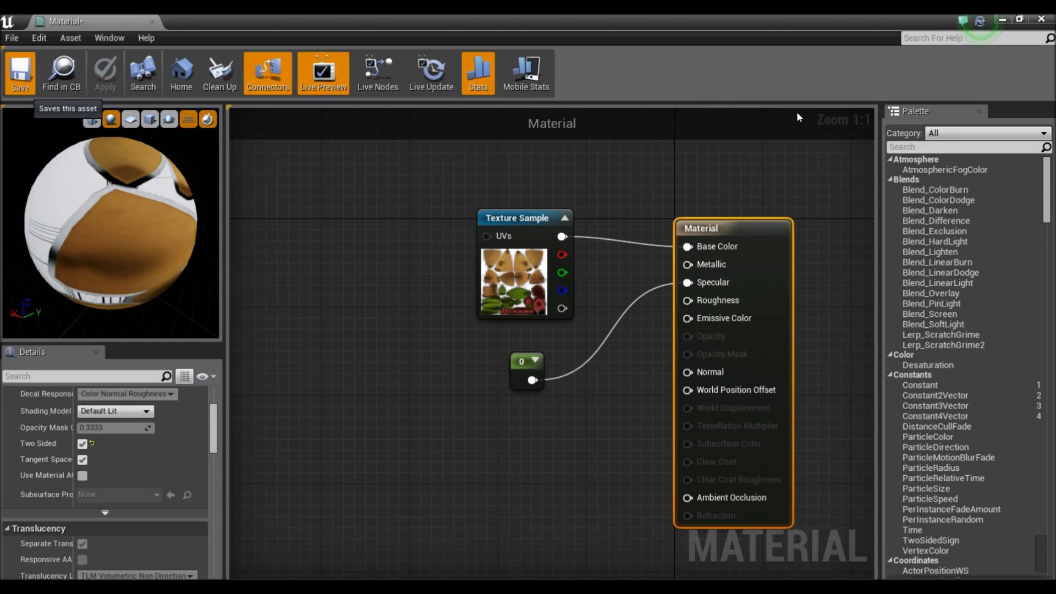
click(20, 73)
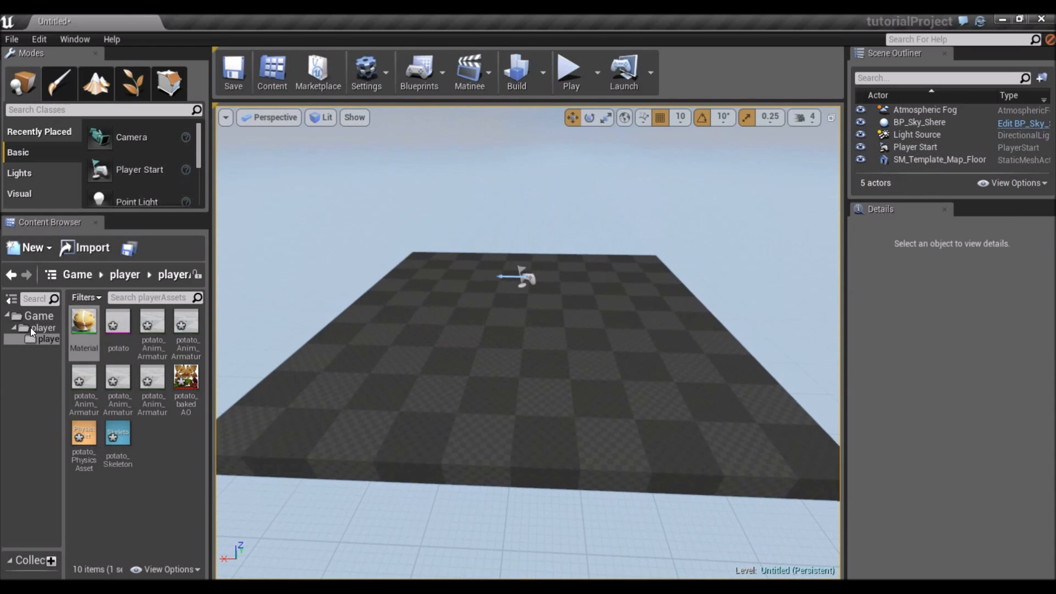
Save the current level as mainScene.
click(42, 328)
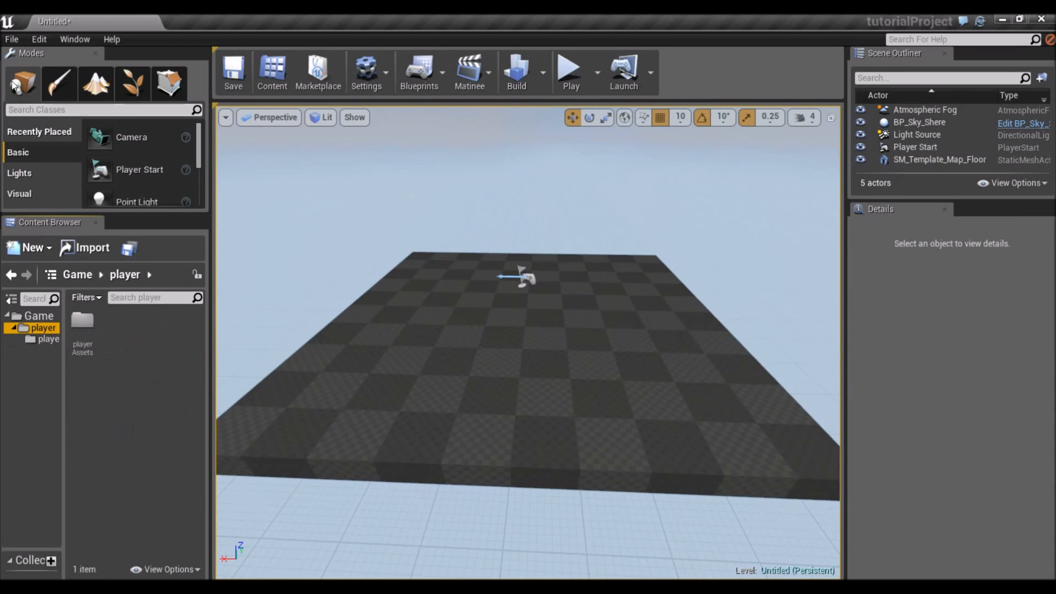
click(11, 40)
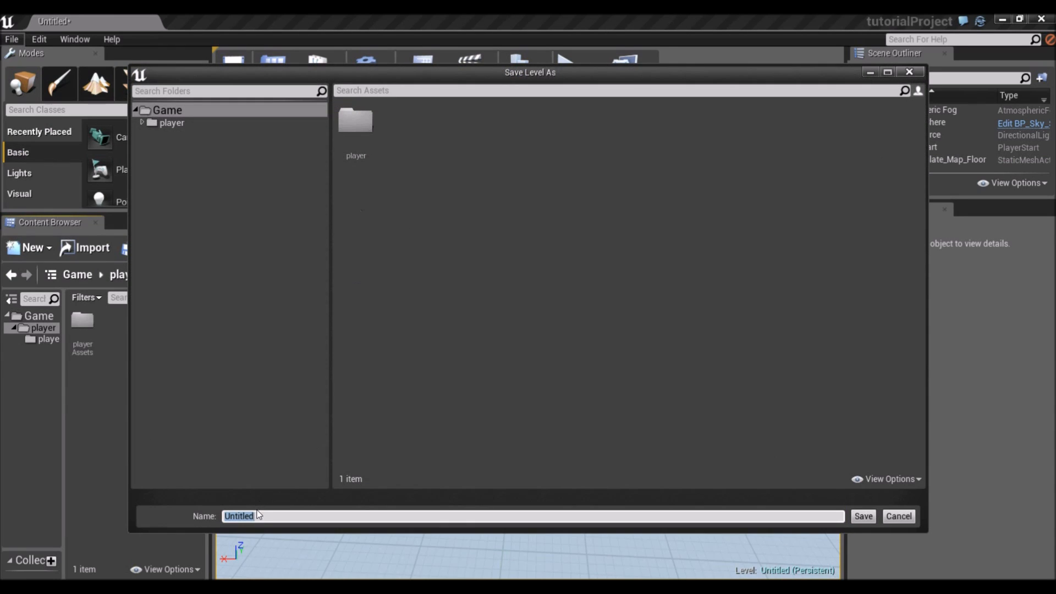
mouse_move(304, 472)
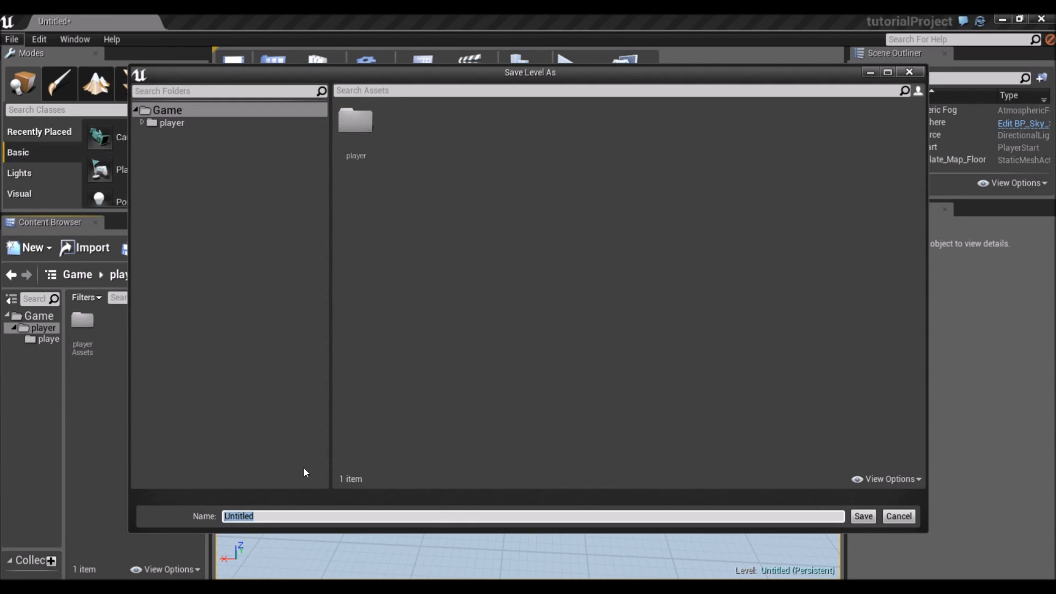
text(mainScene)
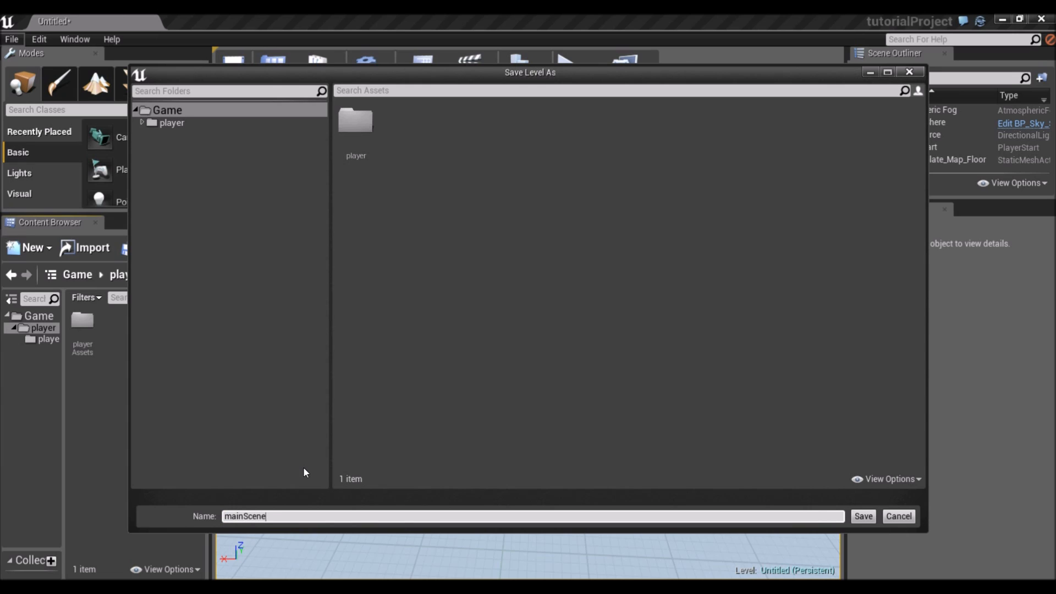
click(862, 516)
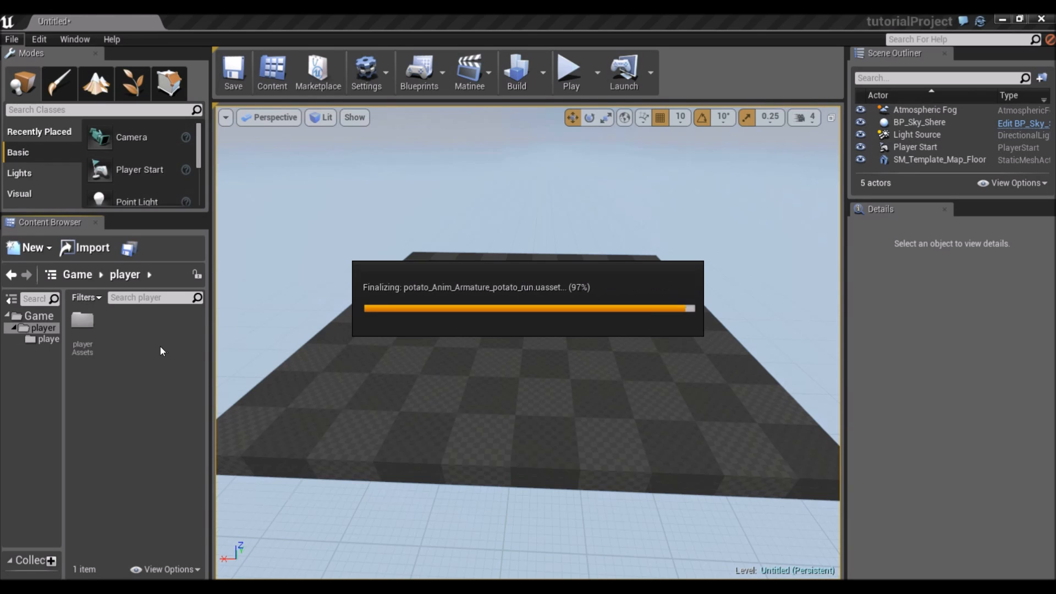
Start creating a new Blueprint class in the player folder.
click(28, 247)
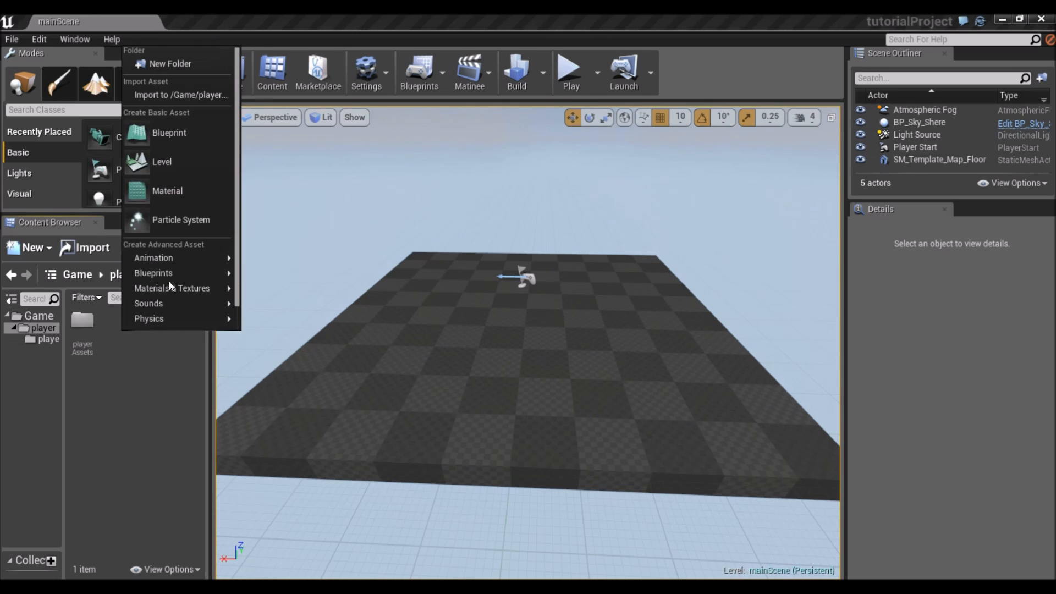
click(168, 133)
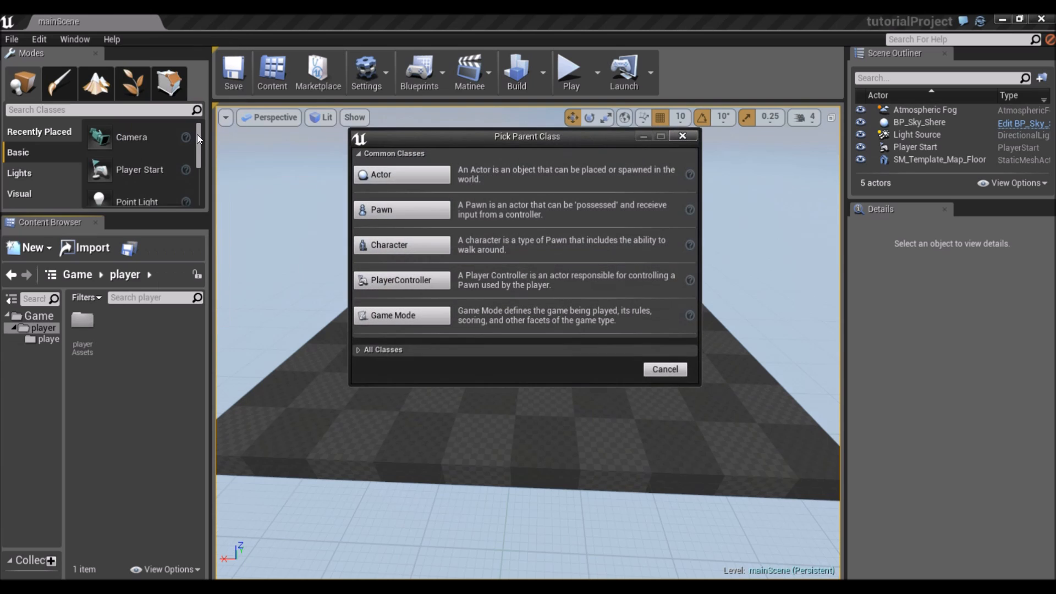
mouse_move(488, 177)
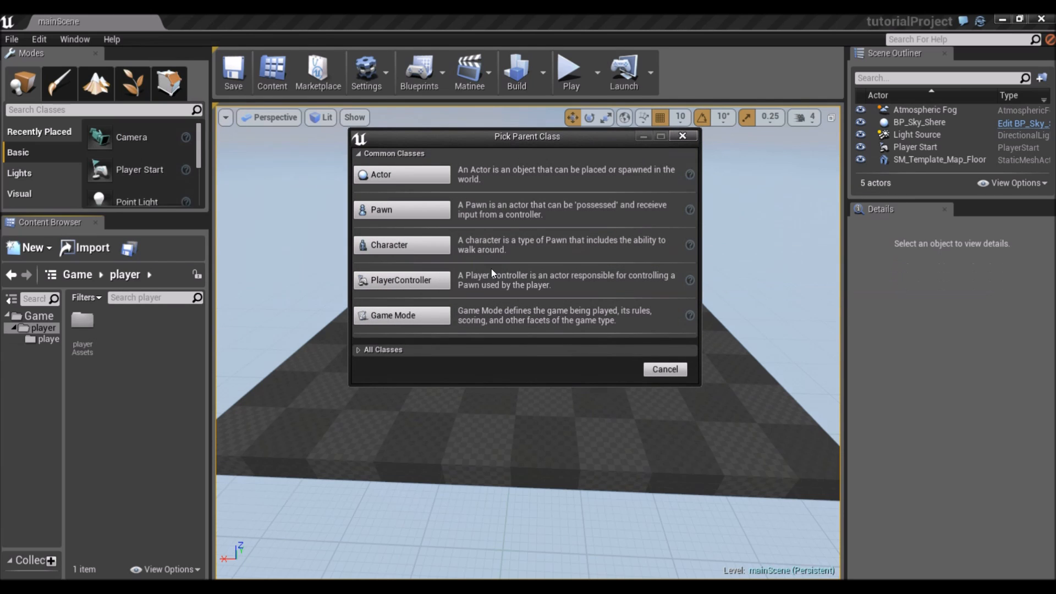
mouse_move(497, 255)
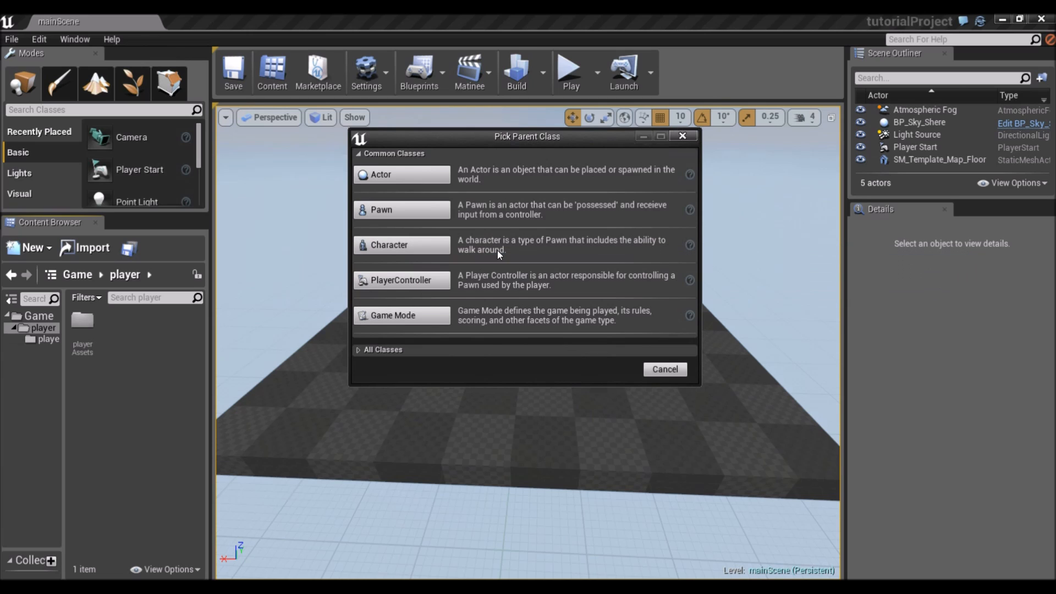
mouse_move(612, 255)
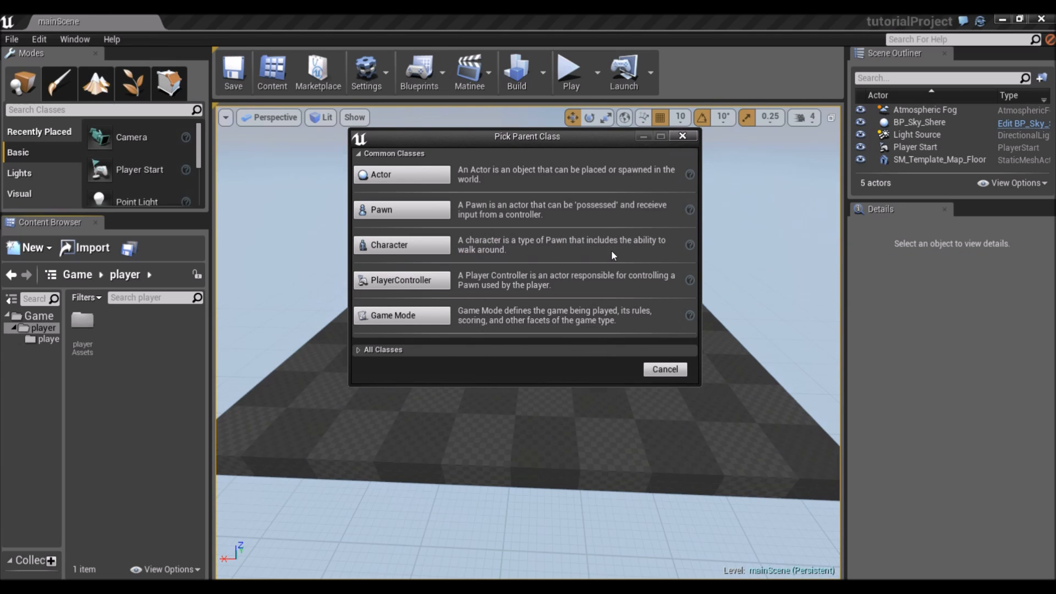
mouse_move(507, 253)
text(playerBP)
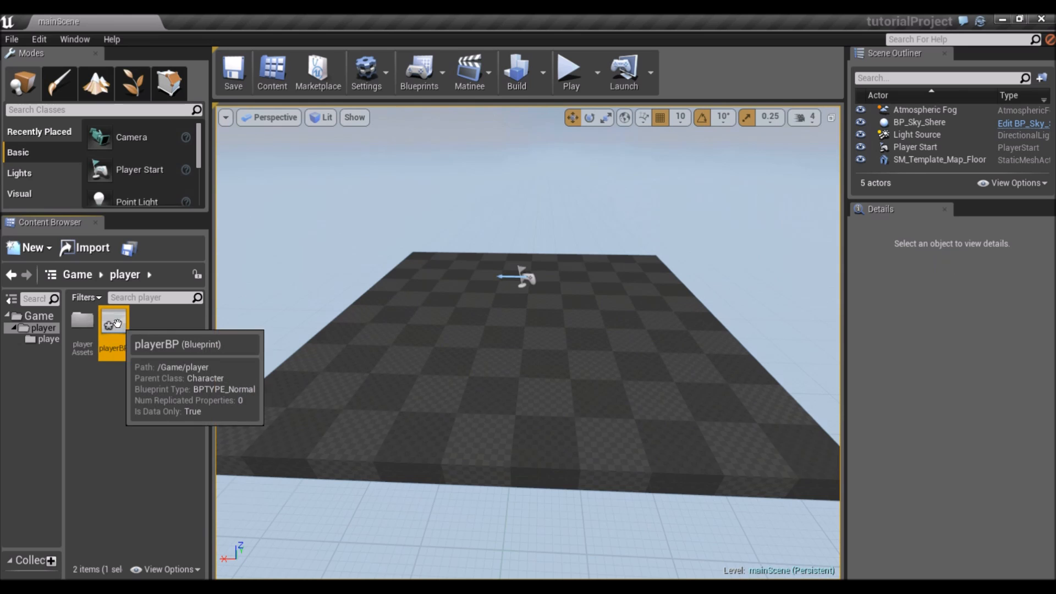
Open the playerBP Character Blueprint in the Blueprint editor.
double_click(113, 320)
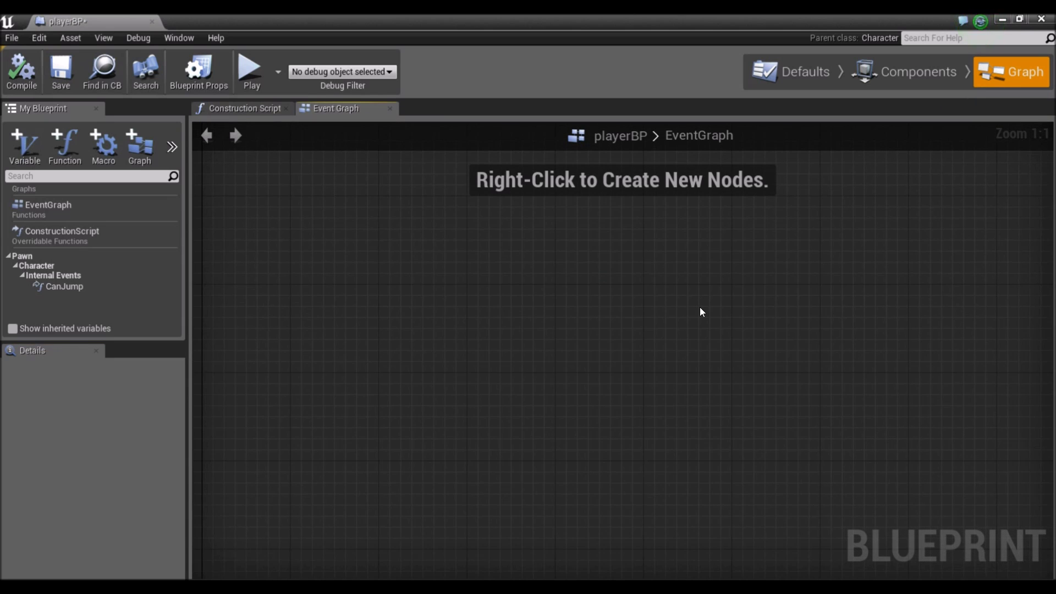
mouse_move(682, 311)
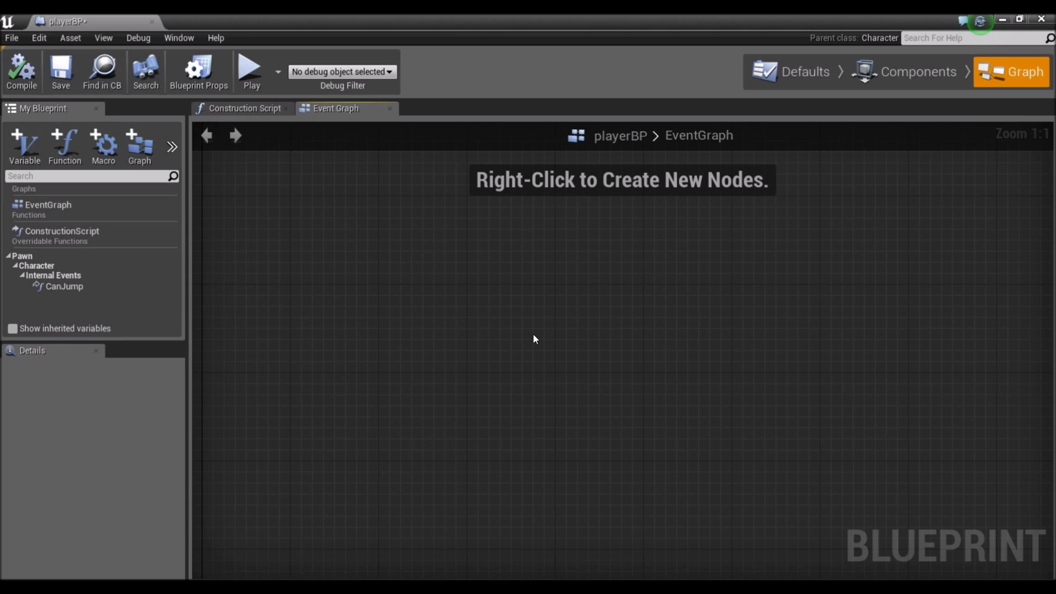
mouse_move(537, 308)
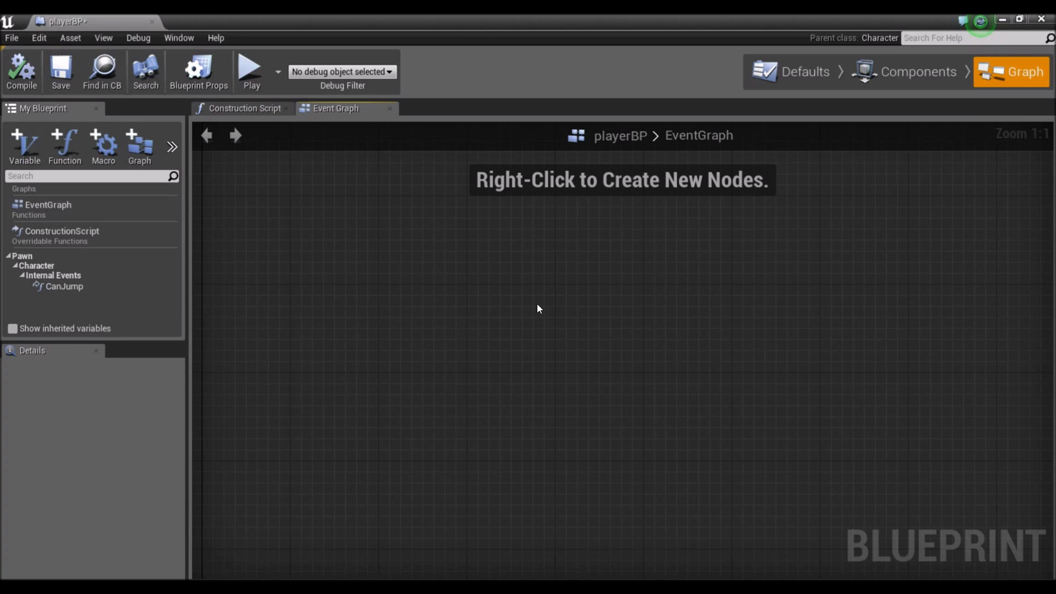
mouse_move(425, 248)
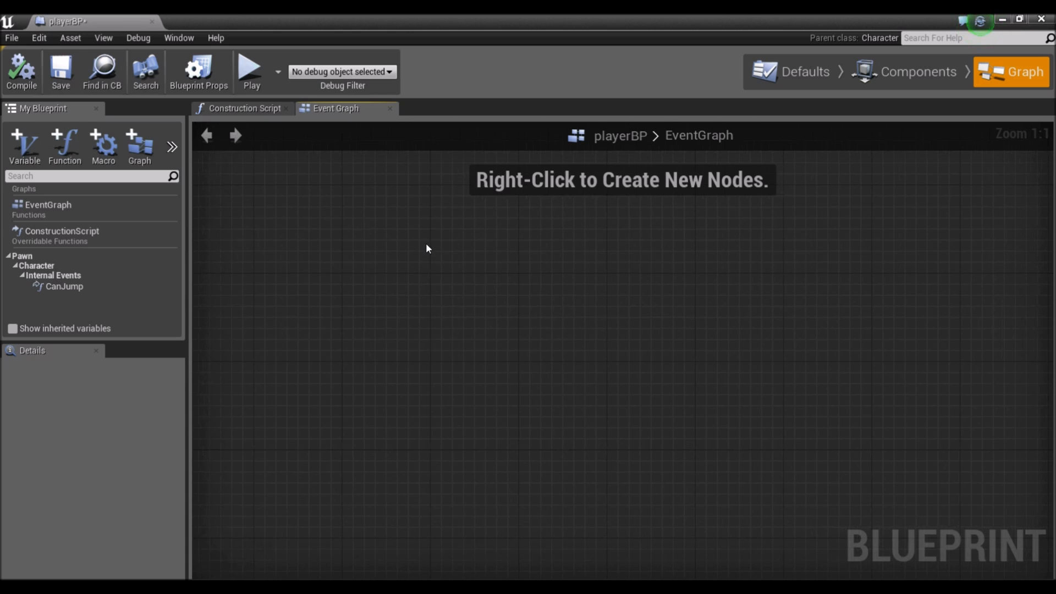
mouse_move(506, 257)
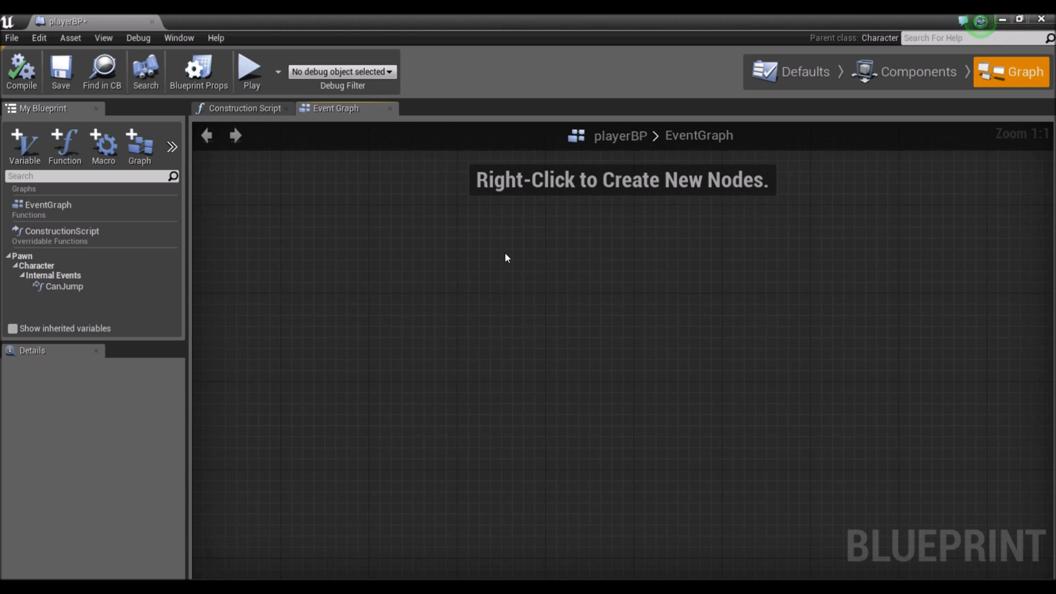
click(916, 73)
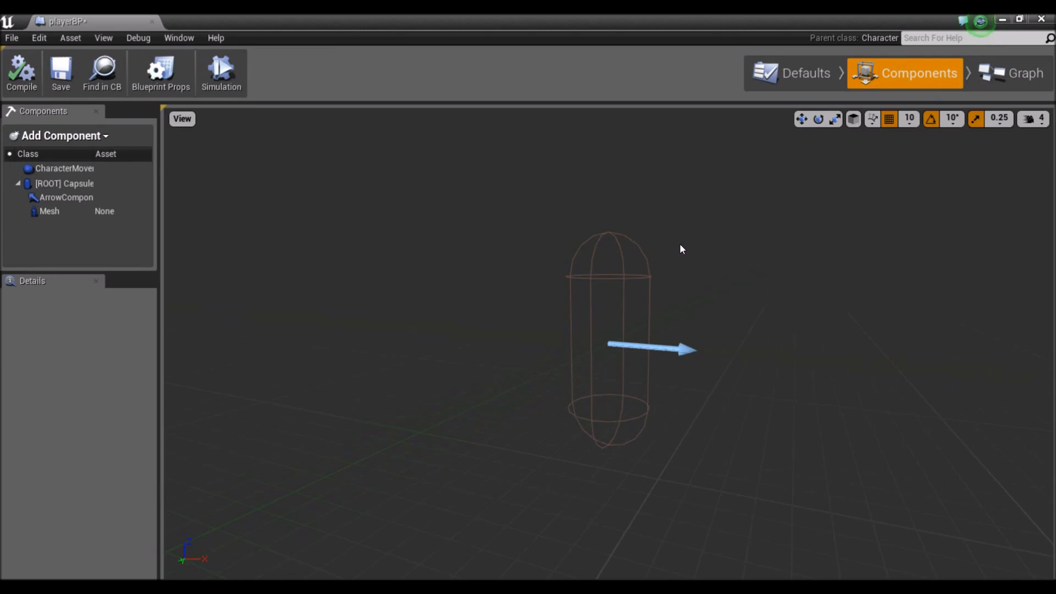
mouse_move(690, 278)
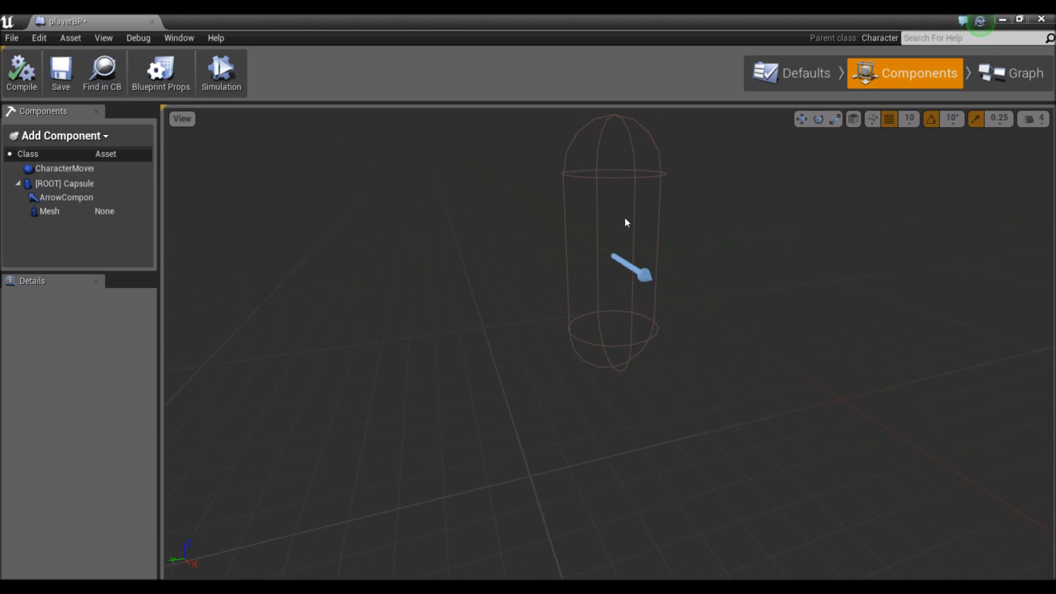
Select the Mesh component and assign the potato skeletal mesh to it.
click(65, 184)
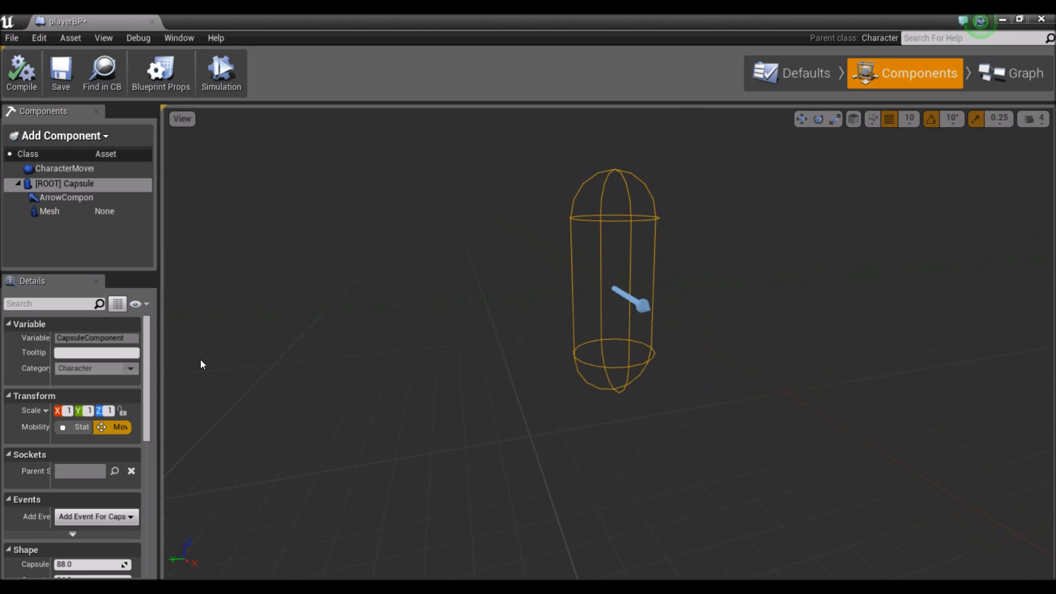
drag(156, 350, 208, 350)
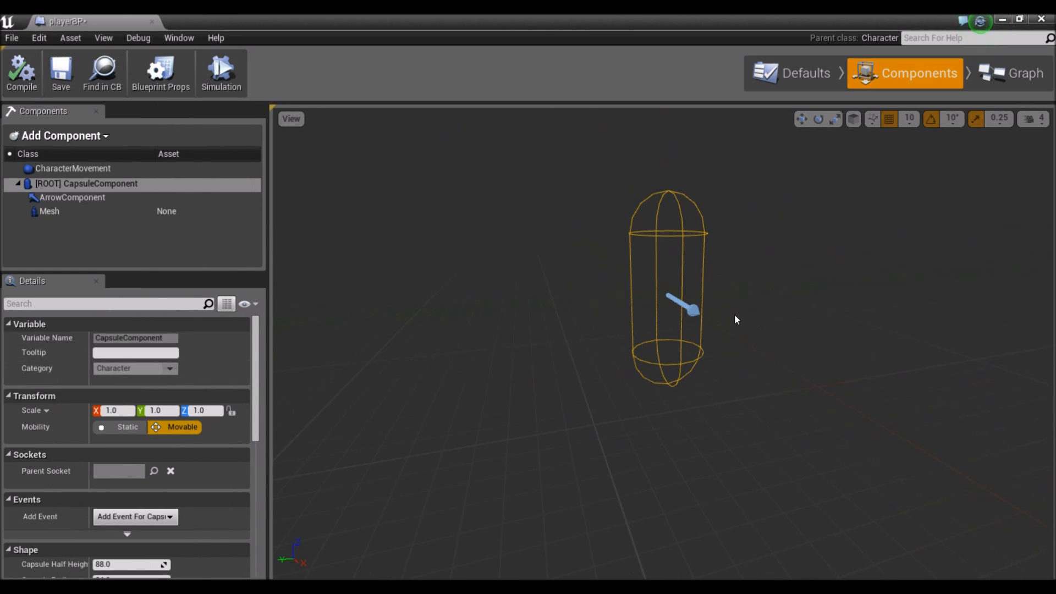
mouse_move(51, 214)
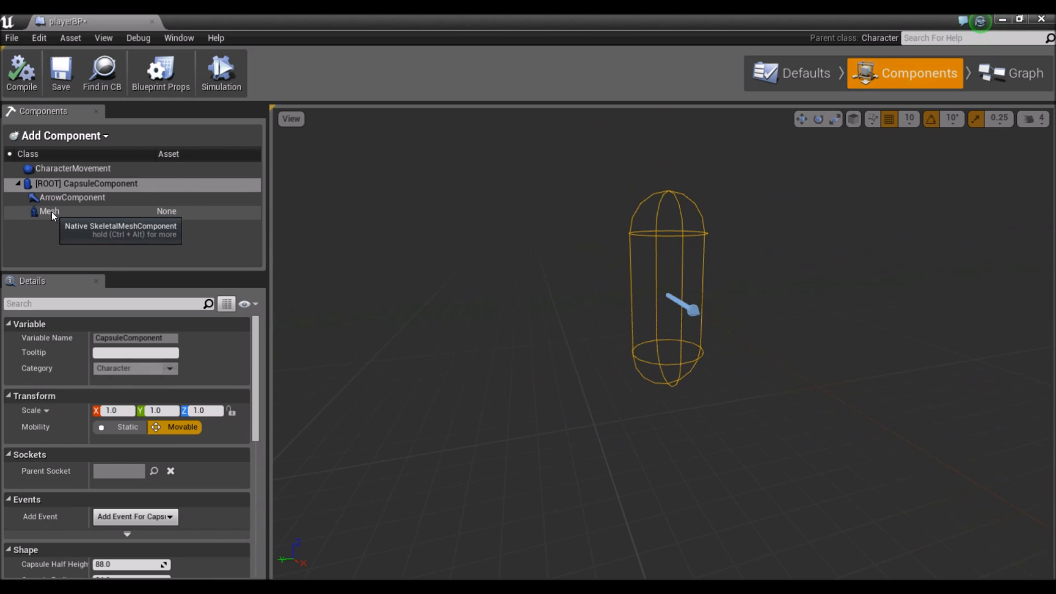
click(50, 211)
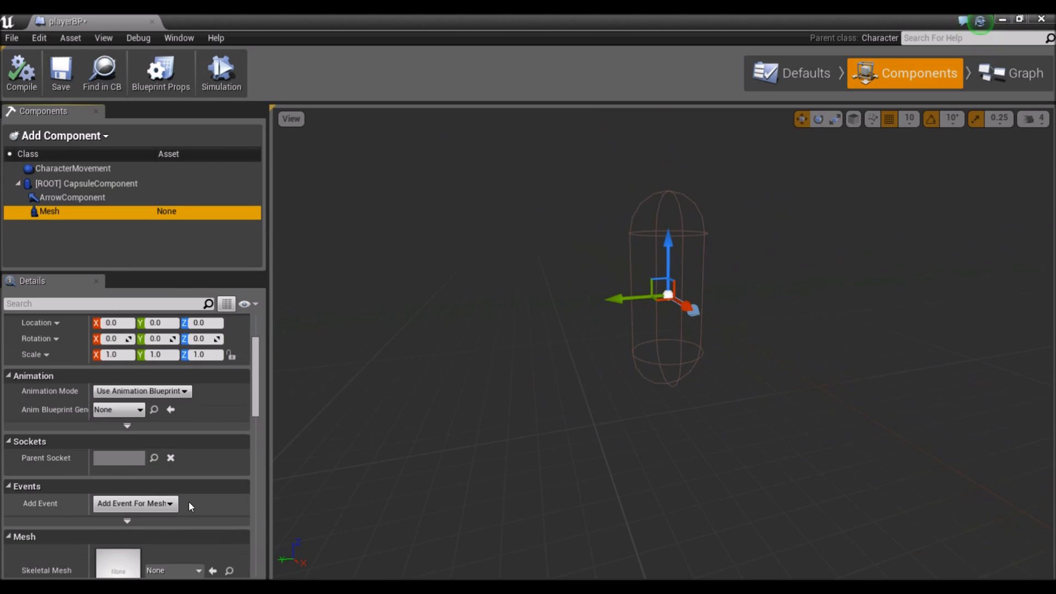
scroll(down, 3)
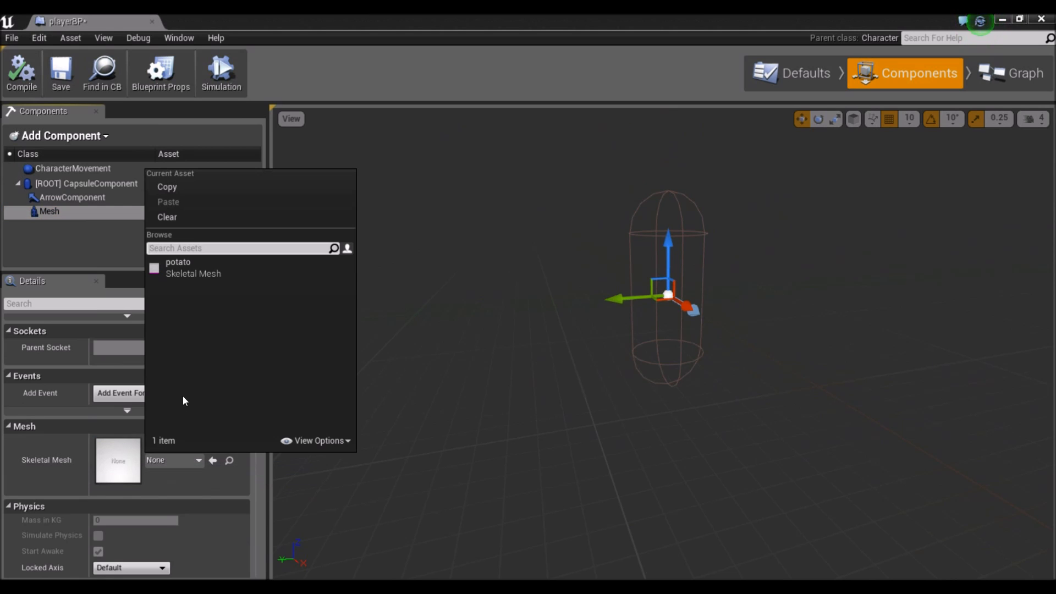
click(178, 268)
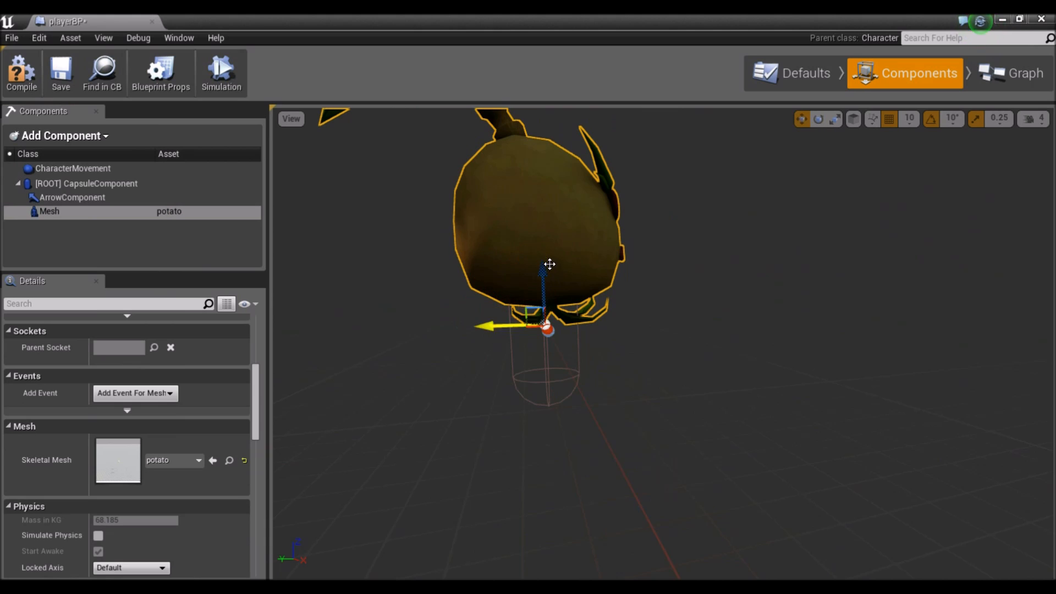
Lower the potato mesh into the capsule and rotate it -90 degrees yaw to face forward.
drag(549, 264, 546, 290)
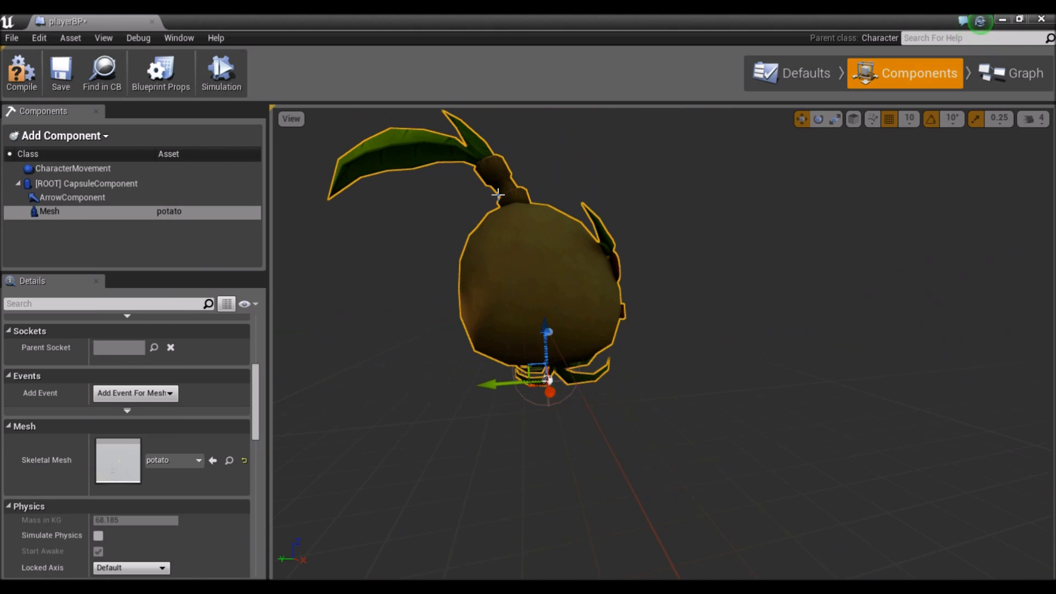
click(817, 119)
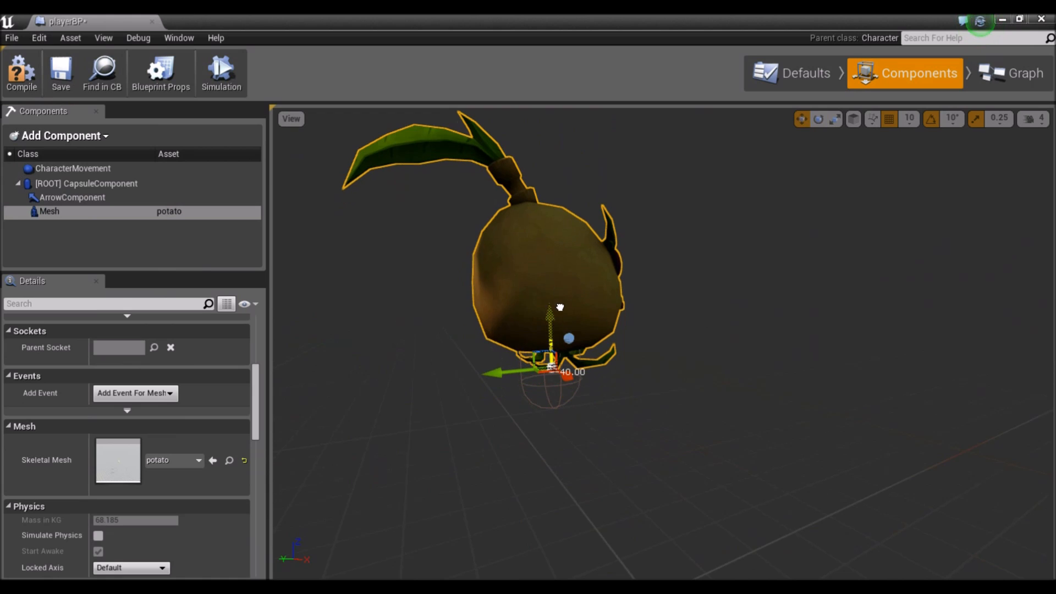
drag(559, 310, 623, 350)
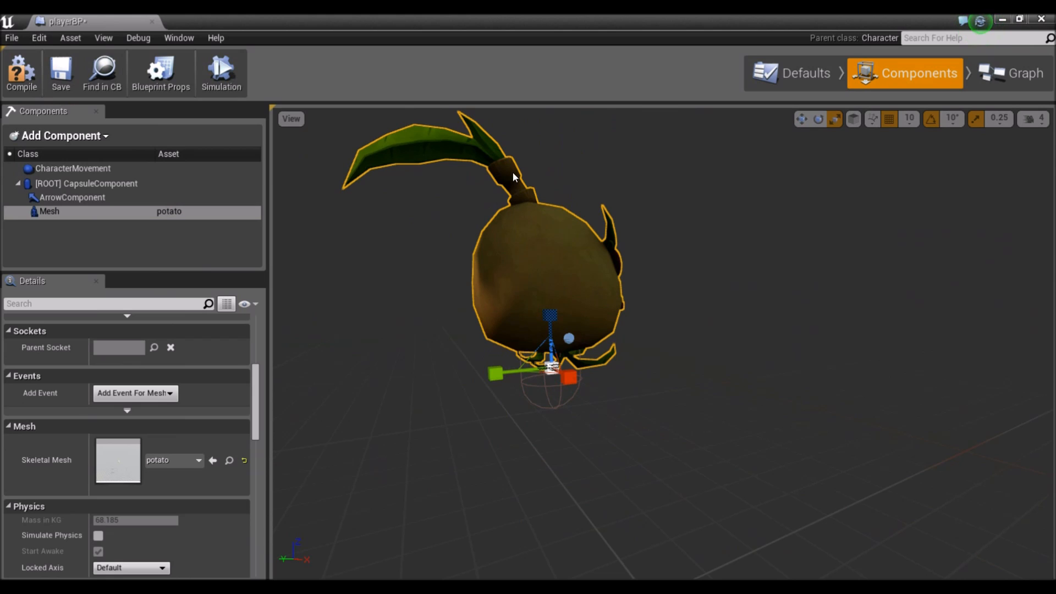
mouse_move(634, 299)
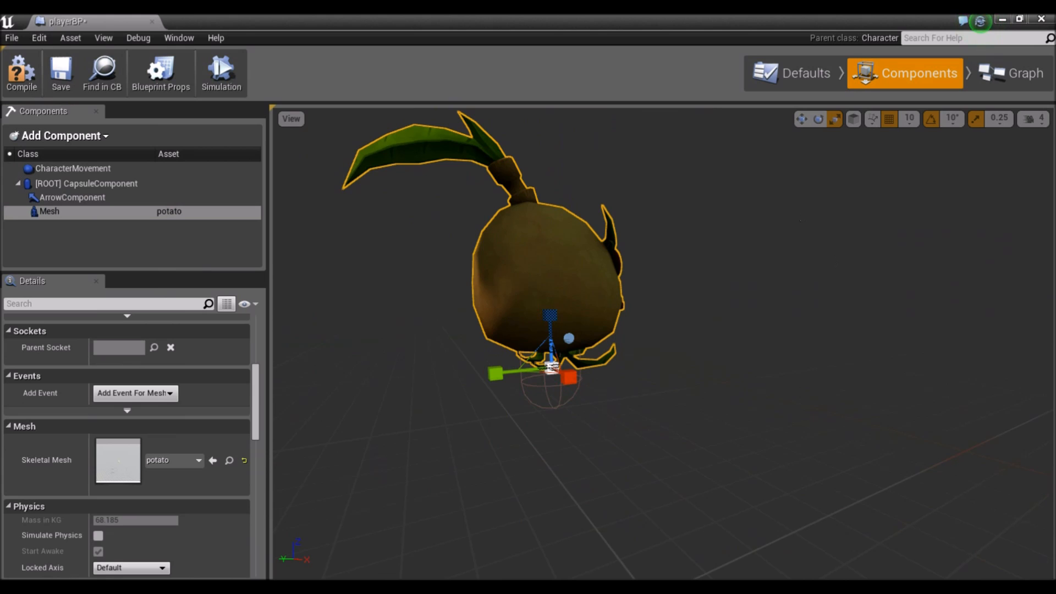
mouse_move(776, 301)
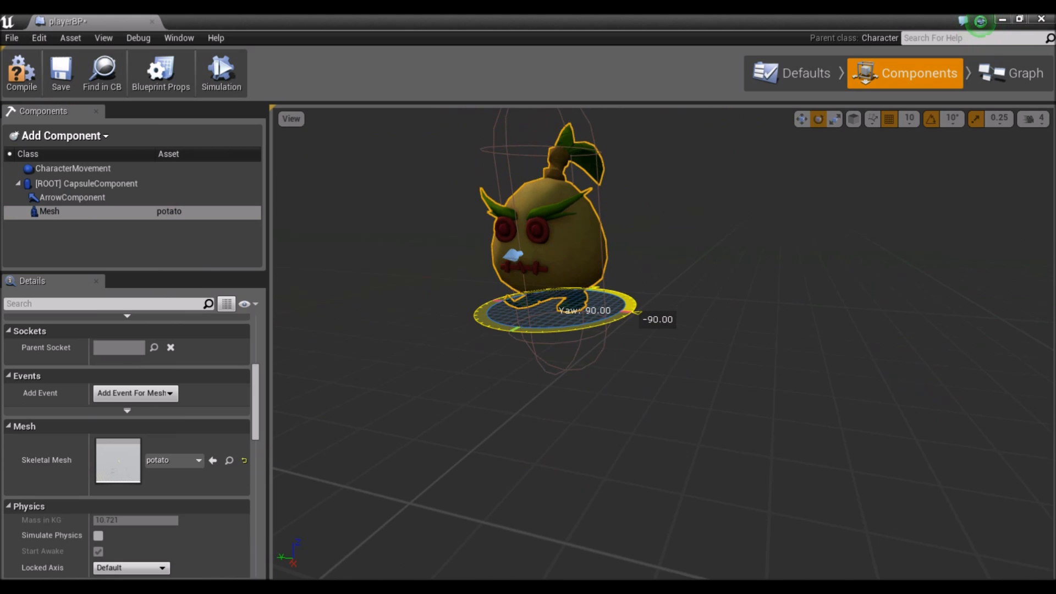
drag(629, 308, 640, 312)
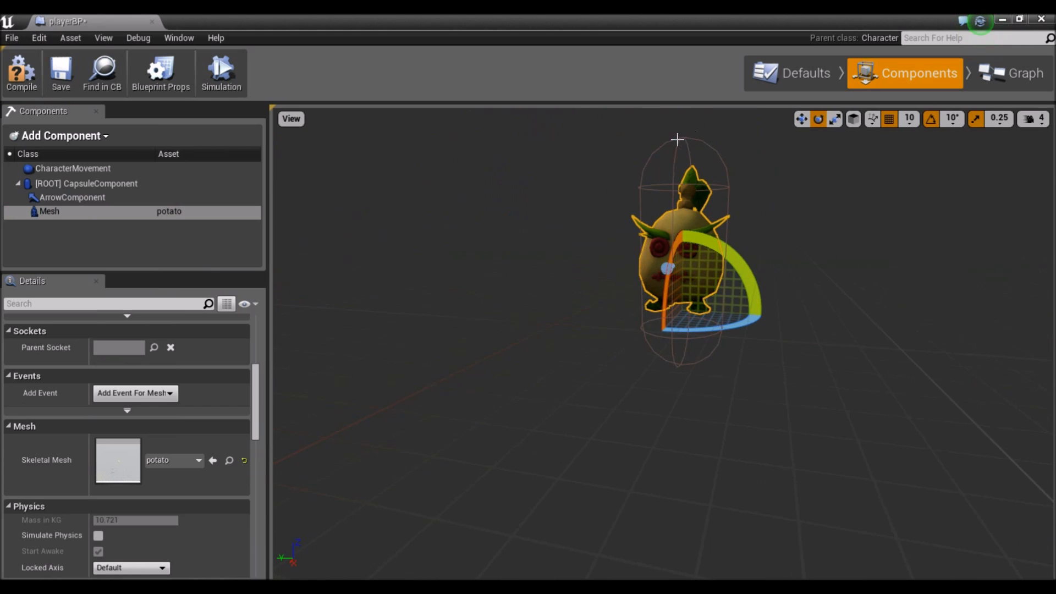
click(86, 184)
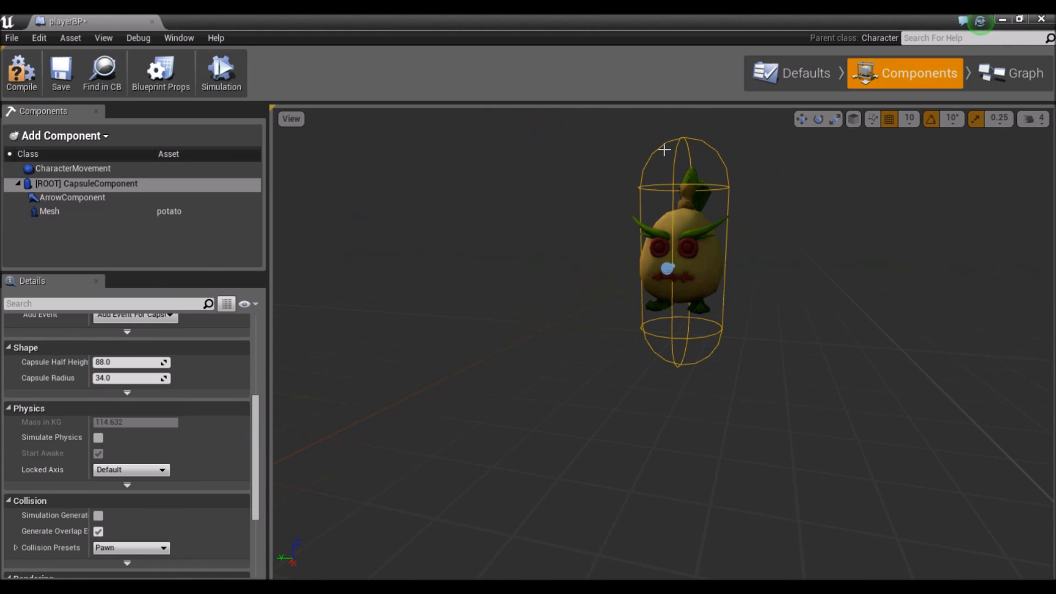
Set Capsule Half Height to about 38.5 so the capsule wraps the potato.
scroll(up, 3)
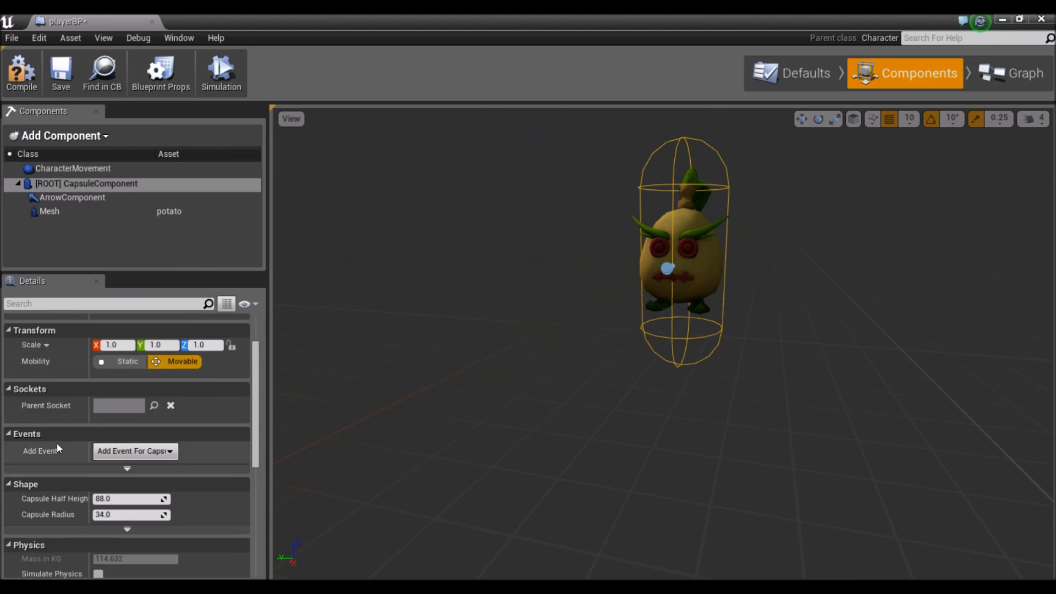
scroll(down, 3)
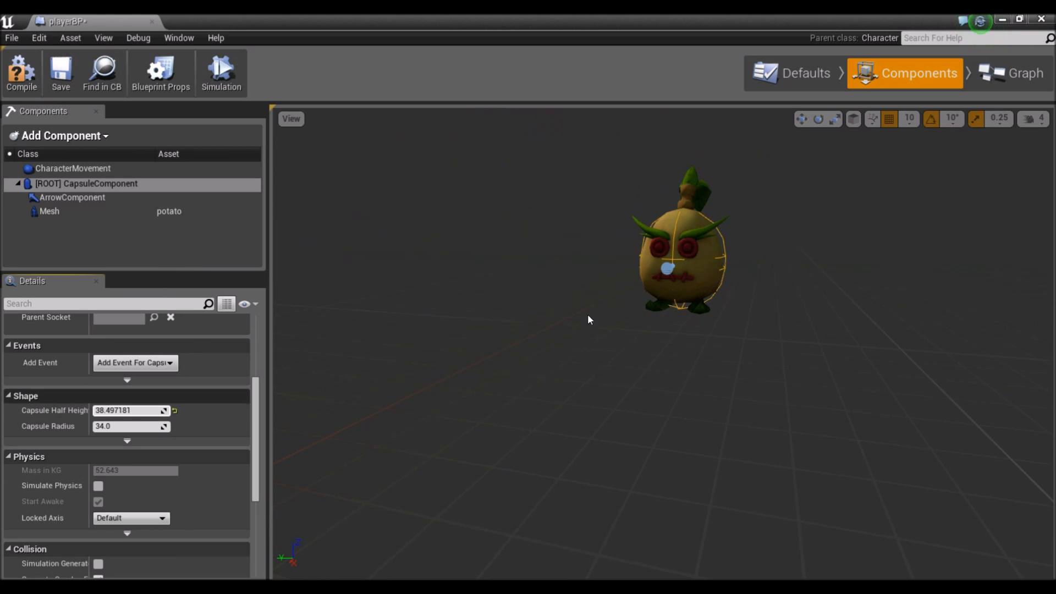
click(49, 211)
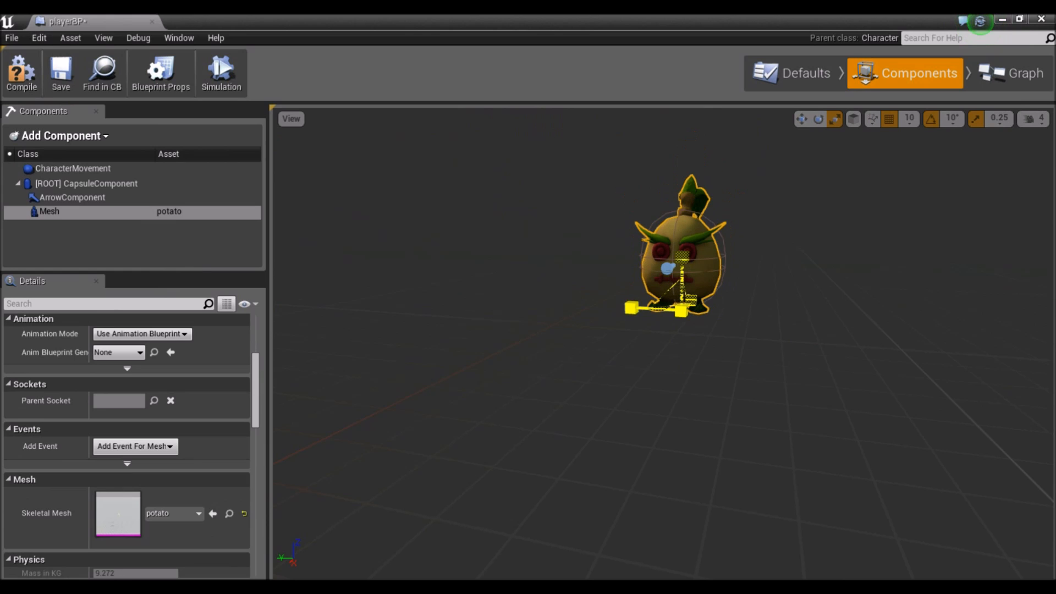
click(86, 184)
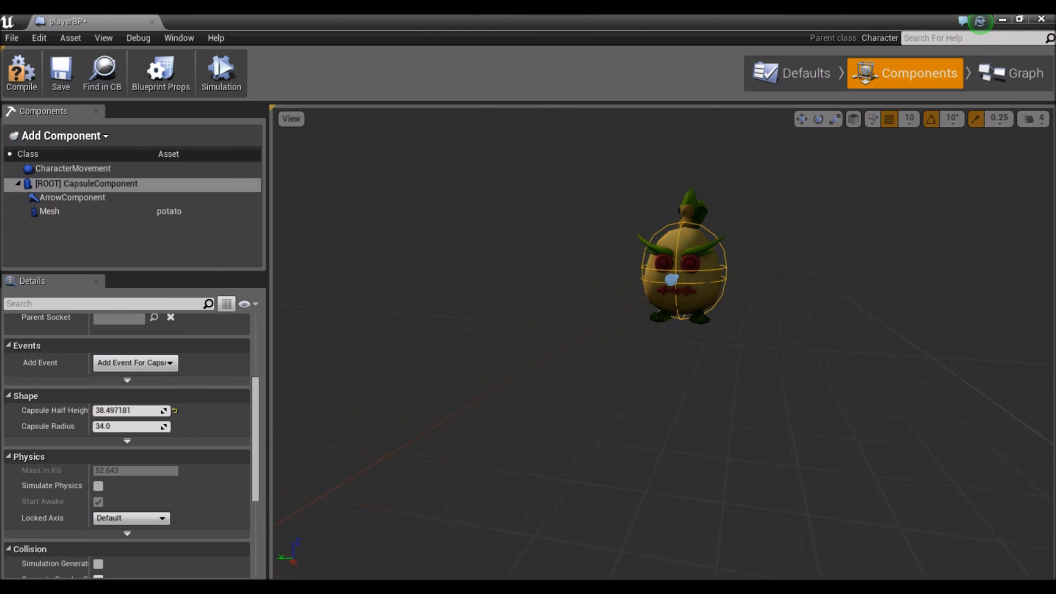
drag(680, 269, 605, 235)
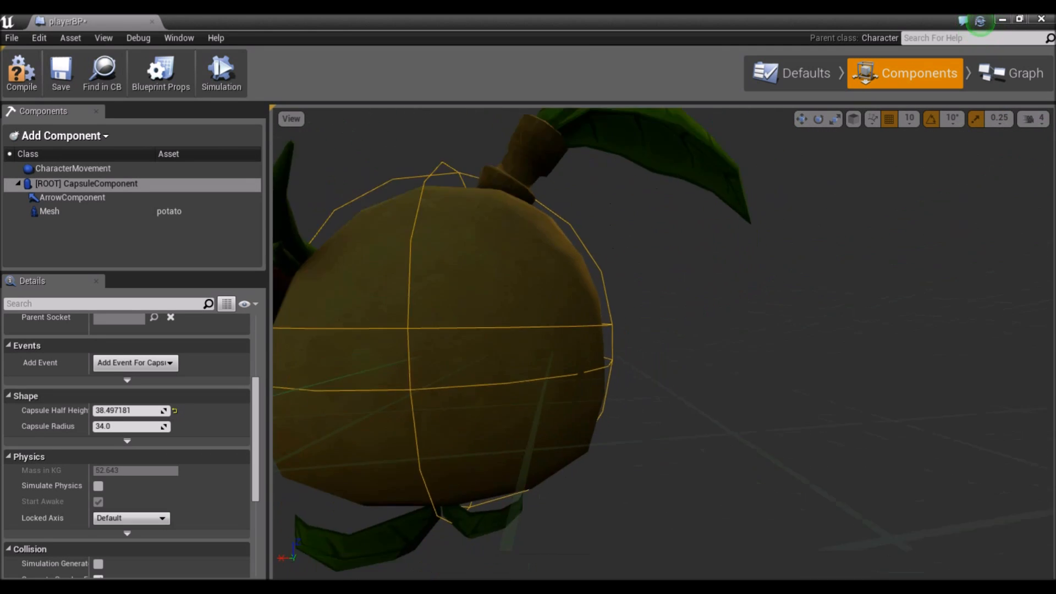
Set the potato mesh's collision preset to NoCollision.
click(50, 211)
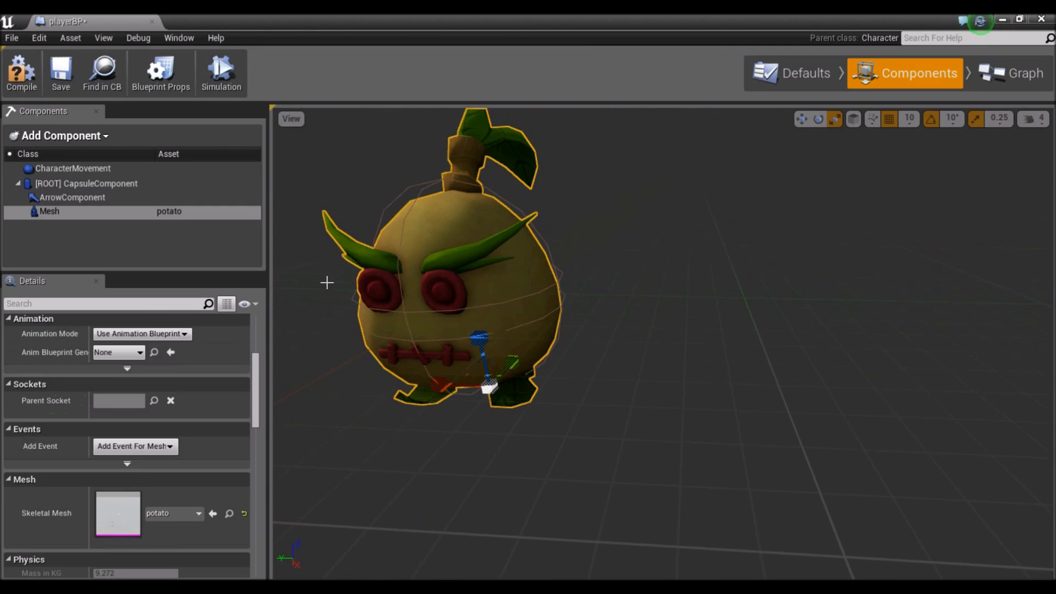
scroll(down, 3)
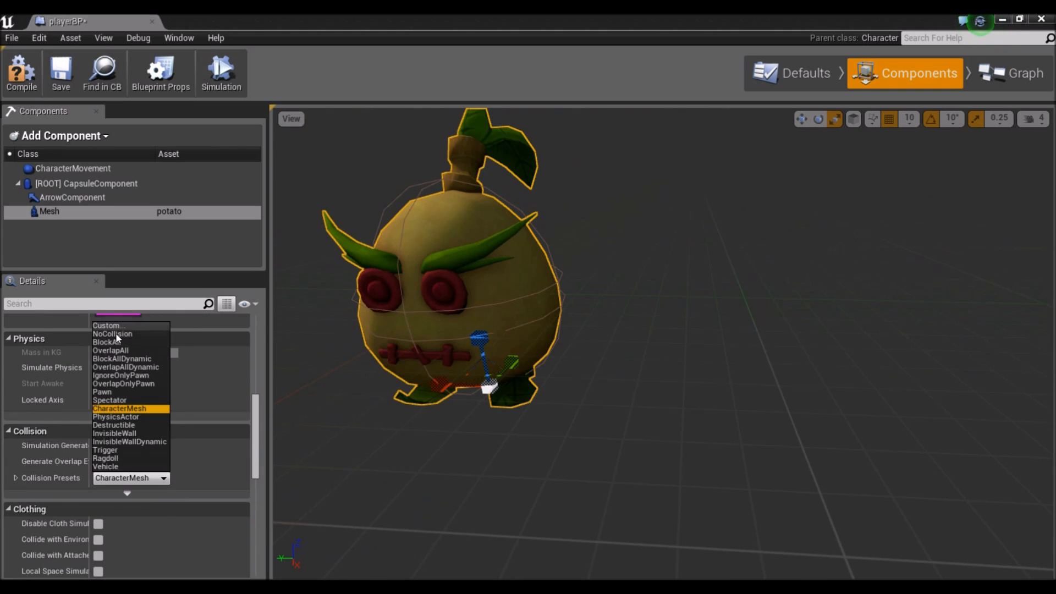
click(112, 334)
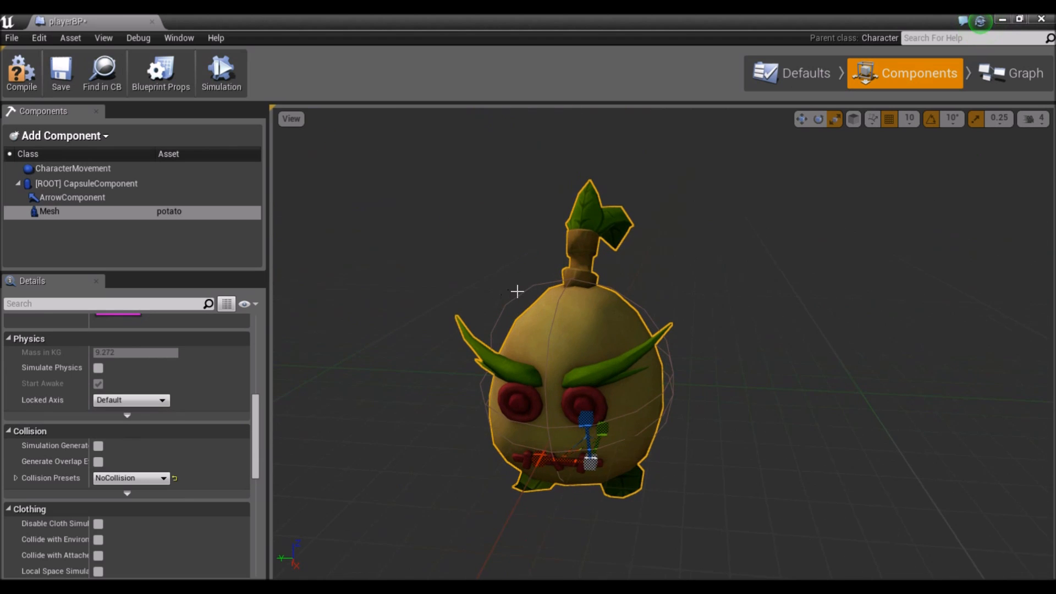
click(86, 183)
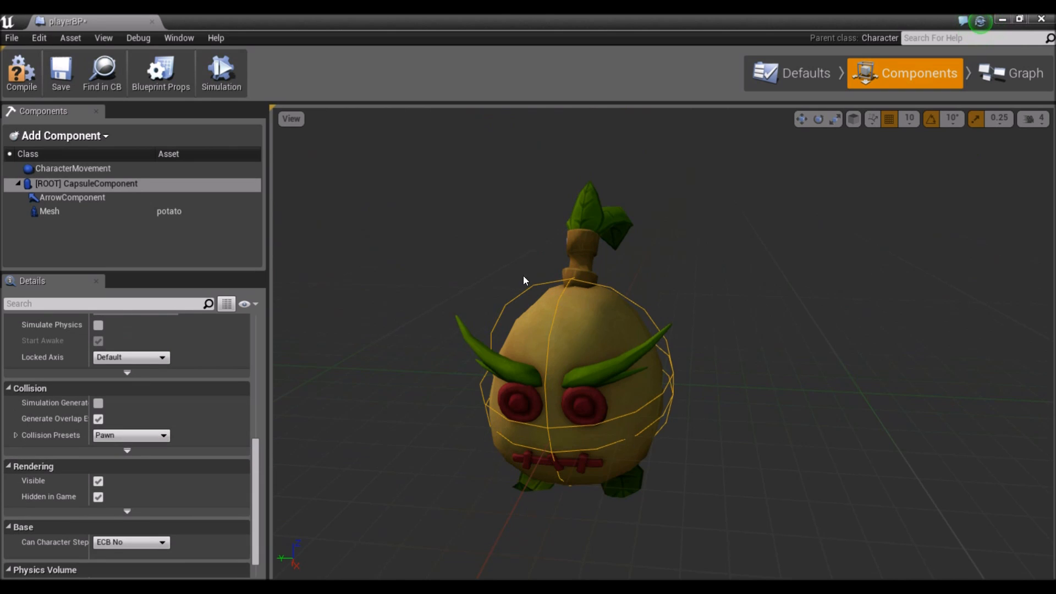
Check the capsule's collision, then reselect the potato mesh.
click(50, 211)
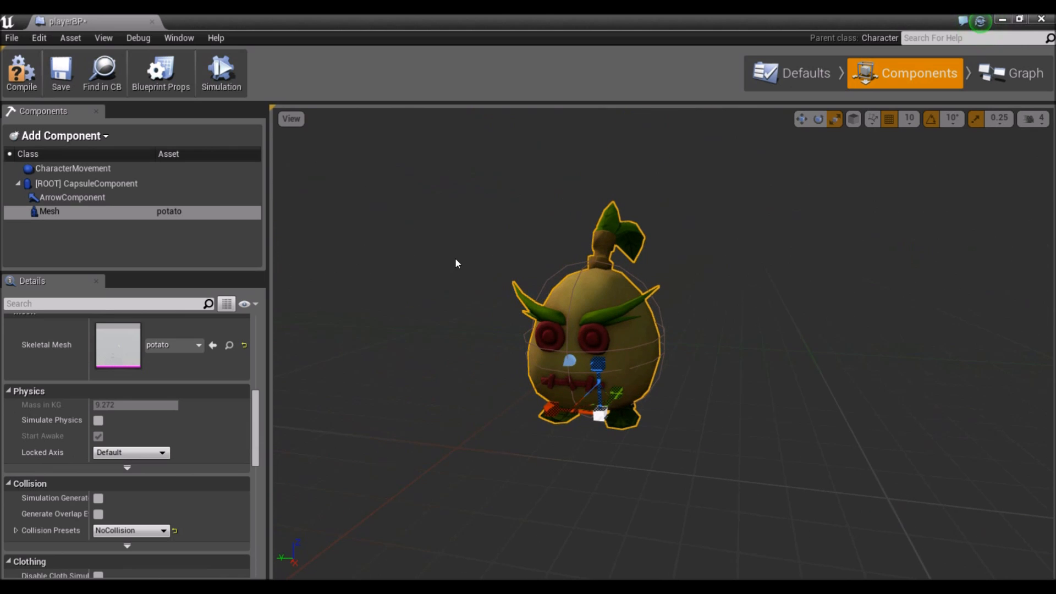
click(60, 72)
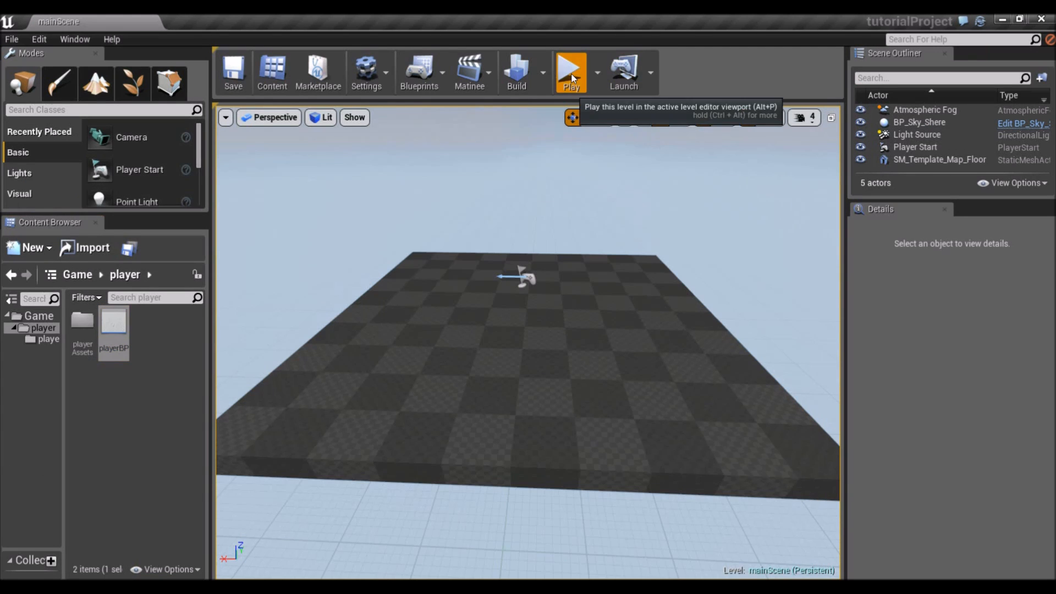
Start a play session to test the level.
click(571, 70)
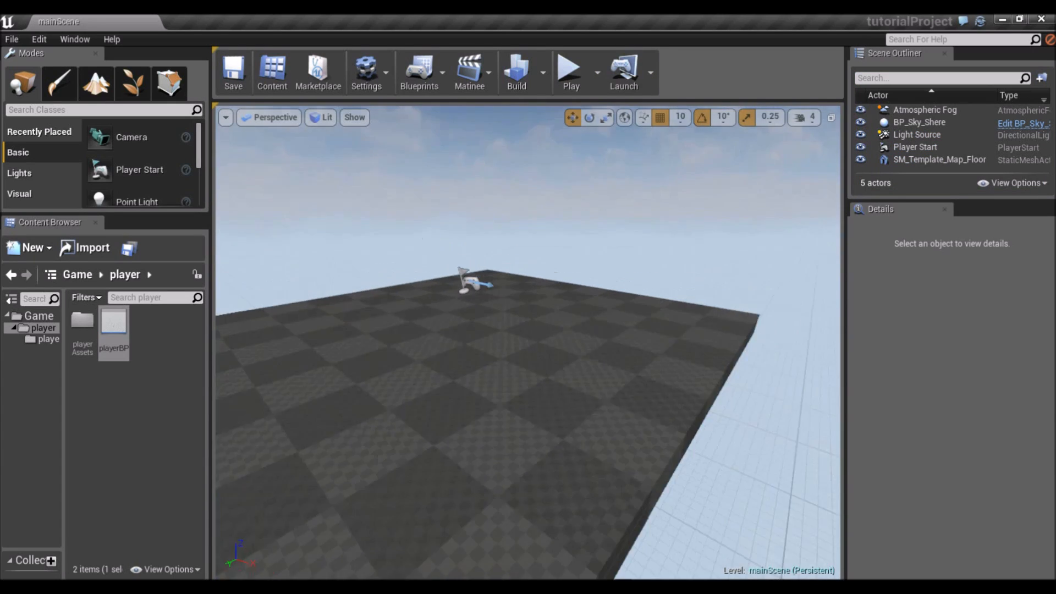
mouse_move(113, 322)
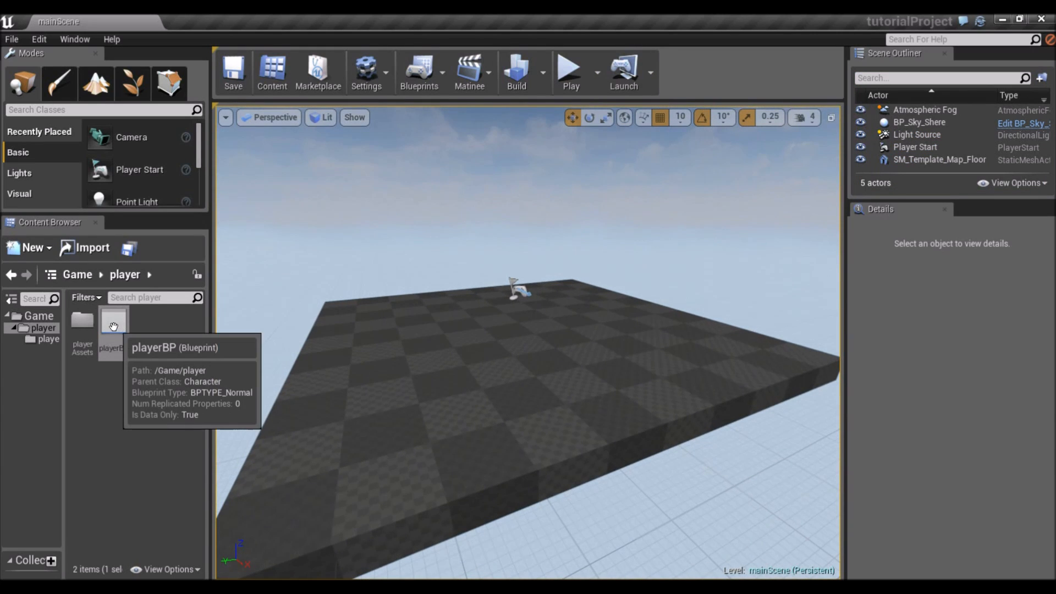
Add a Spring Arm and a Camera component to playerBP.
double_click(111, 323)
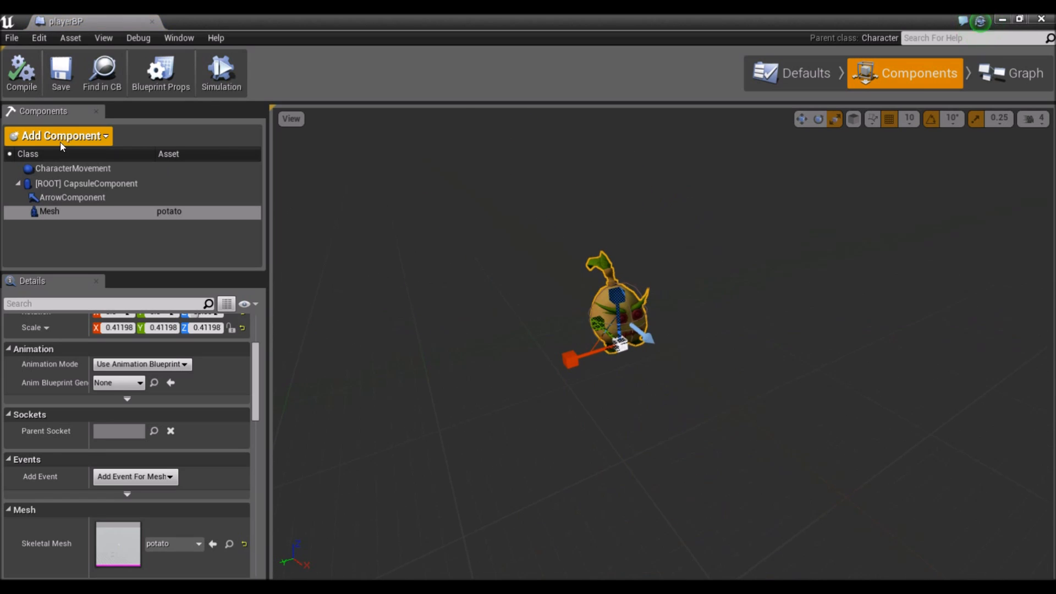
click(57, 135)
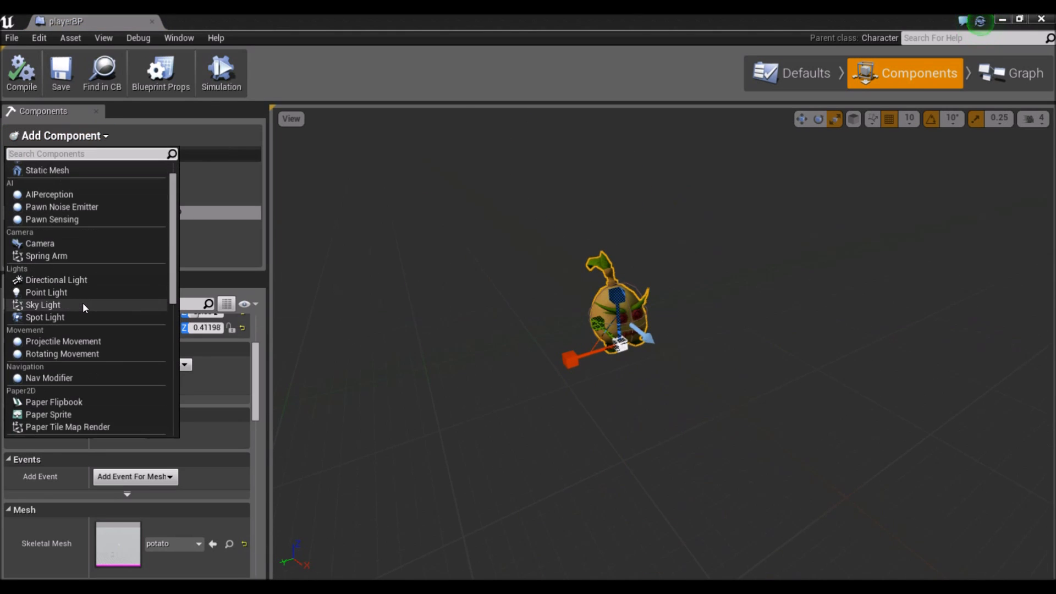
mouse_move(46, 256)
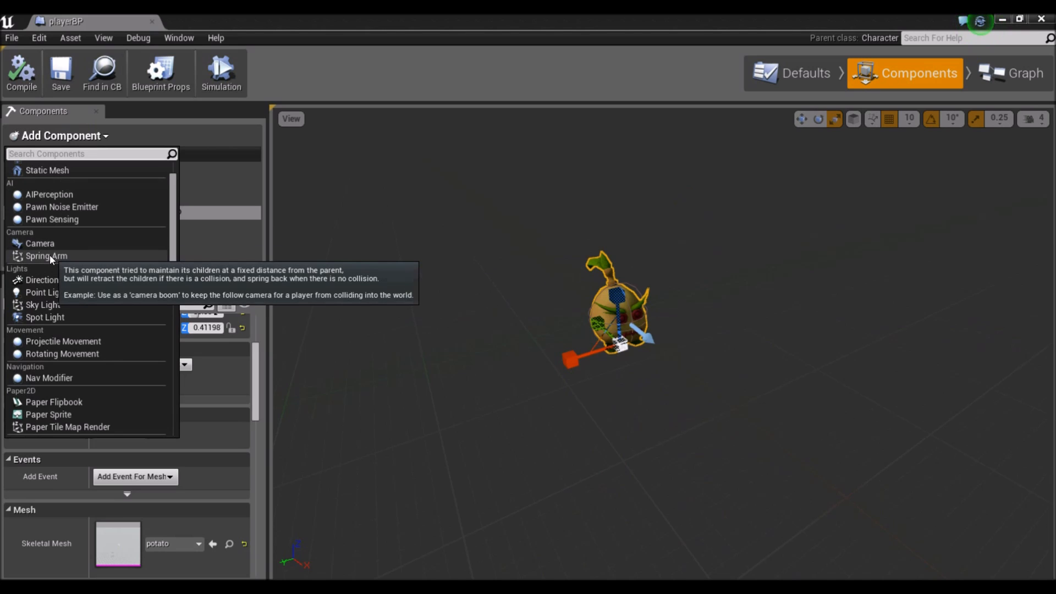
click(45, 256)
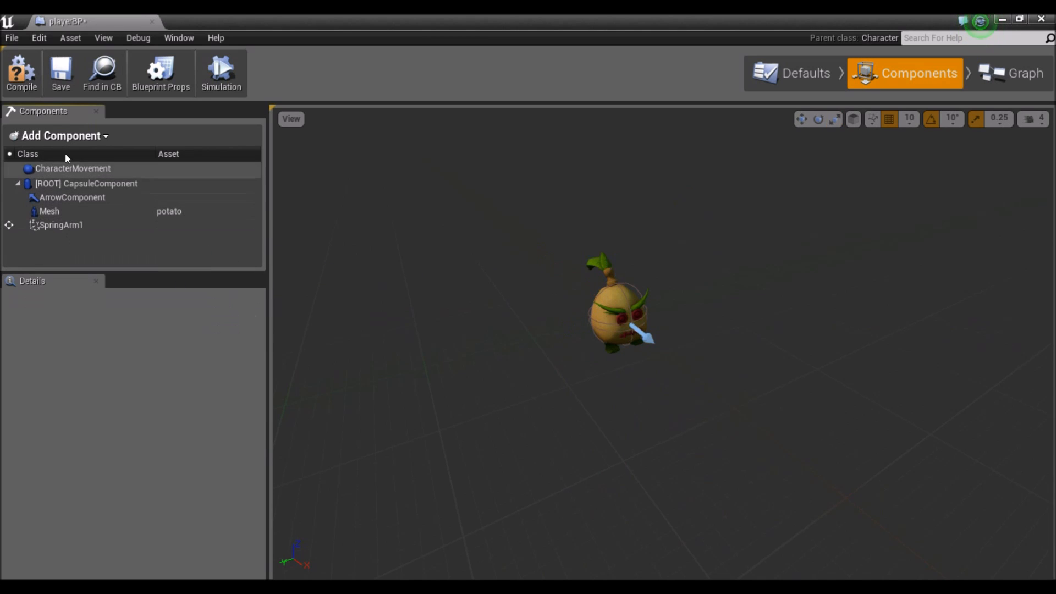
click(61, 135)
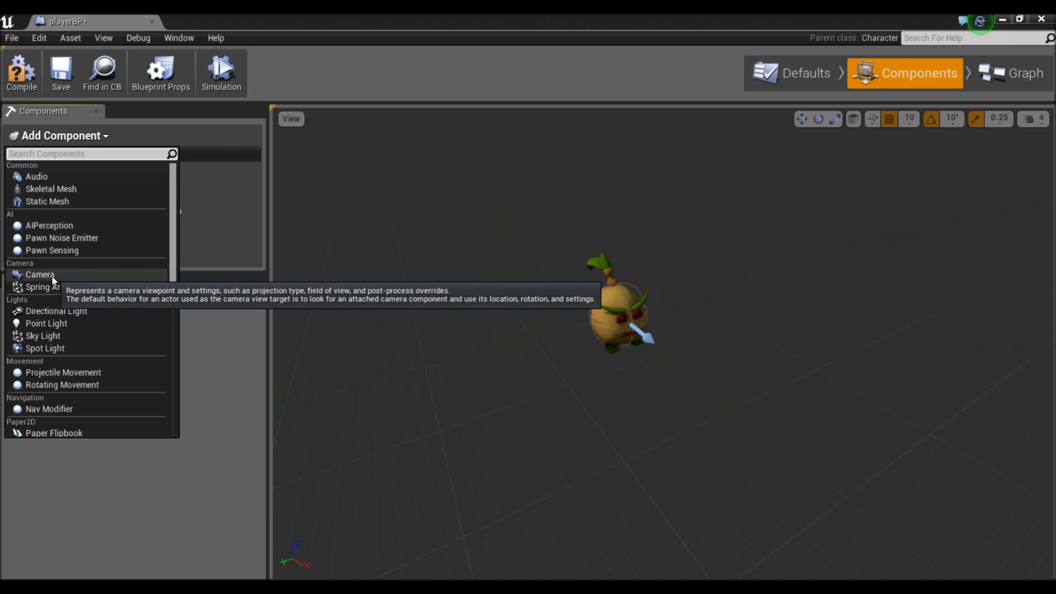
click(39, 274)
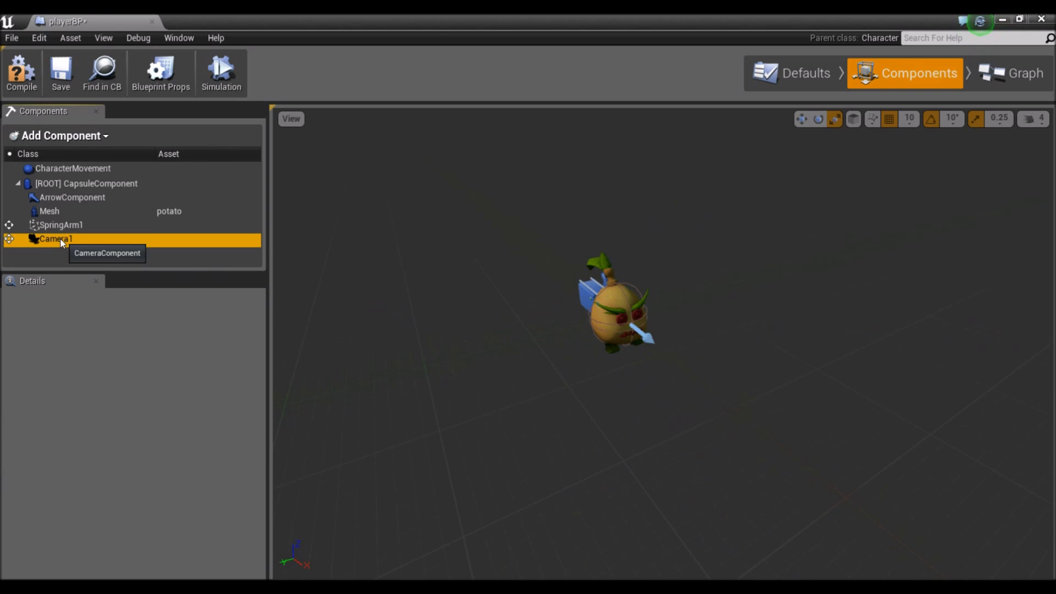
Attach Camera1 beneath SpringArm1 and select it for projection settings.
click(55, 239)
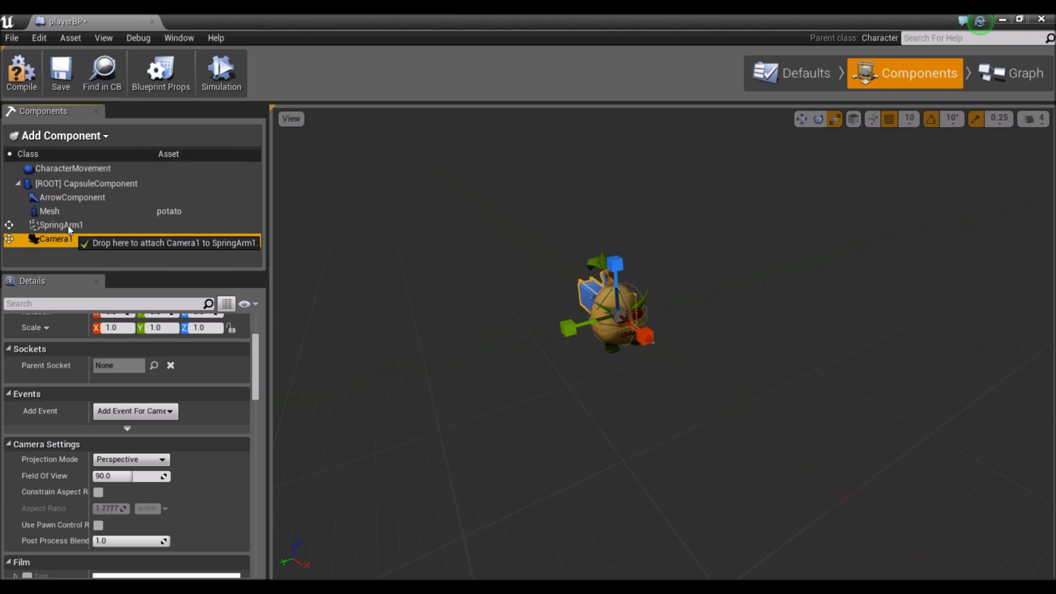
click(60, 224)
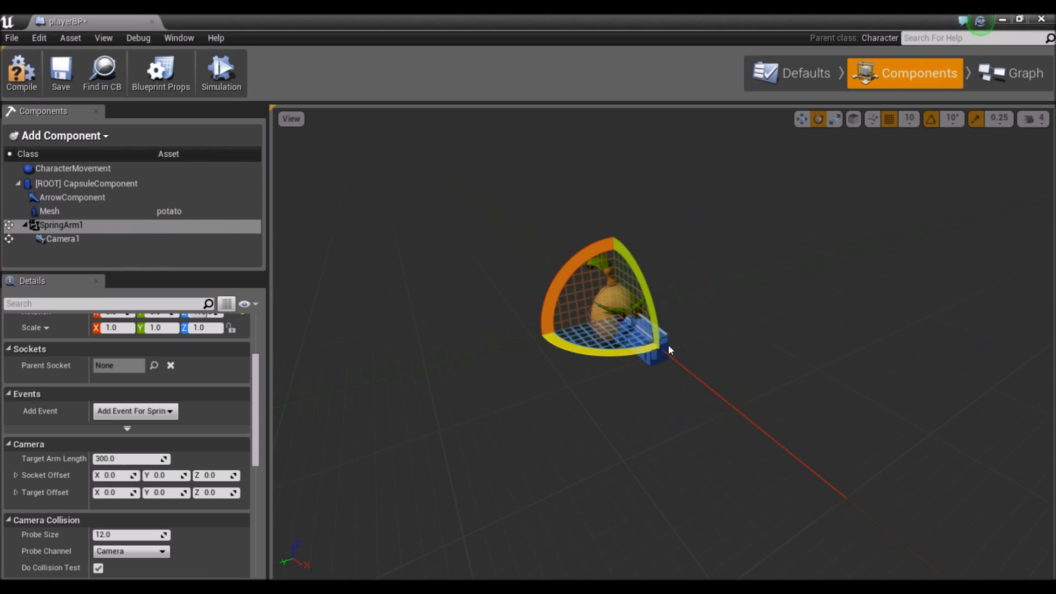
click(63, 239)
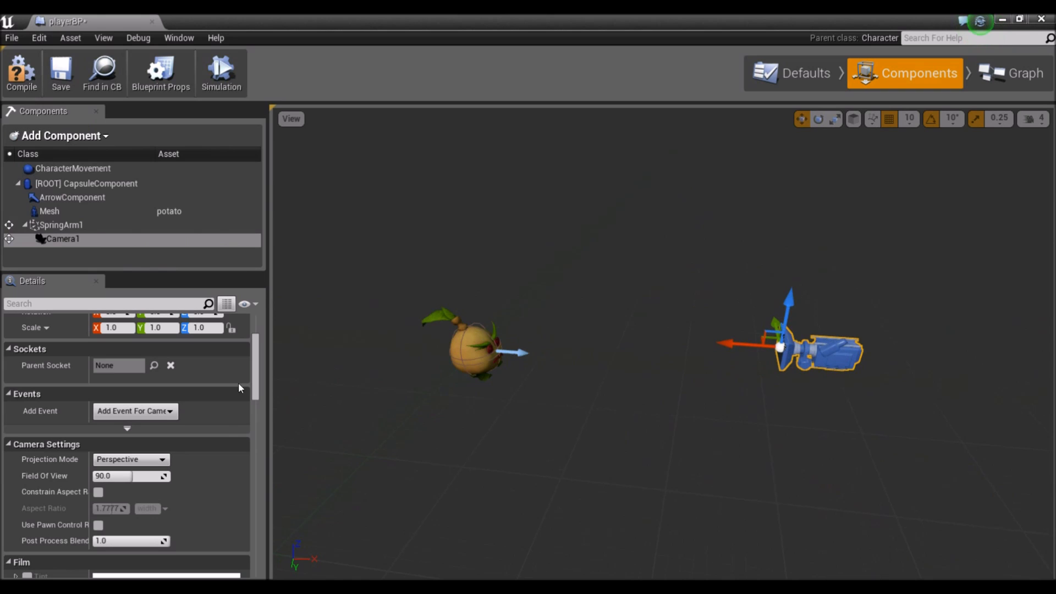
mouse_move(197, 422)
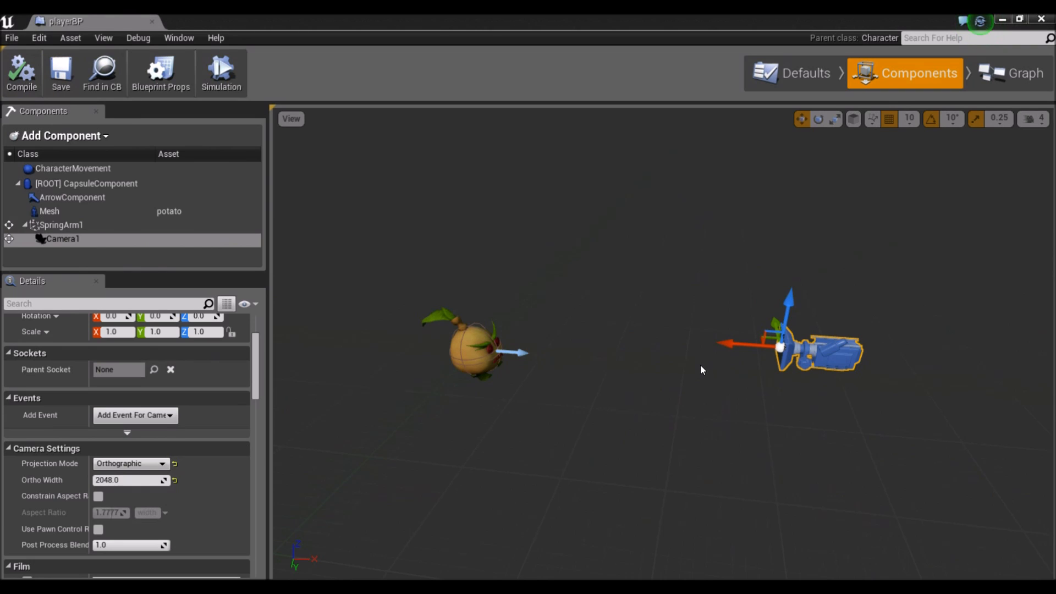
Select SpringArm1 to set a side view and disable inherited pitch, yaw and roll.
click(62, 225)
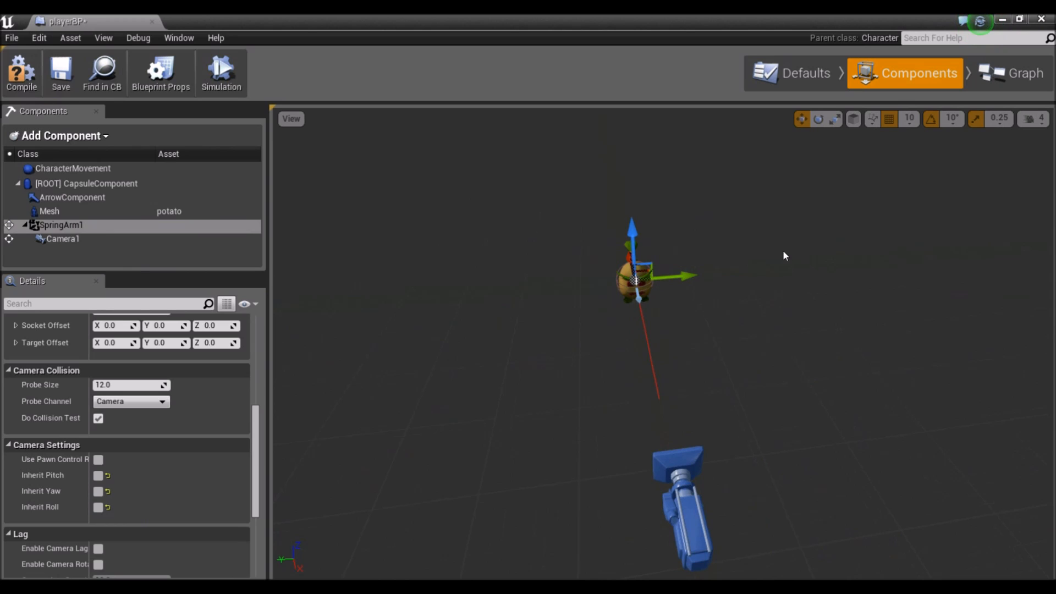
mouse_move(743, 355)
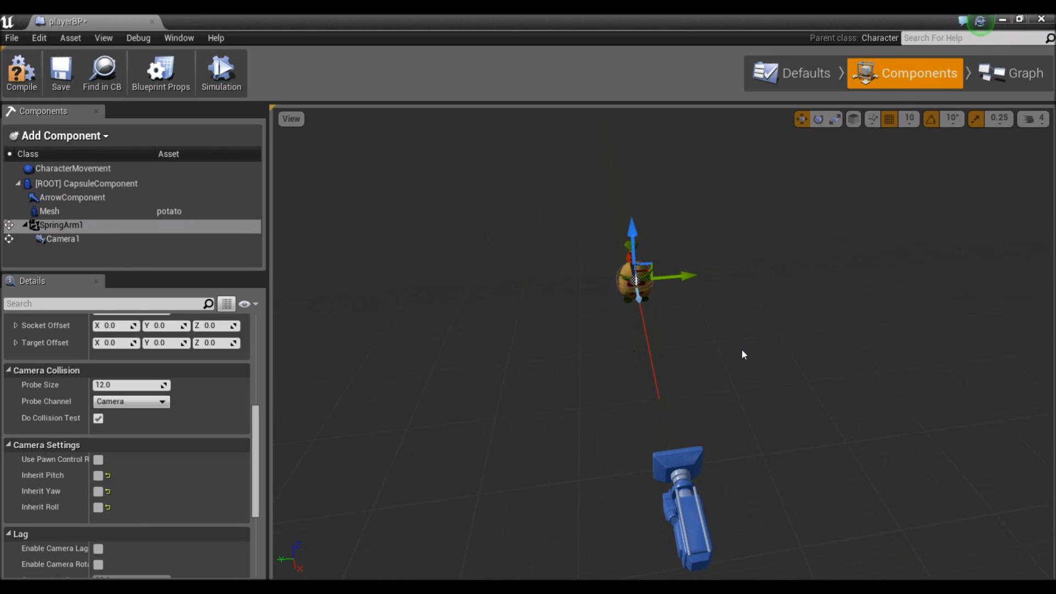
mouse_move(560, 322)
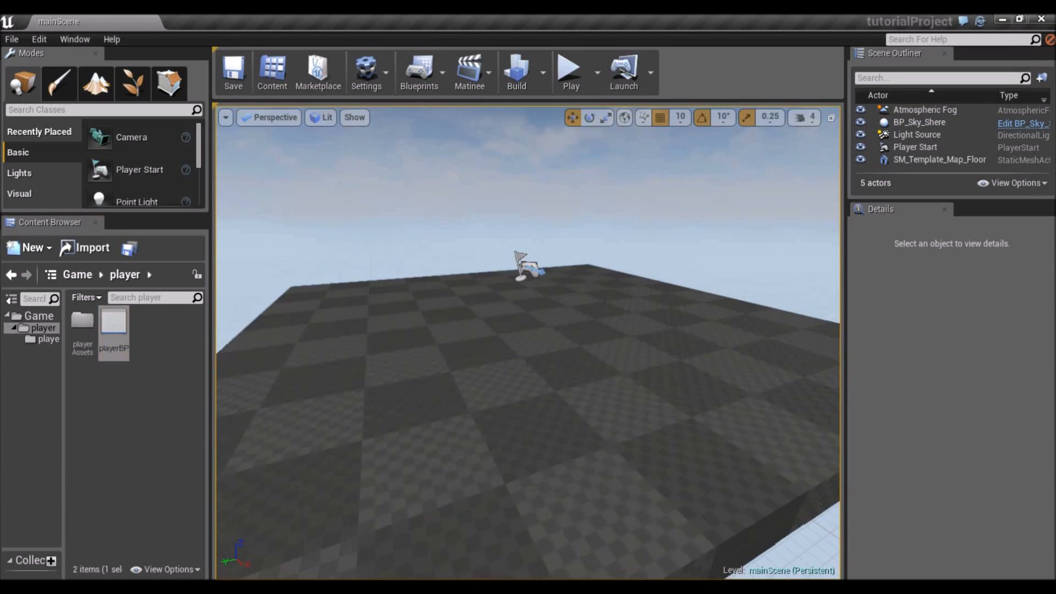
Test-play the level briefly and stop the session.
click(569, 67)
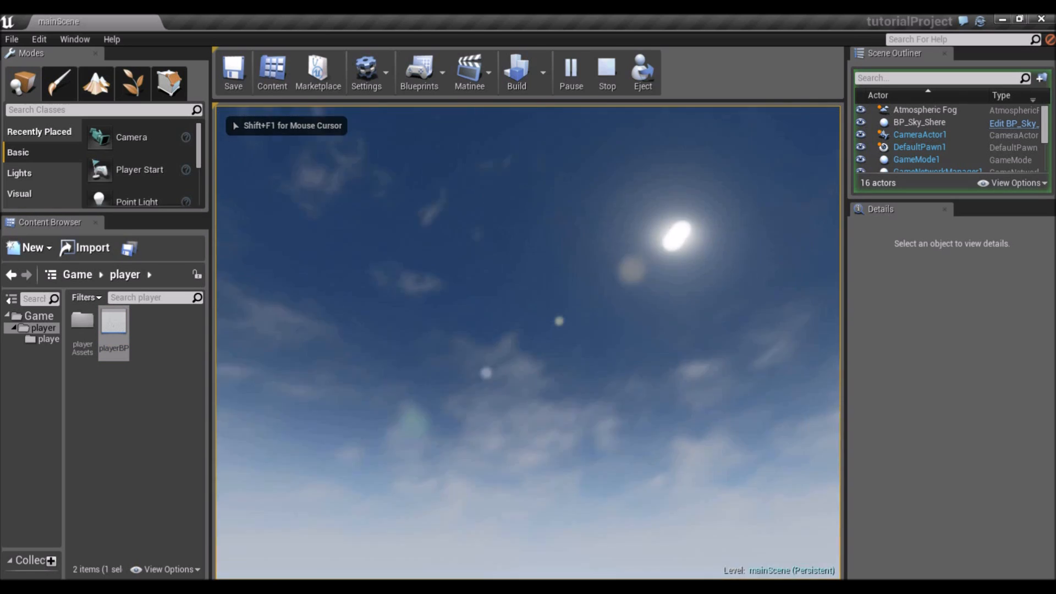
click(605, 73)
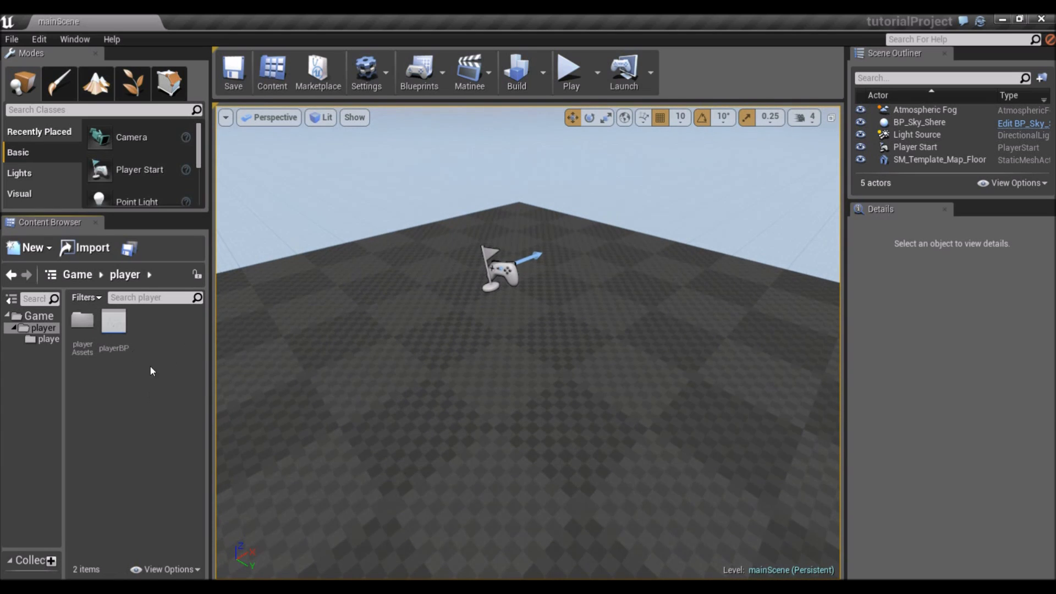
Create a Game Mode blueprint named defaultGameMode in the player folder and open it.
click(30, 247)
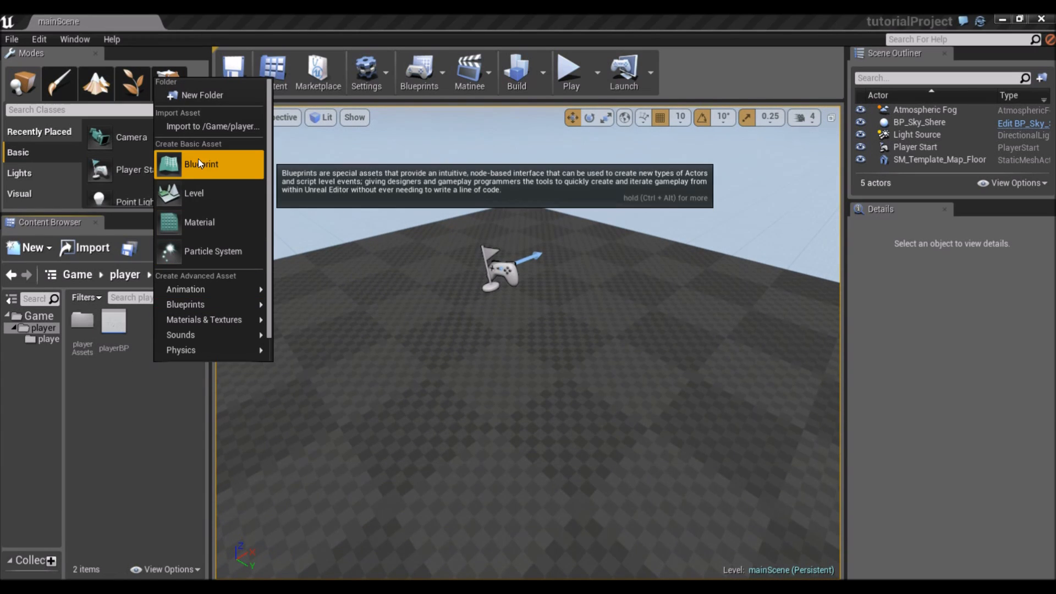
click(133, 387)
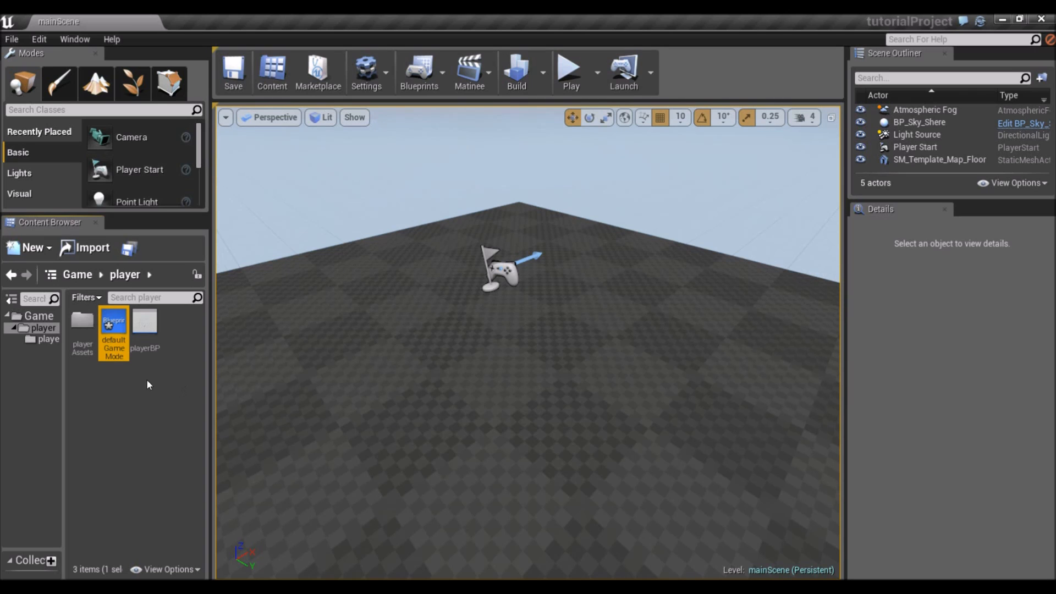
double_click(114, 330)
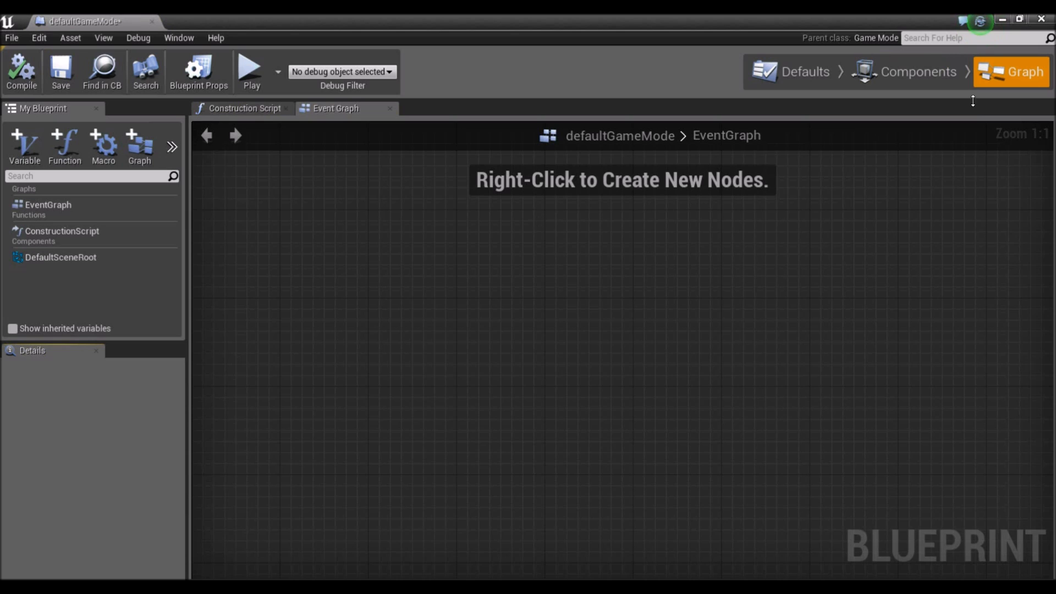
Set defaultGameMode's Default Pawn Class to playerBP in its Defaults.
click(904, 72)
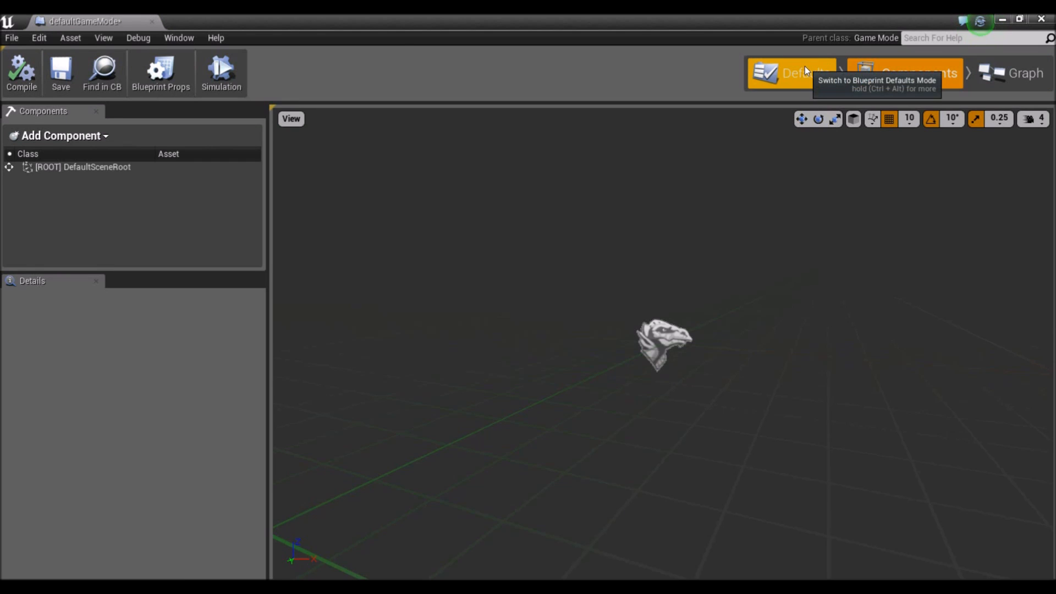
click(790, 71)
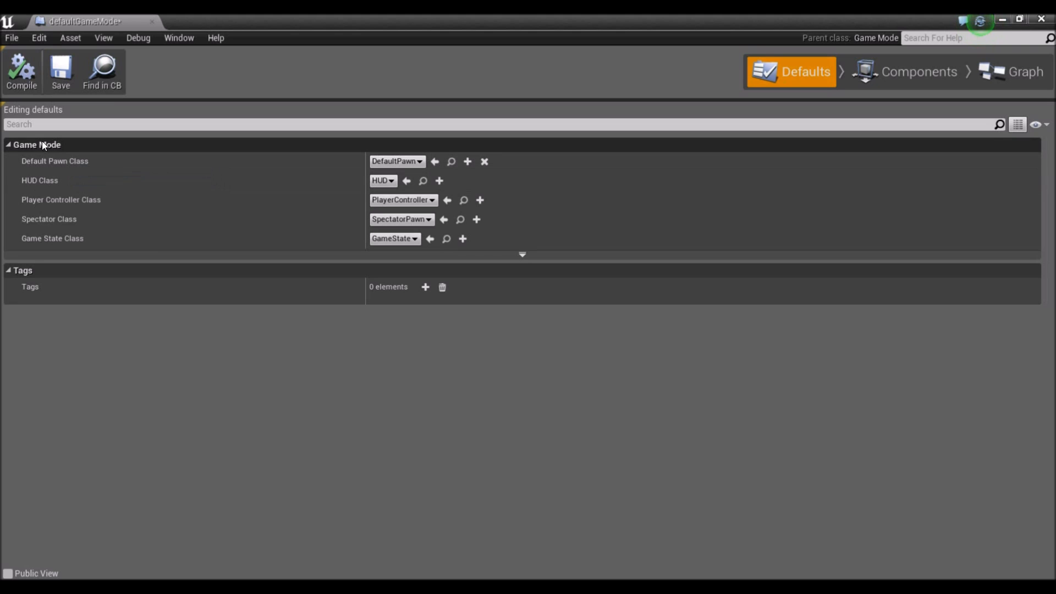
mouse_move(54, 165)
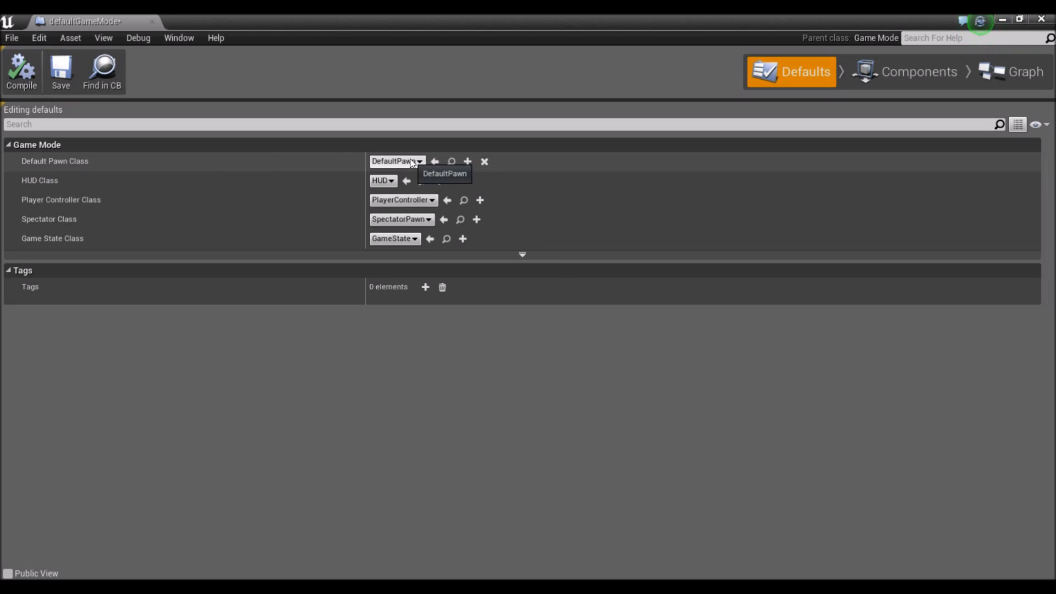
click(397, 161)
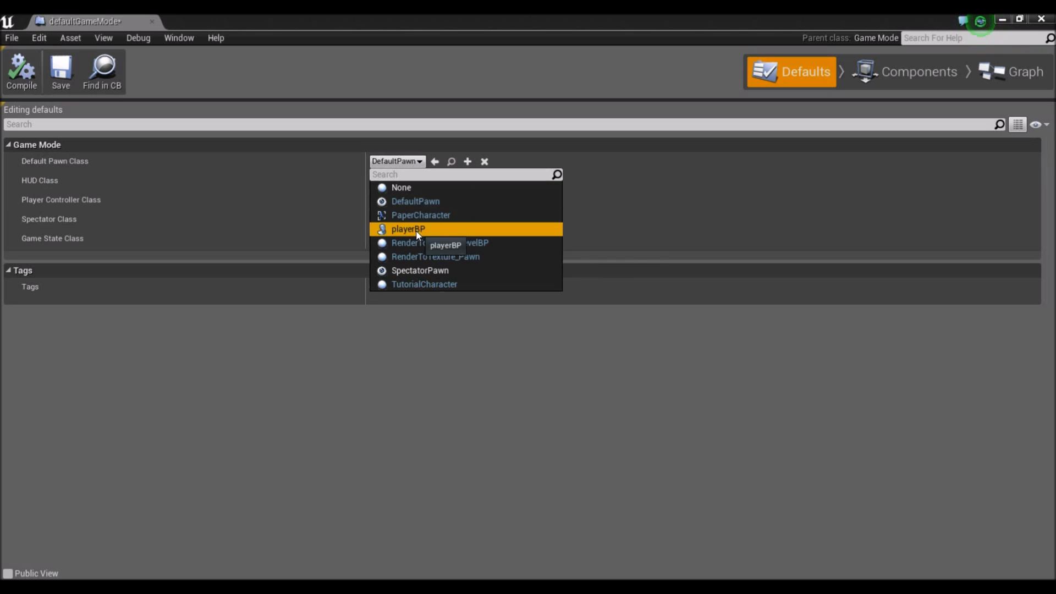
click(407, 228)
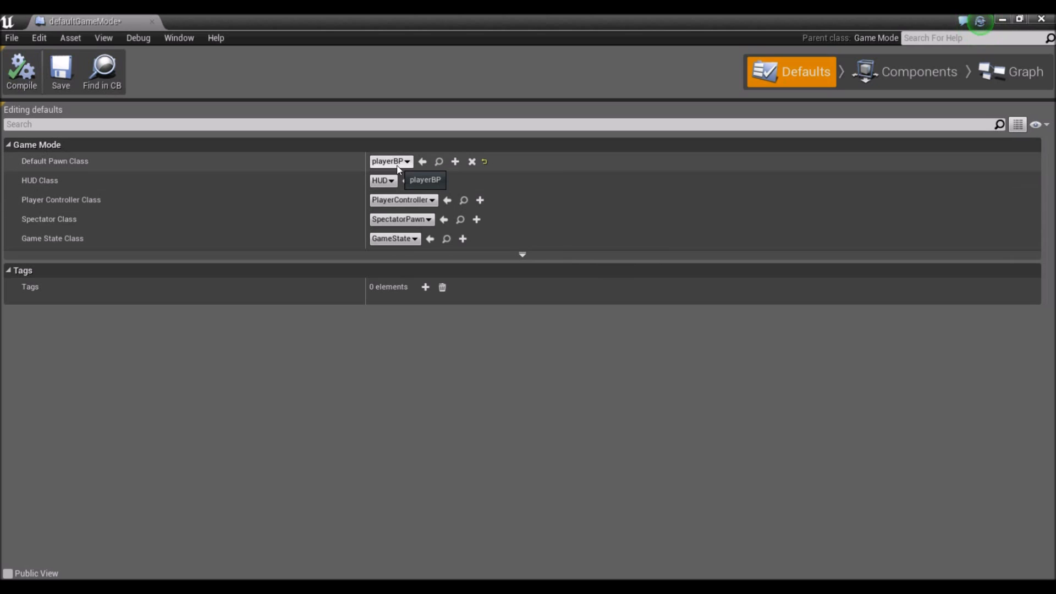
click(407, 161)
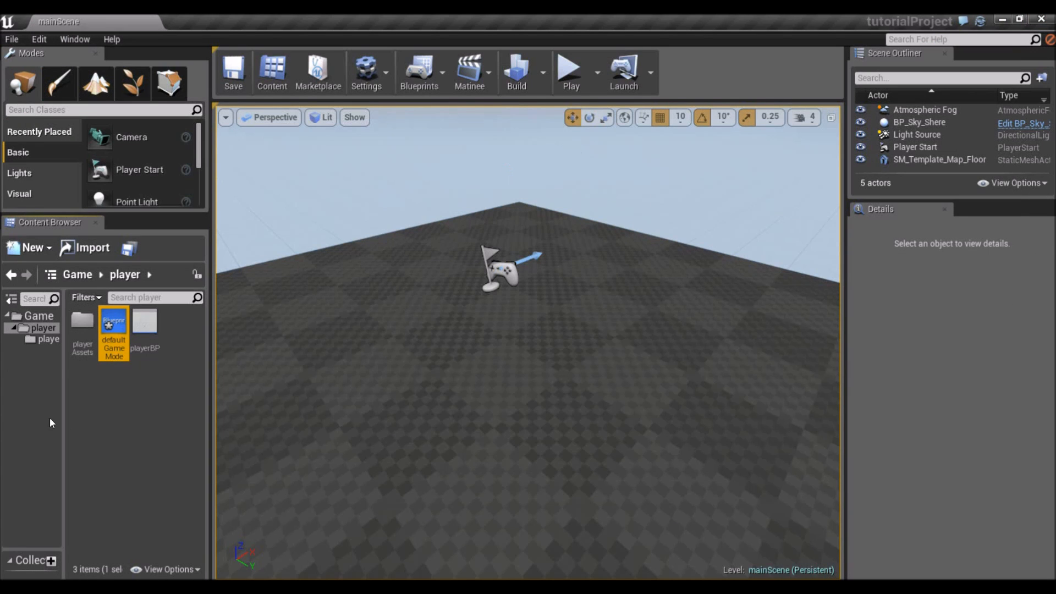
mouse_move(570, 73)
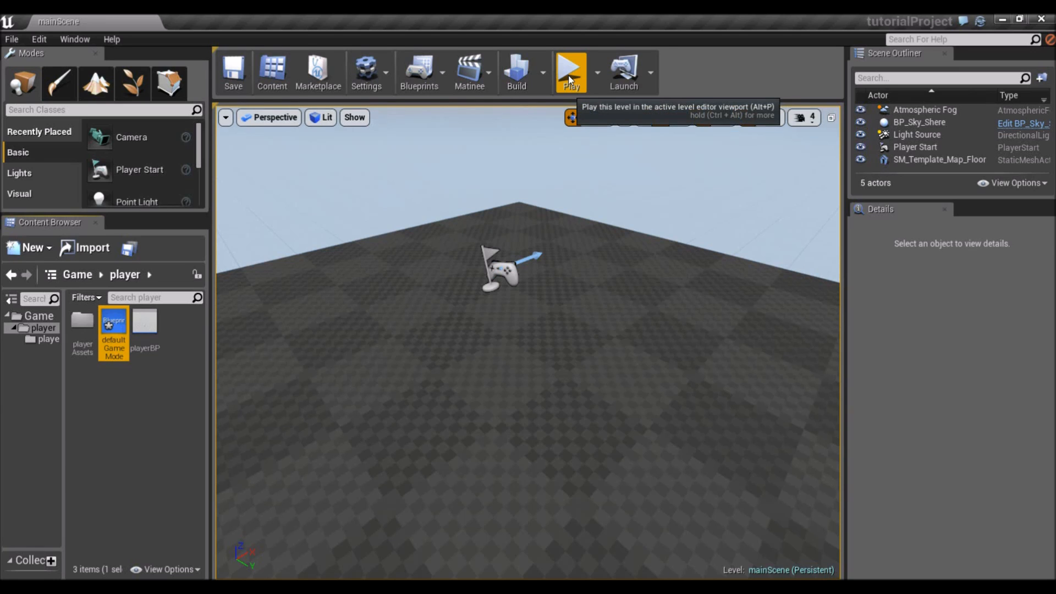
Set mainScene's World Settings GameMode Override to defaultGameMode.
click(569, 70)
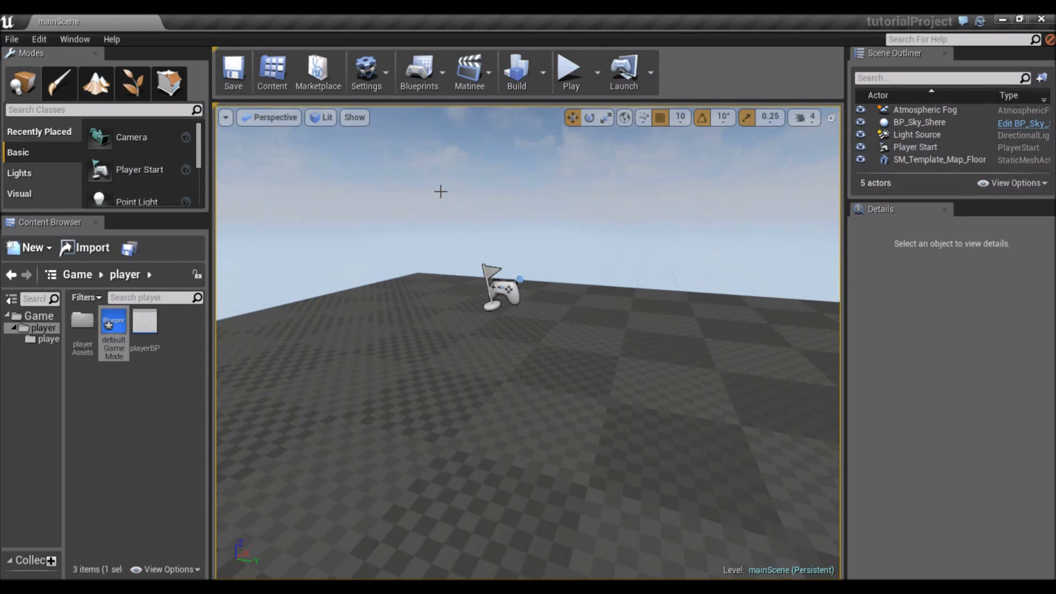
mouse_move(365, 73)
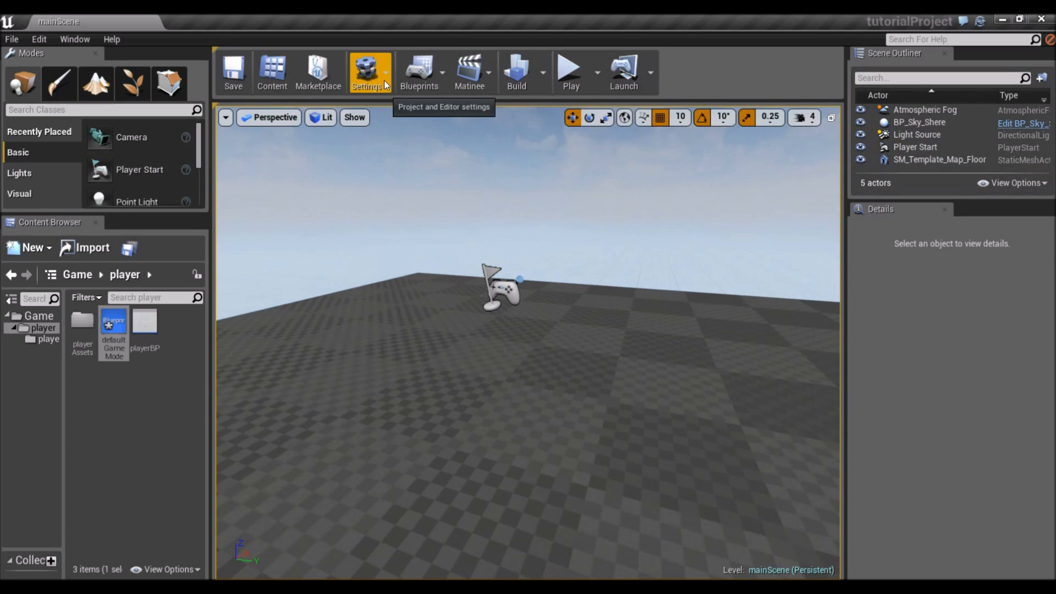
click(369, 73)
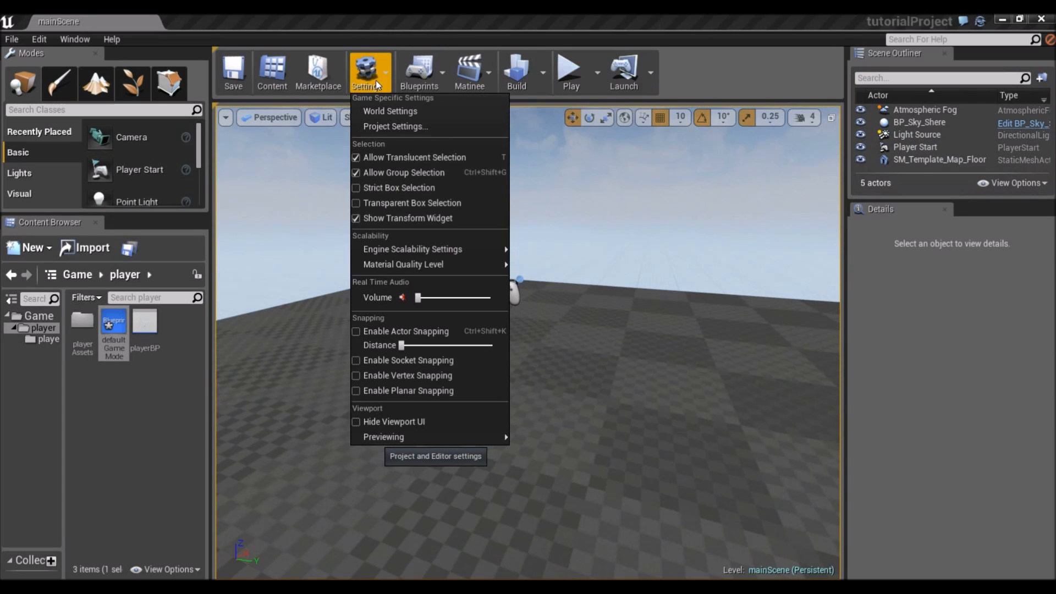
click(390, 111)
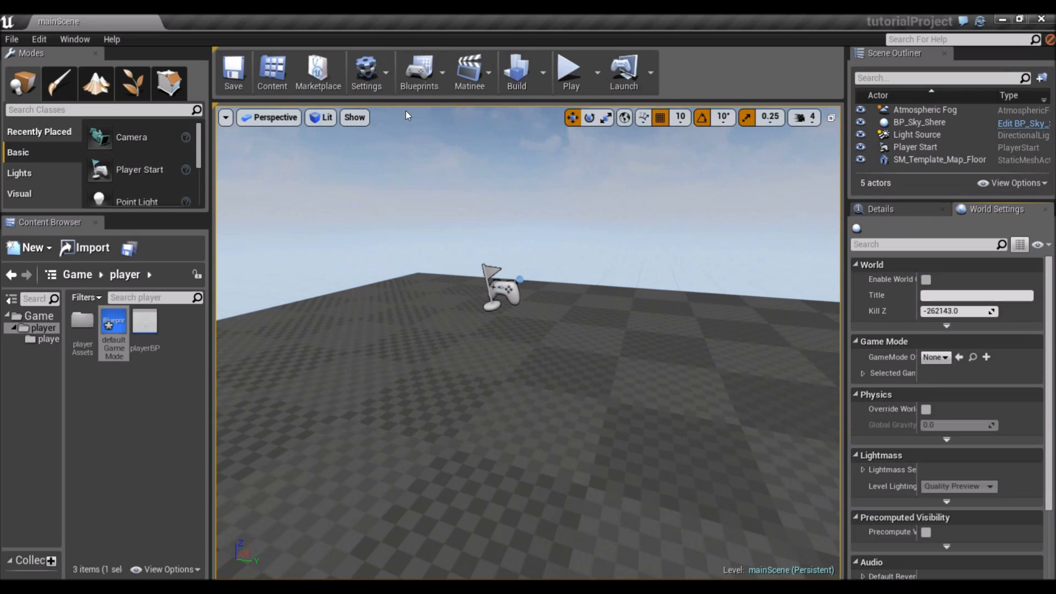
scroll(down, 3)
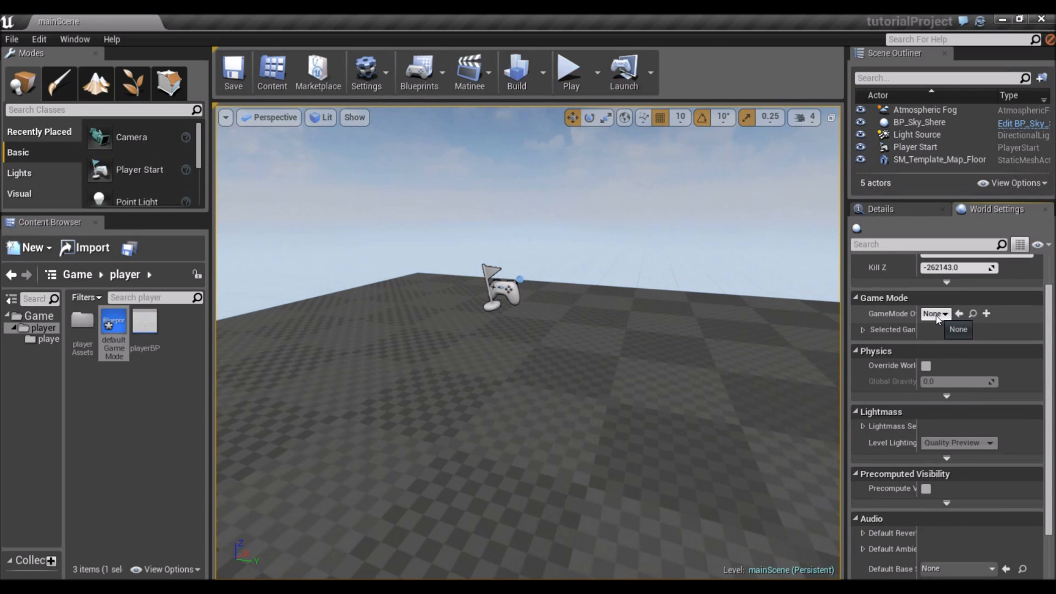
click(935, 313)
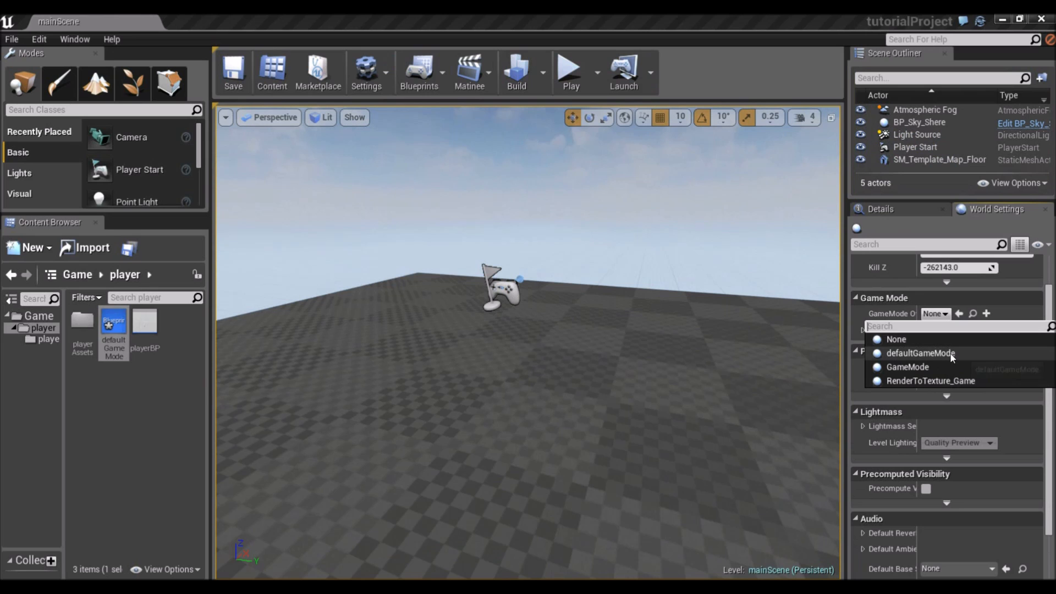
click(919, 353)
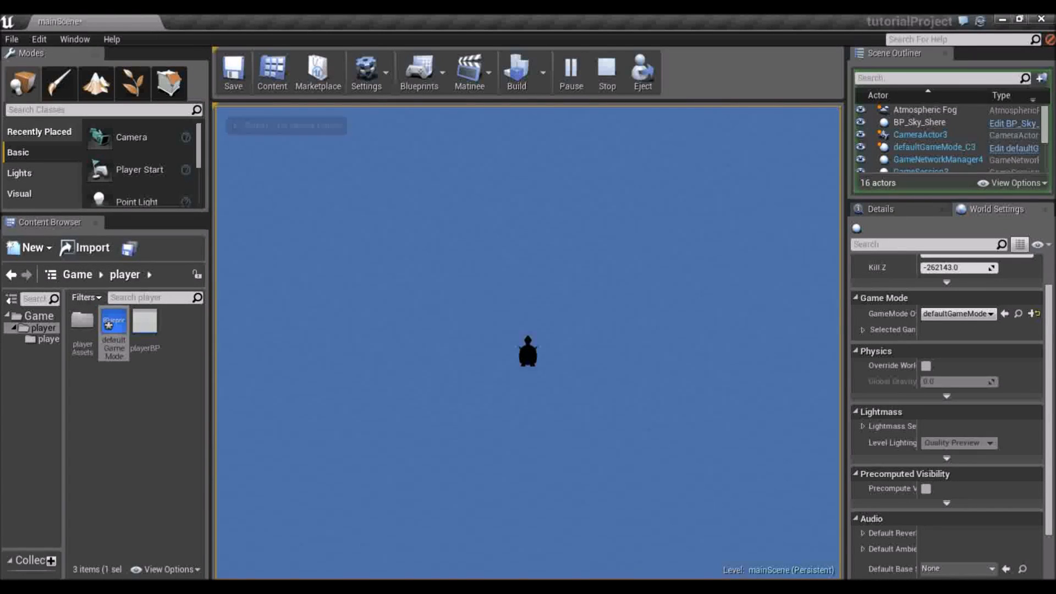
Stop play and add a Sky Light from the Lights list.
click(605, 72)
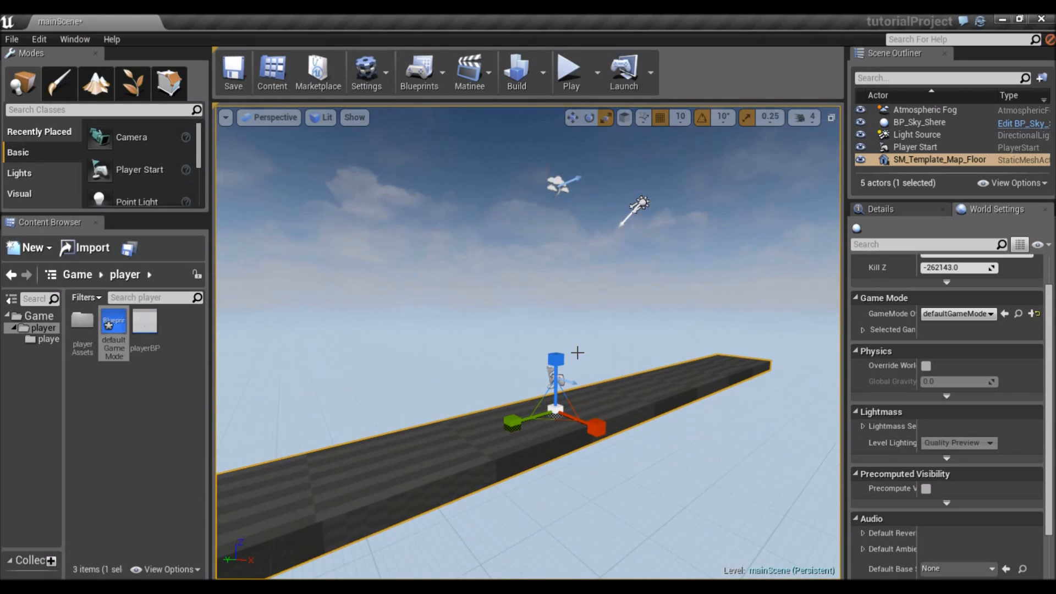
click(20, 173)
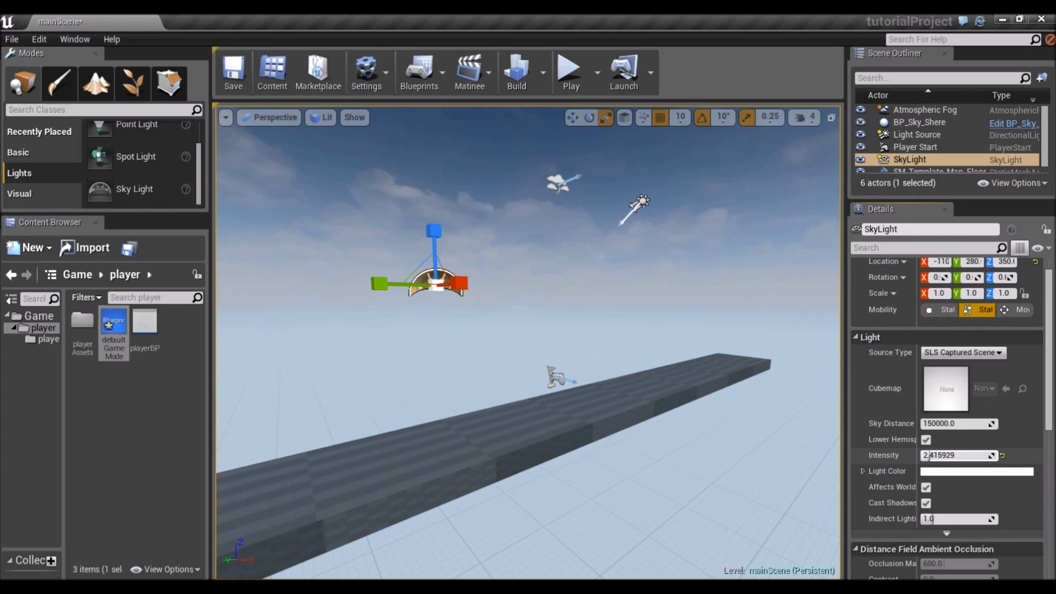
Give the skylight a pale pink light colour.
click(975, 471)
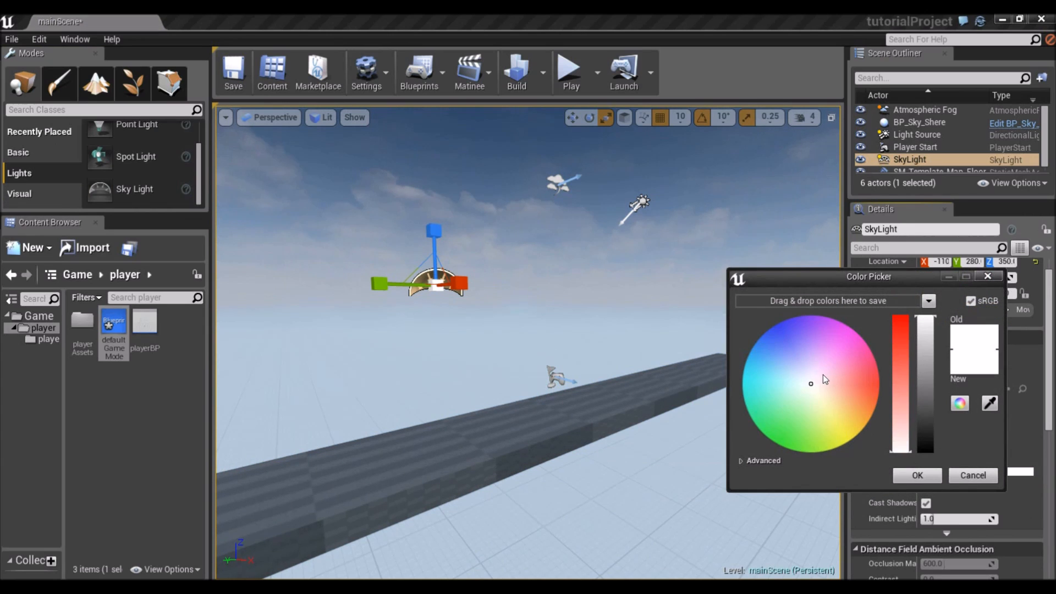
mouse_move(823, 386)
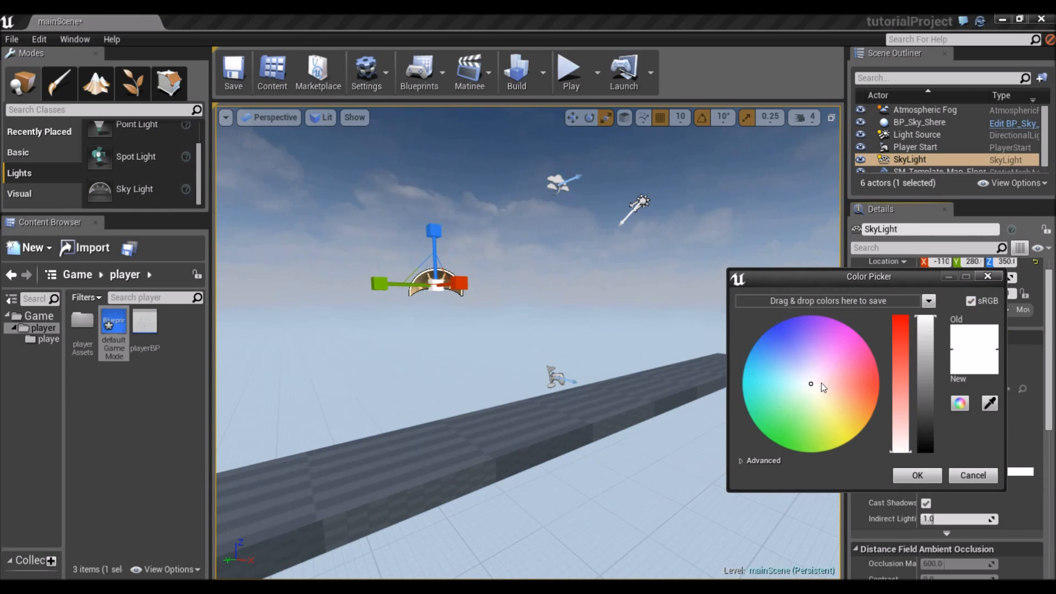
mouse_move(821, 286)
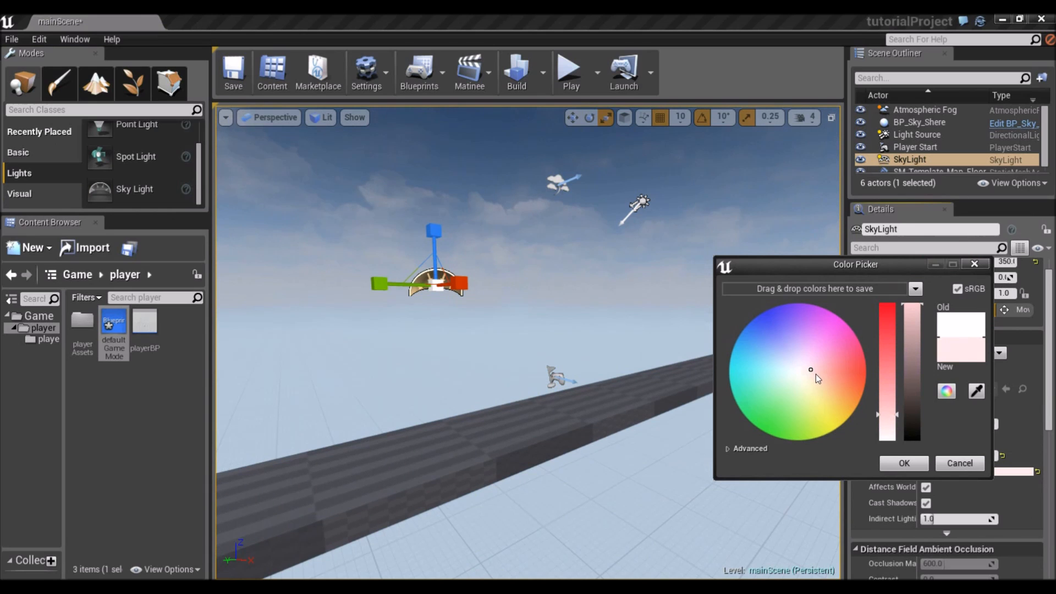
click(904, 463)
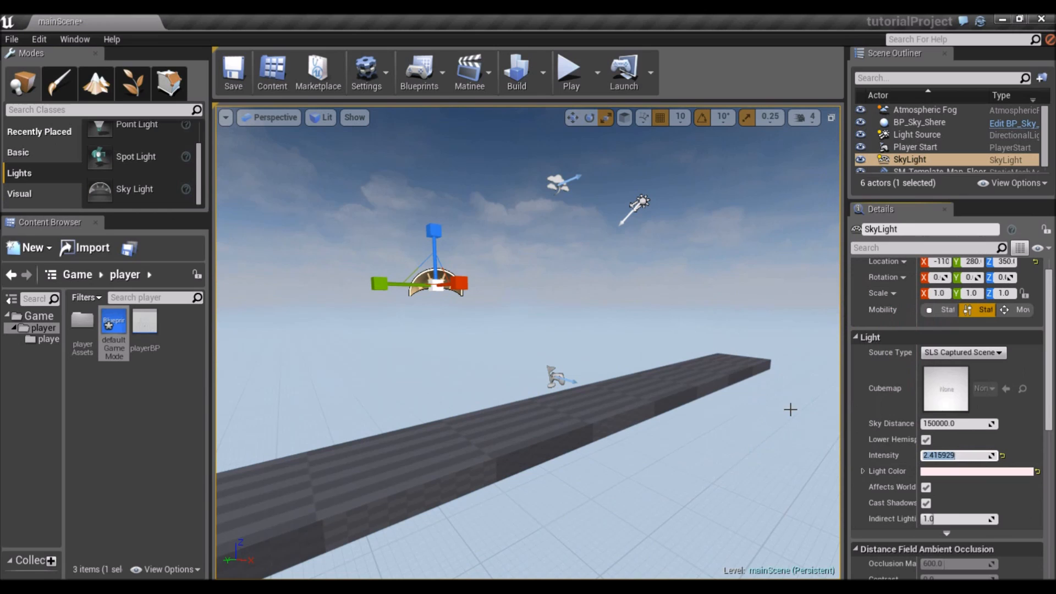
click(938, 455)
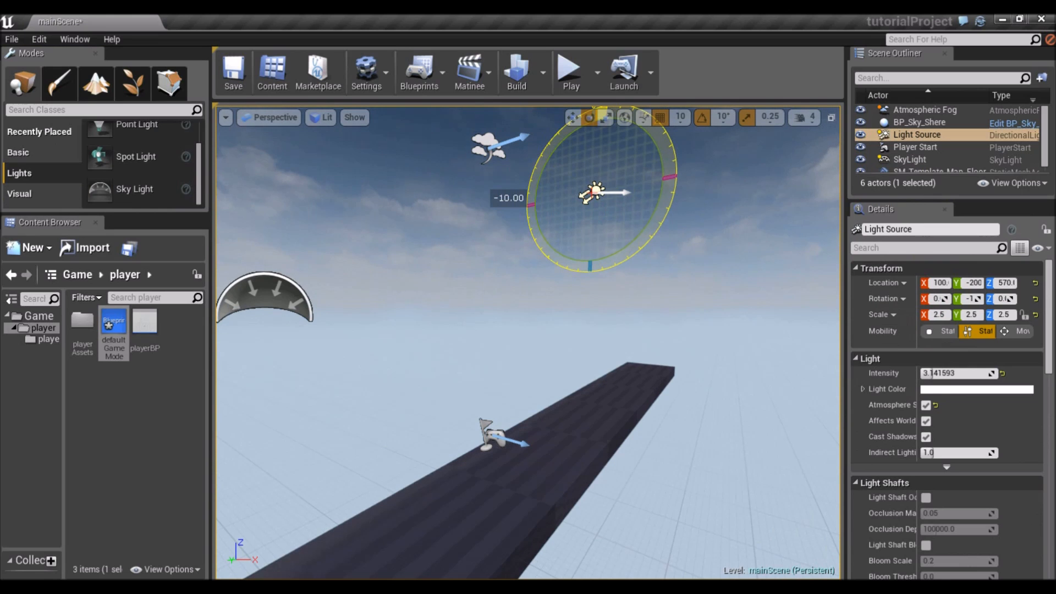
Rotate the sun Light Source to about -170 degrees above the floor strip.
drag(606, 195, 586, 269)
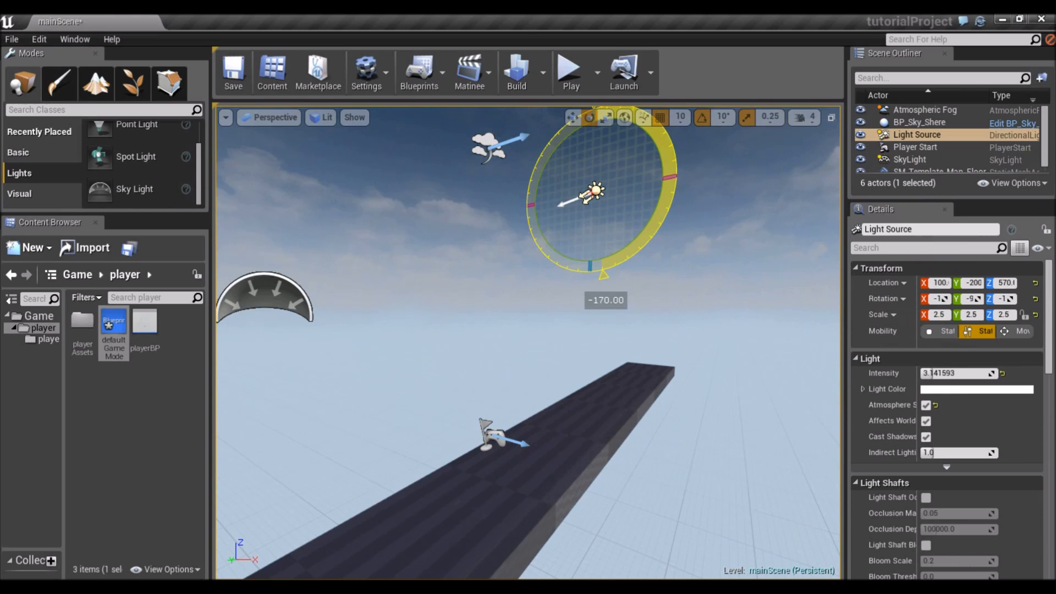
click(567, 70)
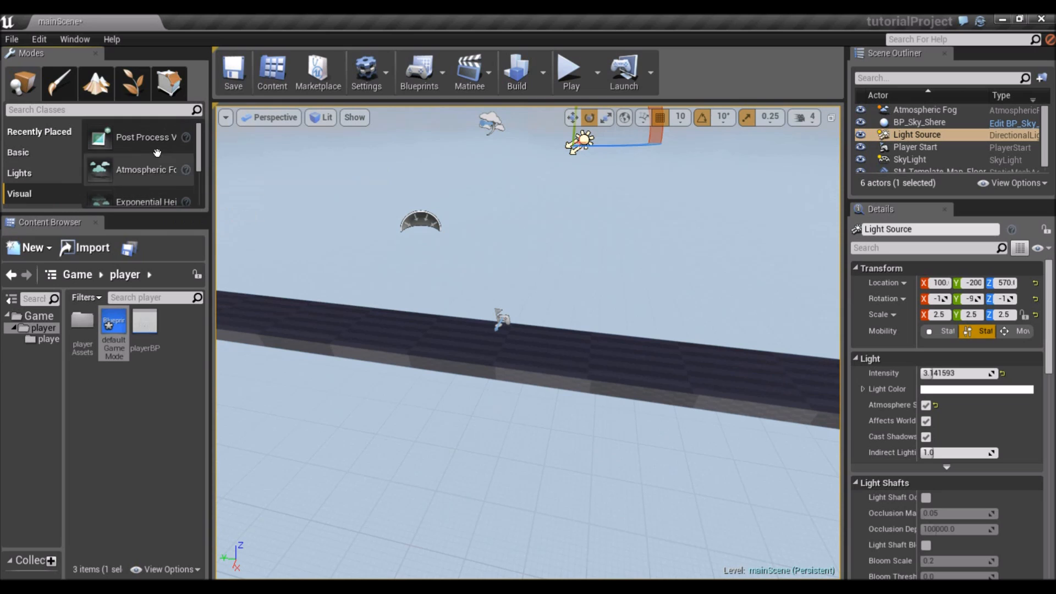
mouse_move(142, 139)
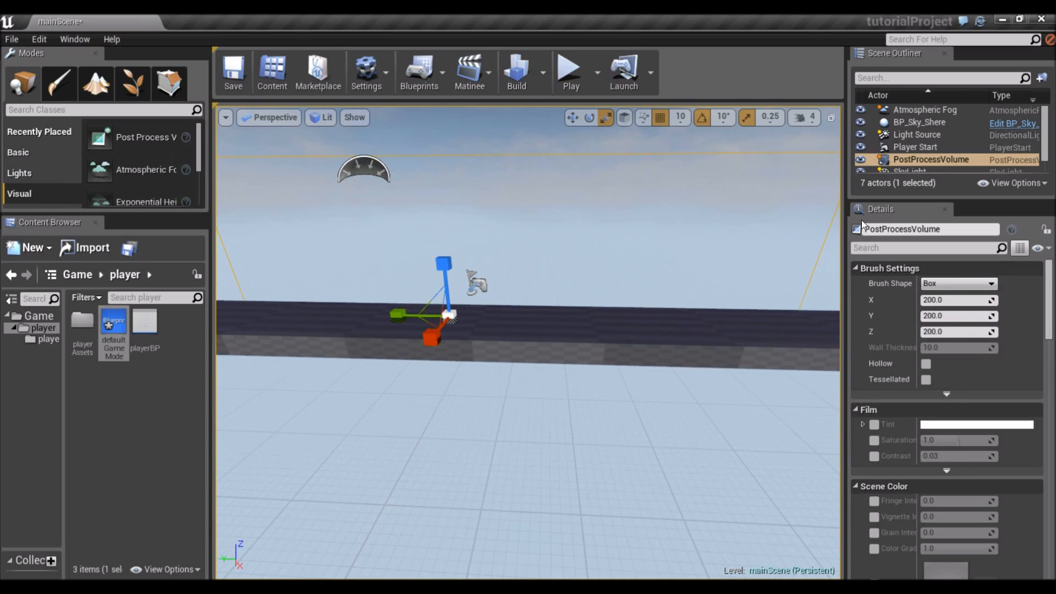
Set the PostProcessVolume's auto exposure min and max brightness both to 1.
scroll(down, 3)
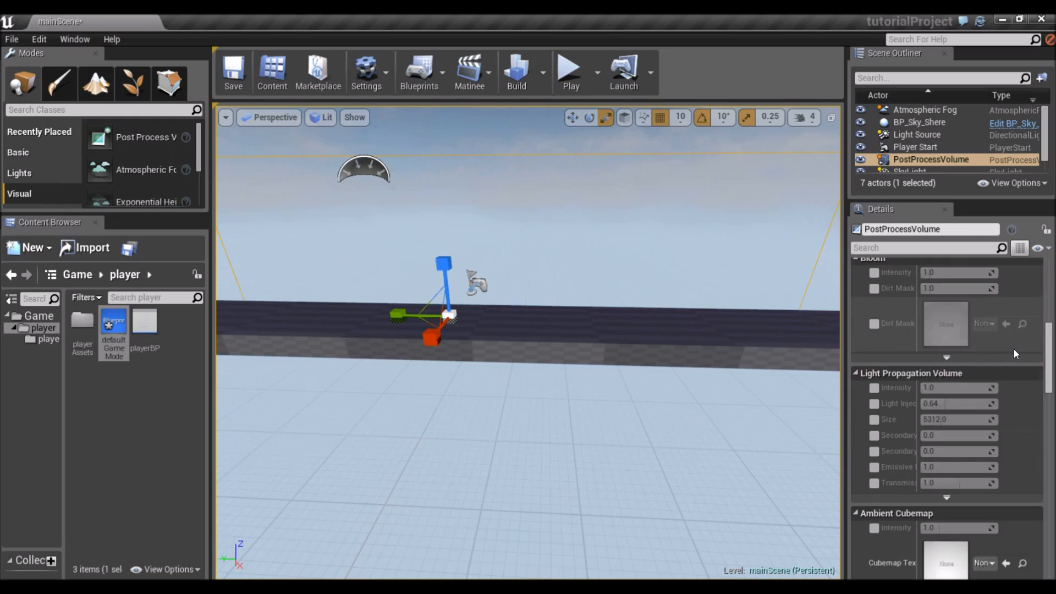
scroll(down, 3)
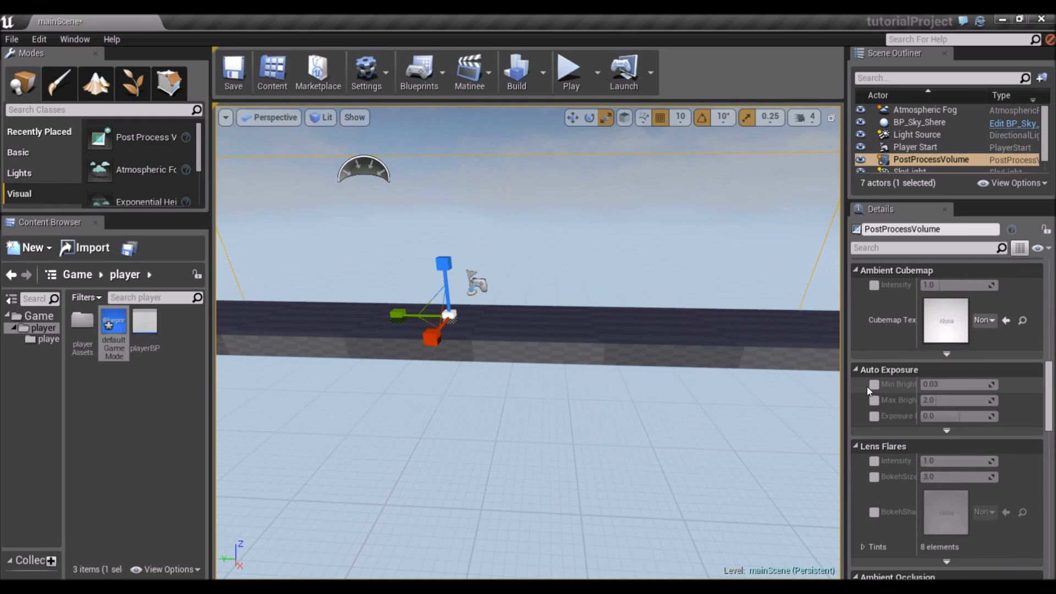
scroll(down, 3)
text(1)
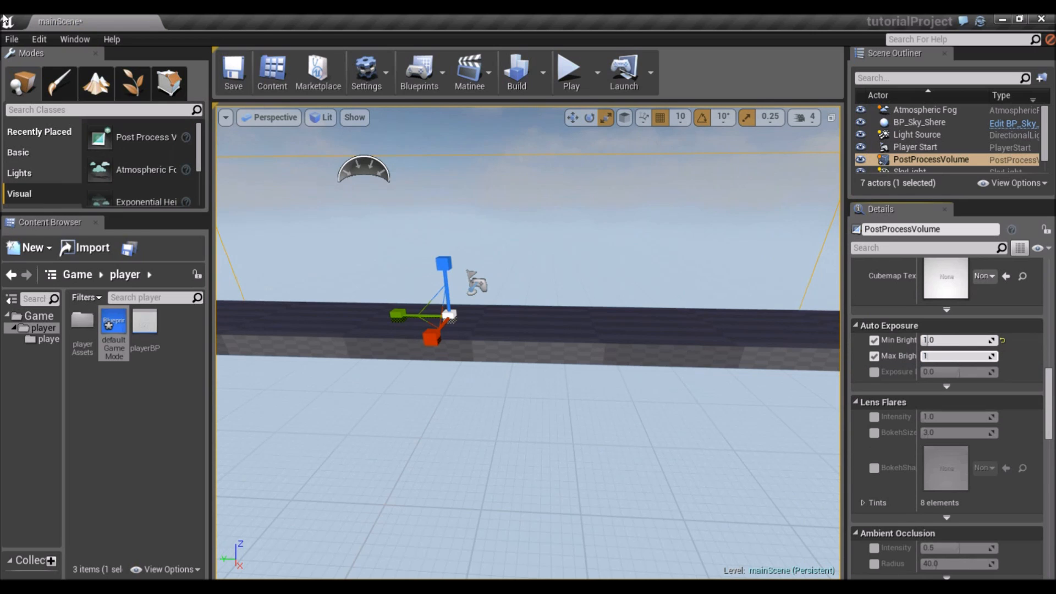
click(570, 71)
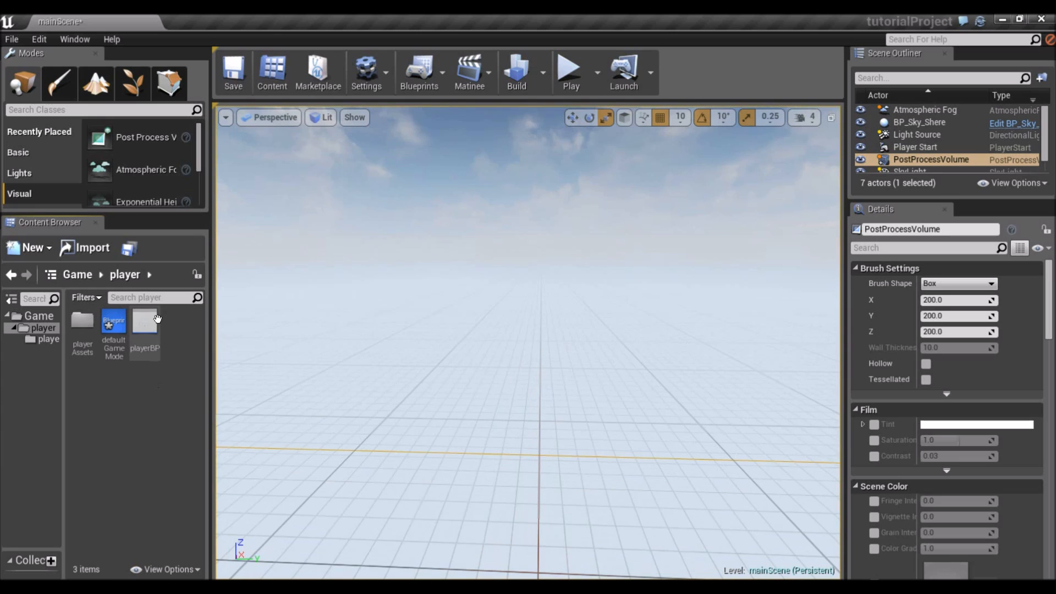
Set Camera1's Ortho Width in playerBP to 1024 and play the level showing the potato.
double_click(144, 327)
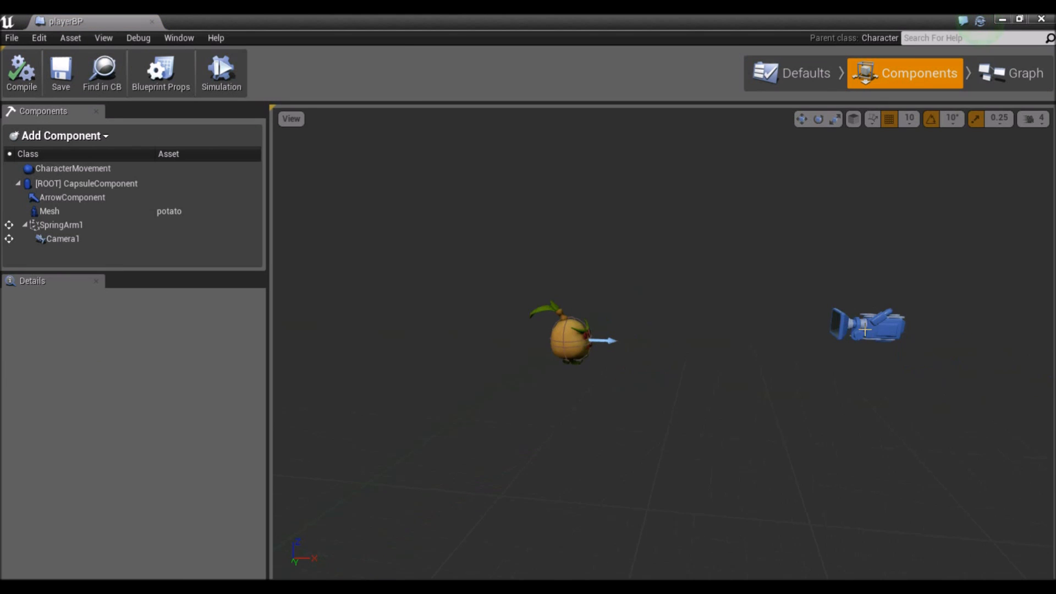
click(63, 239)
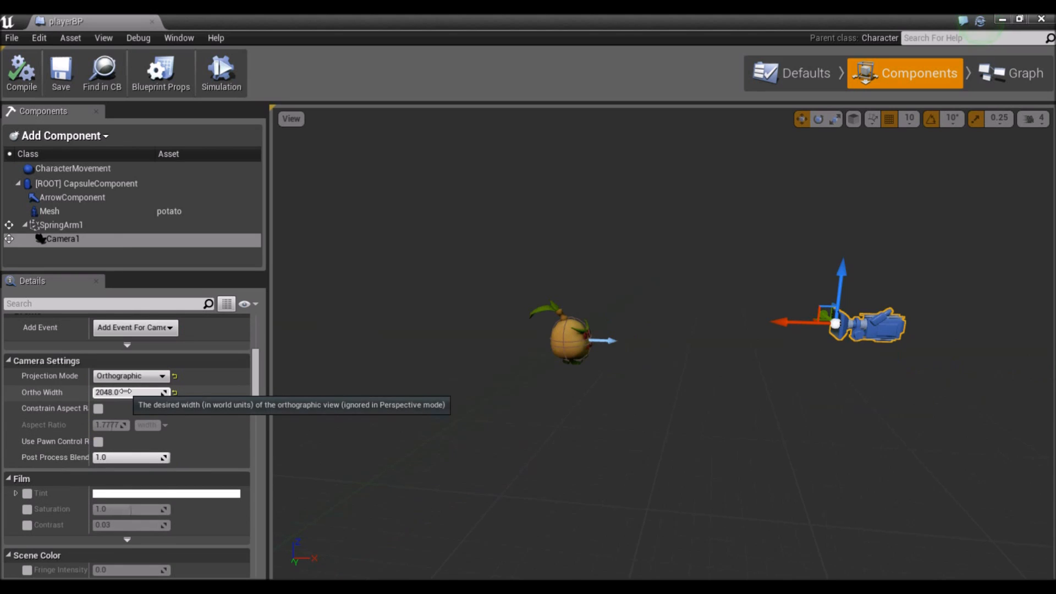
text(10)
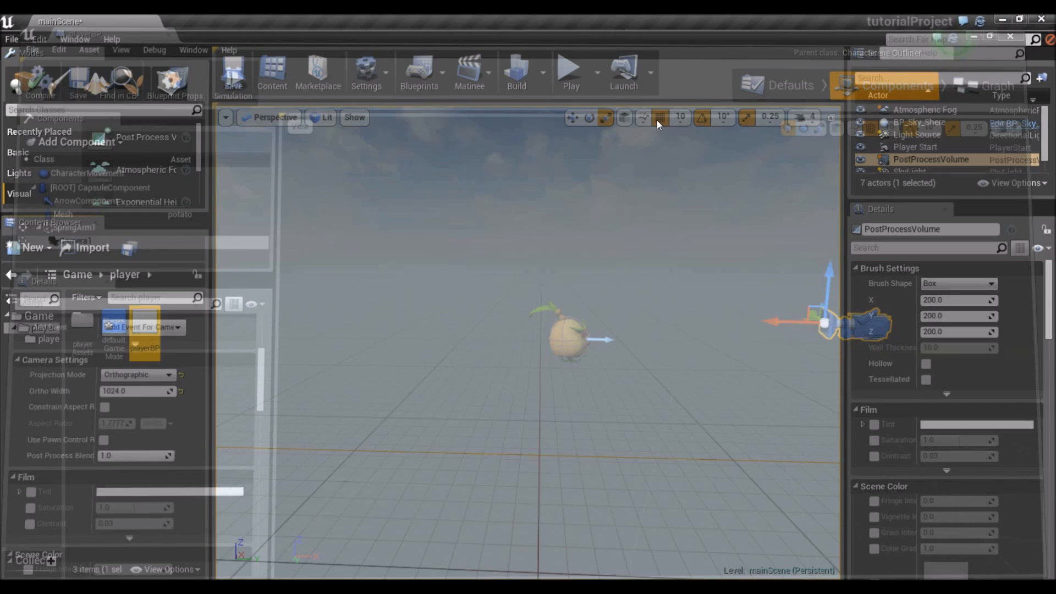
click(568, 70)
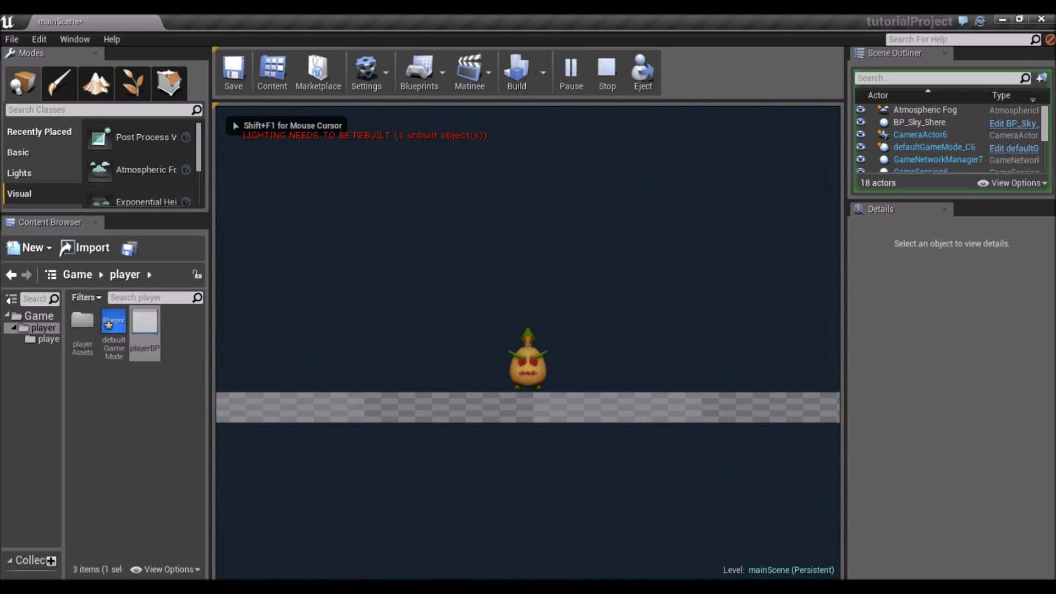